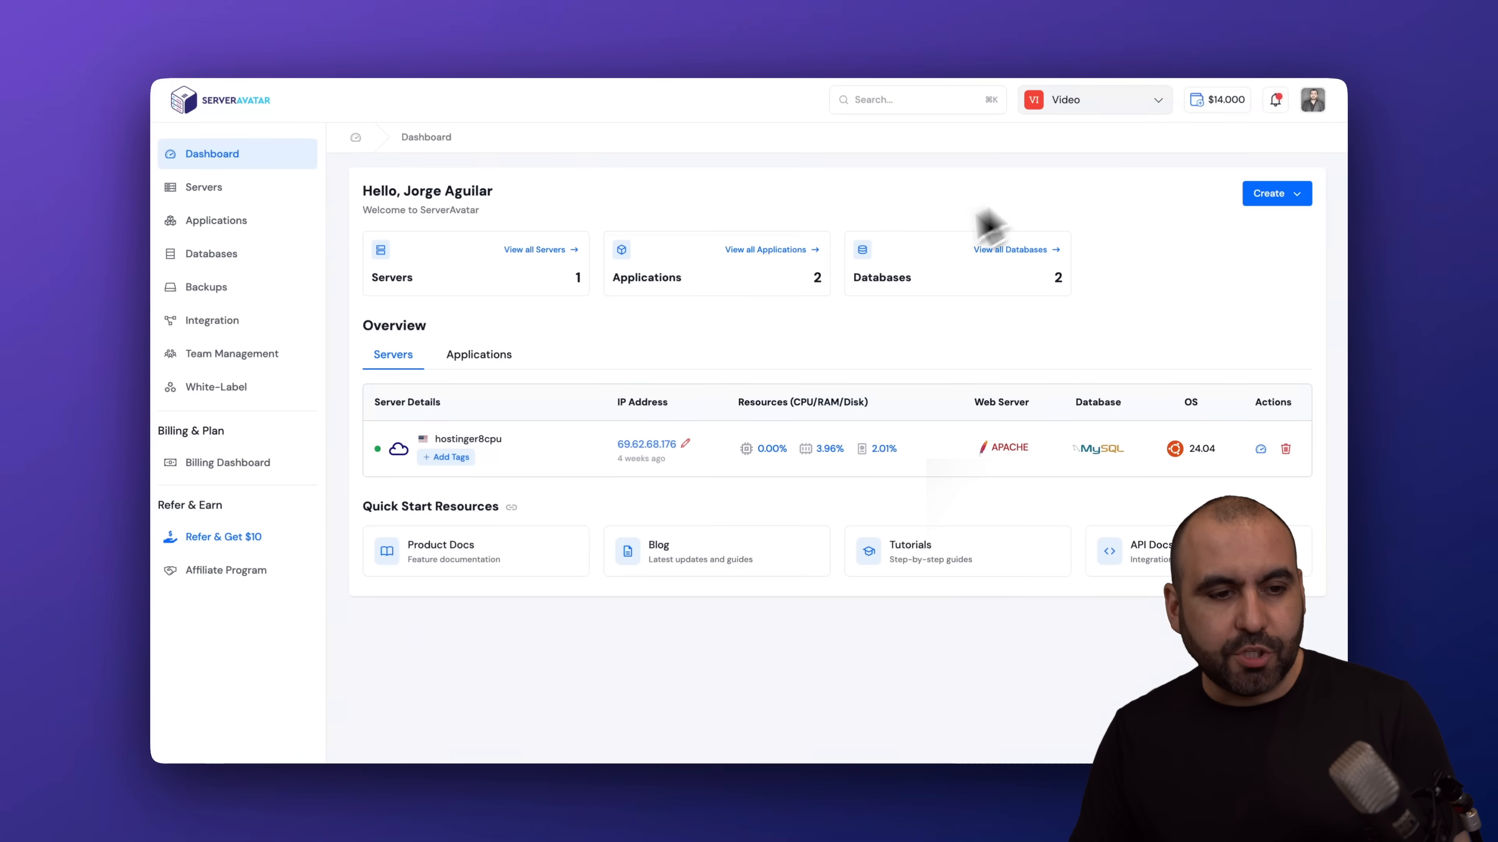
mouse_move(884, 373)
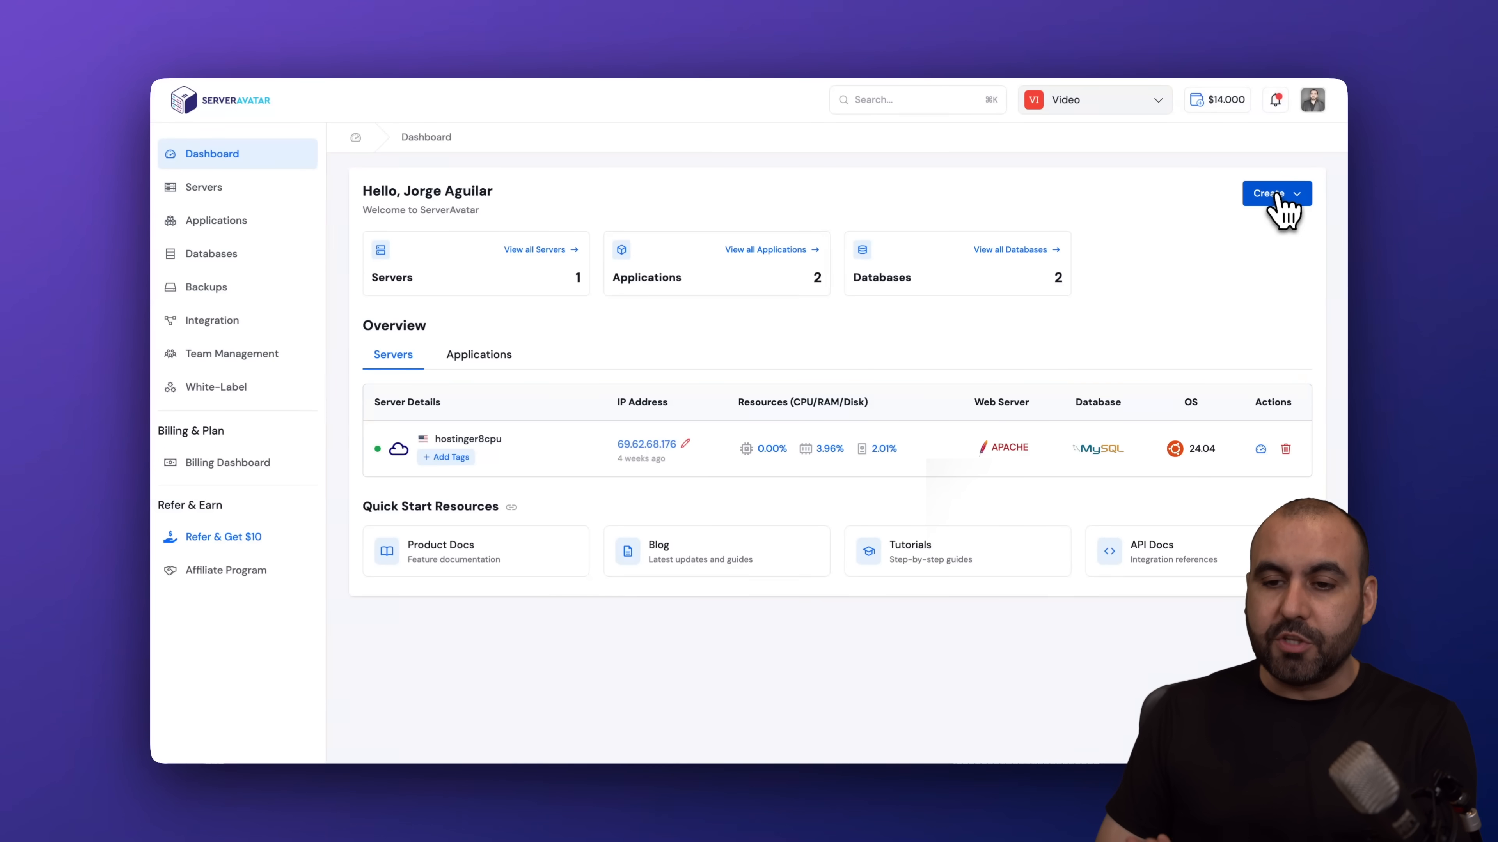
- Reach the Create a Server page from the Create > Server menu
click(1270, 192)
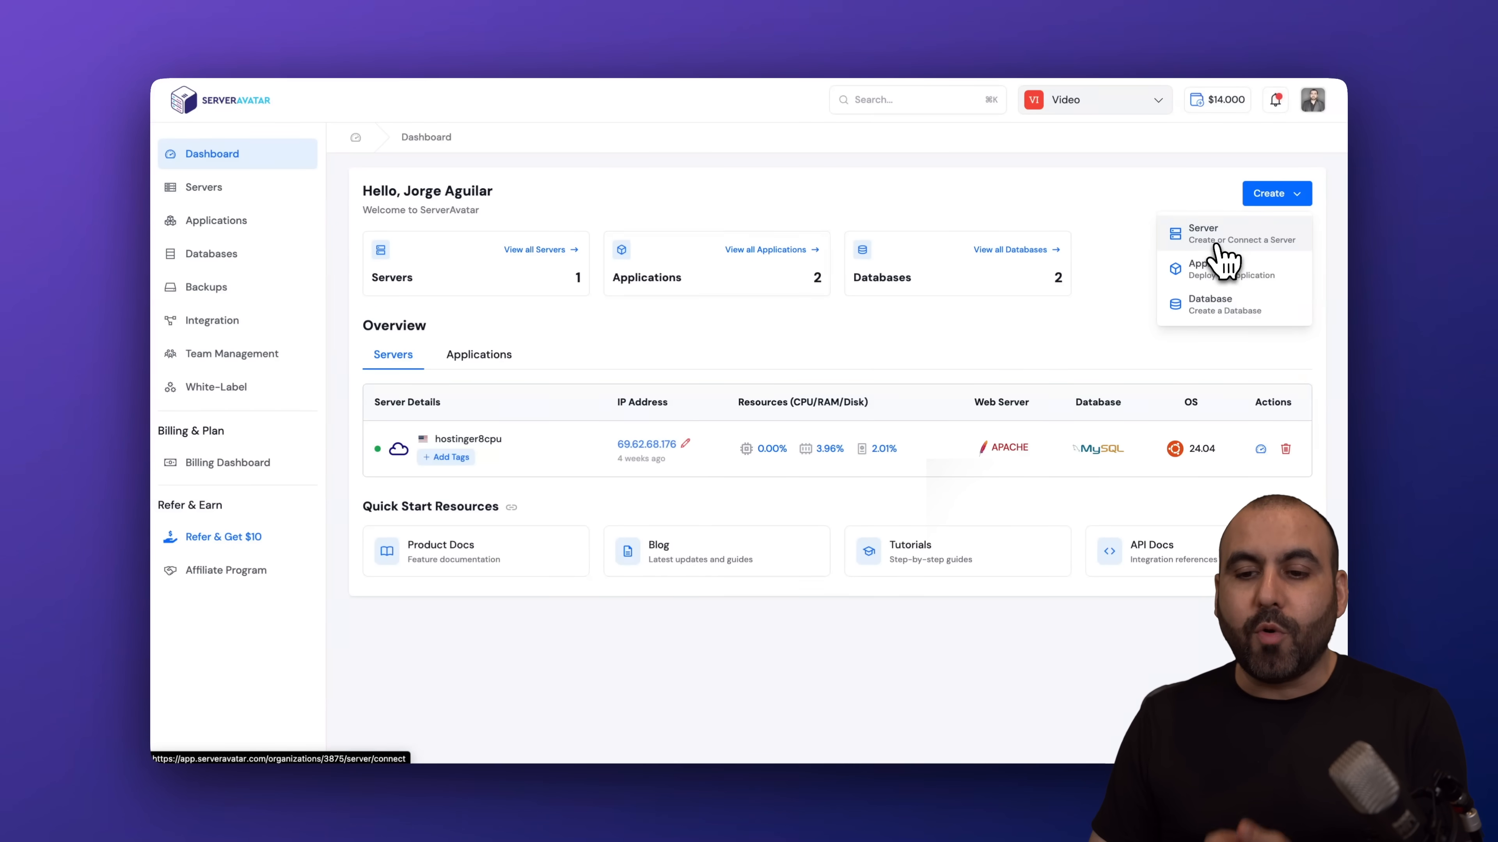
click(1200, 233)
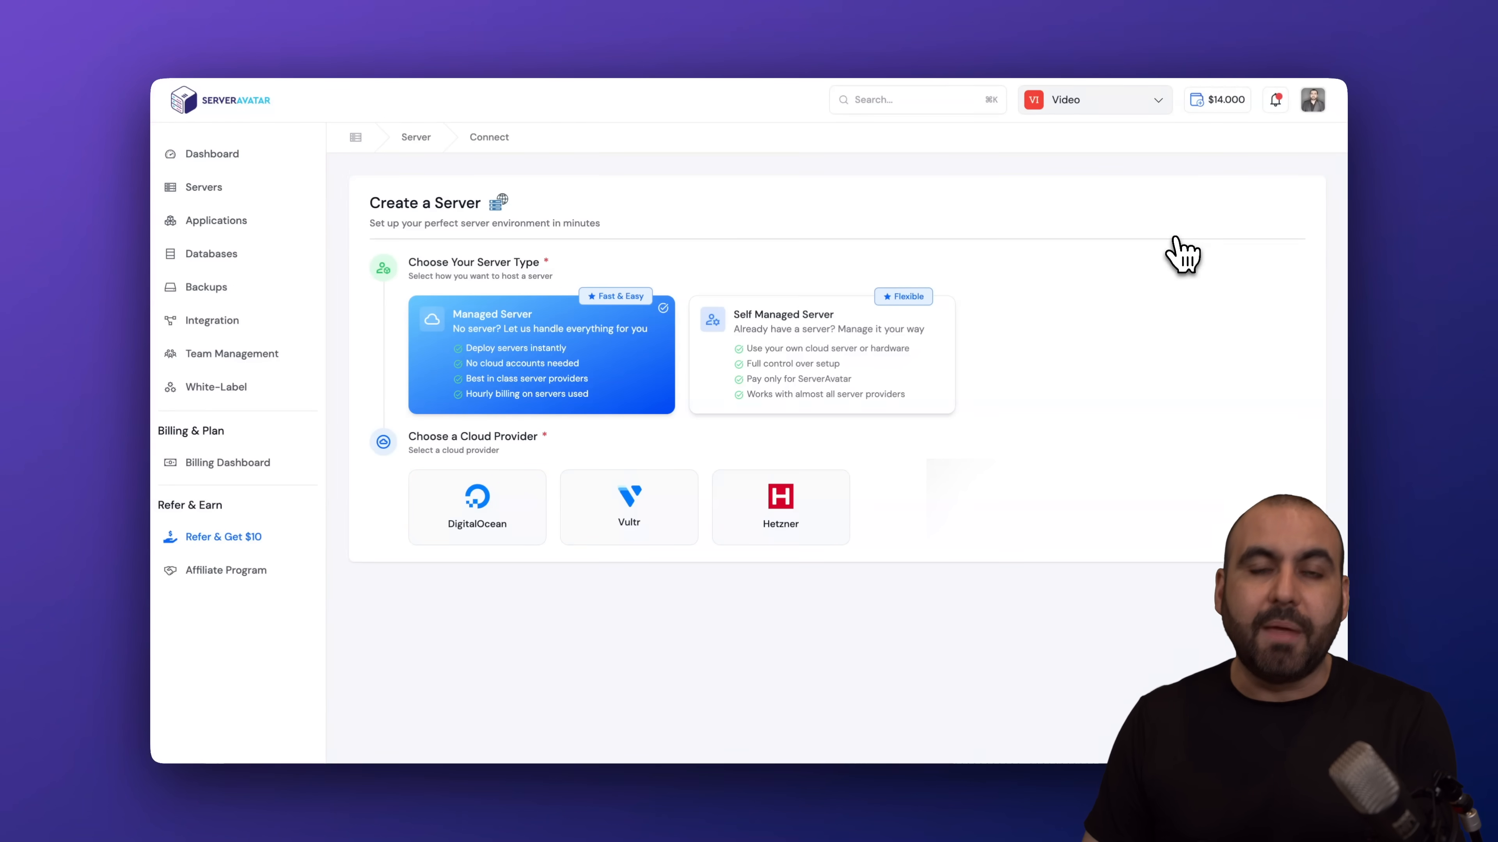
mouse_move(936, 62)
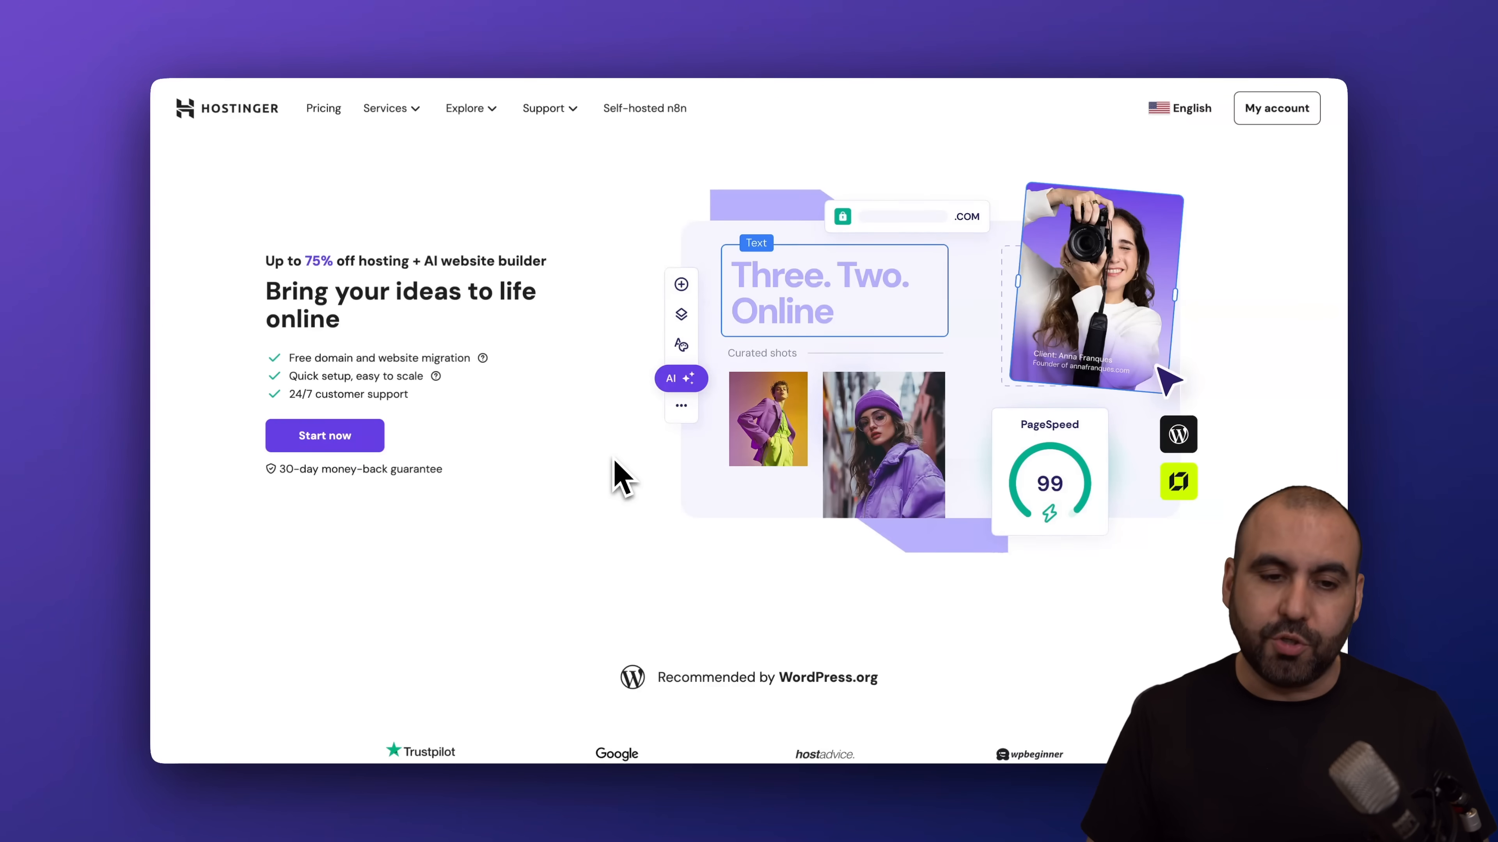
- Go to Hostinger VPS hosting and choose the KVM 2 plan at US$6.99/mo
click(385, 107)
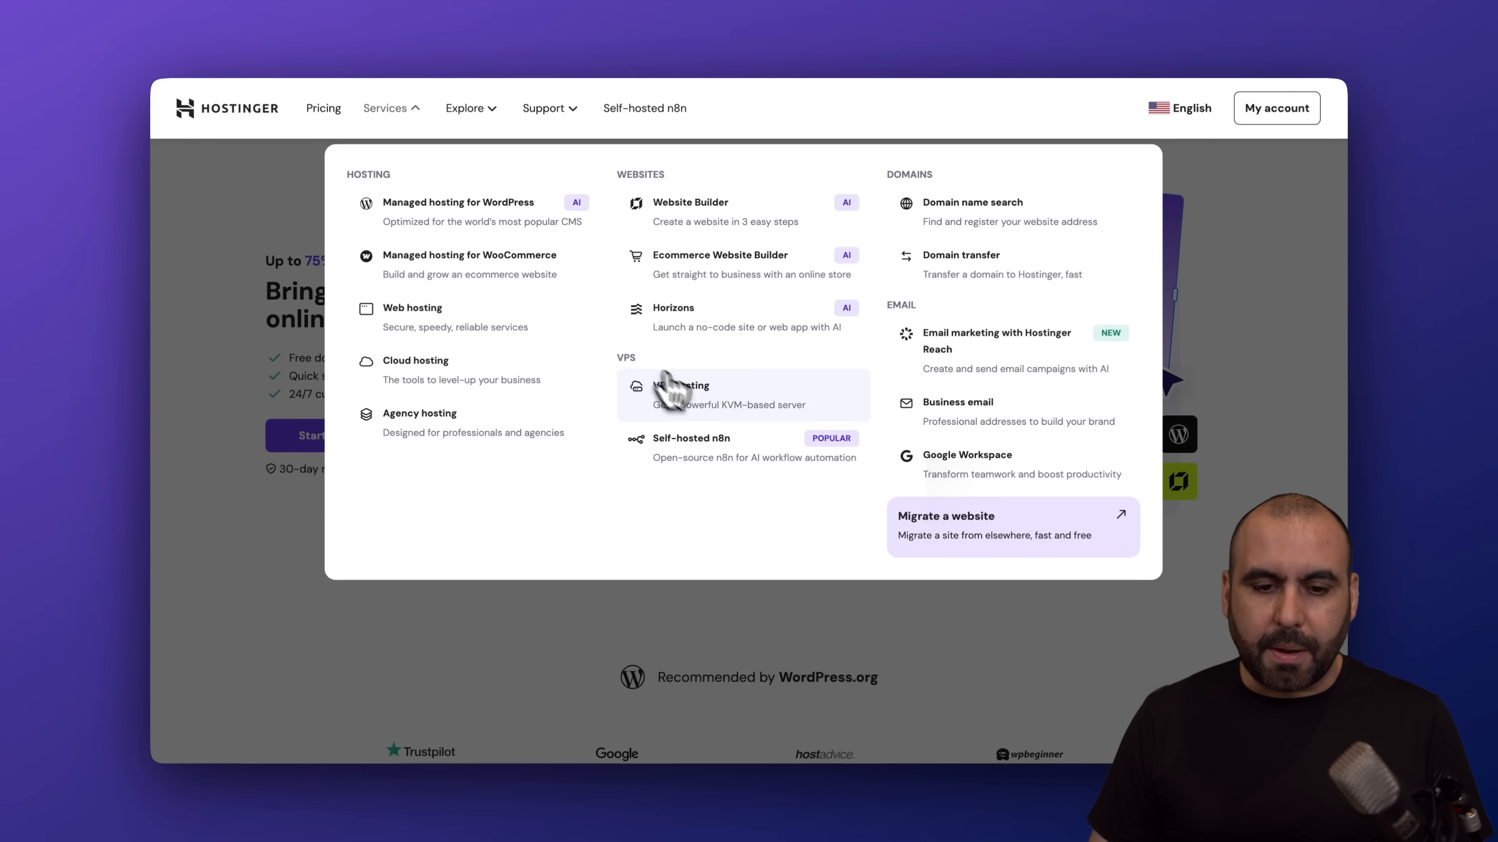
click(681, 384)
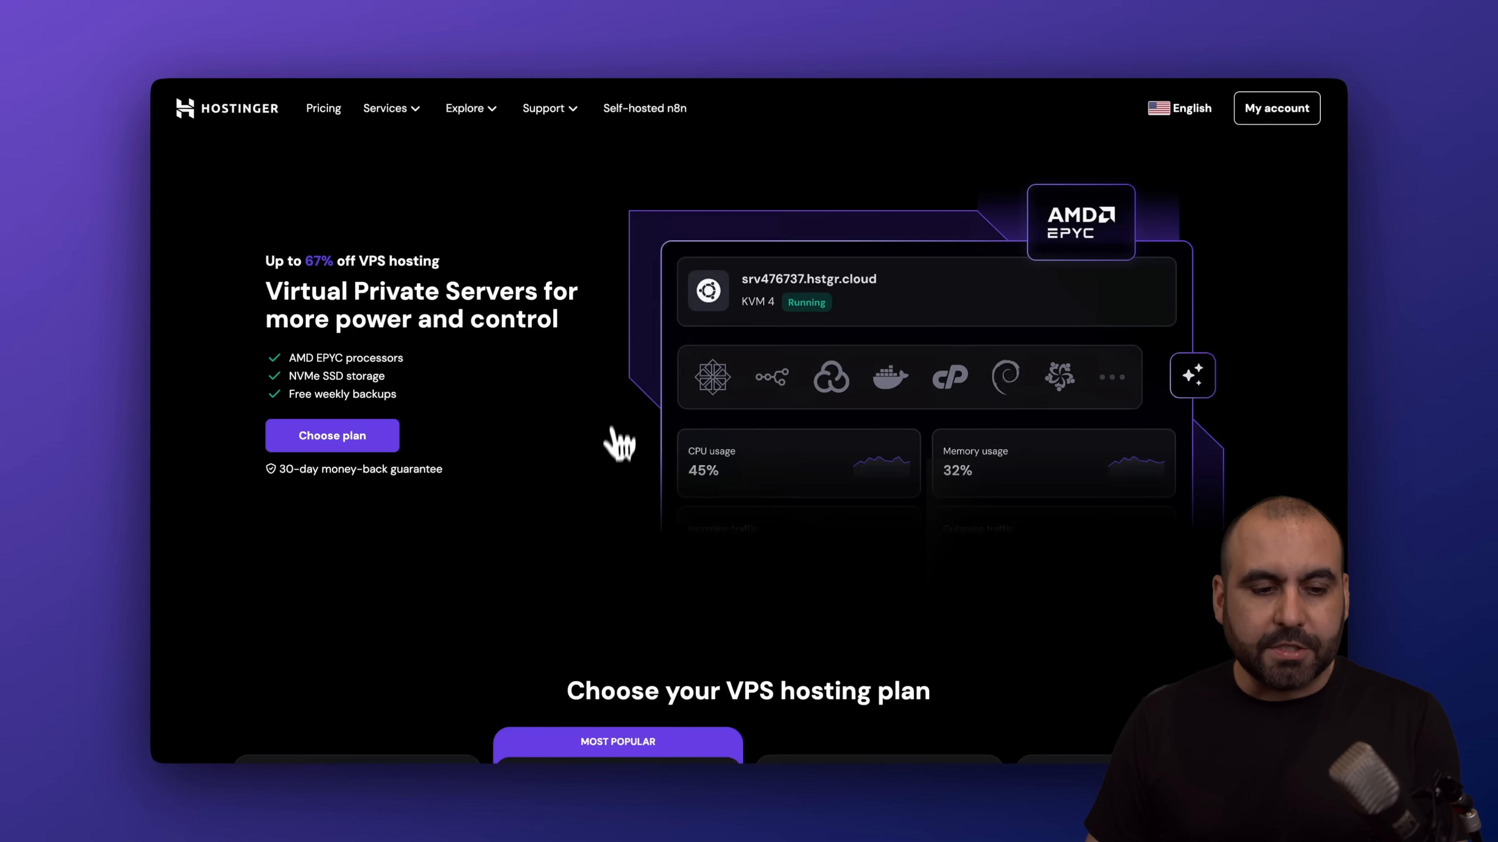
scroll(down, 3)
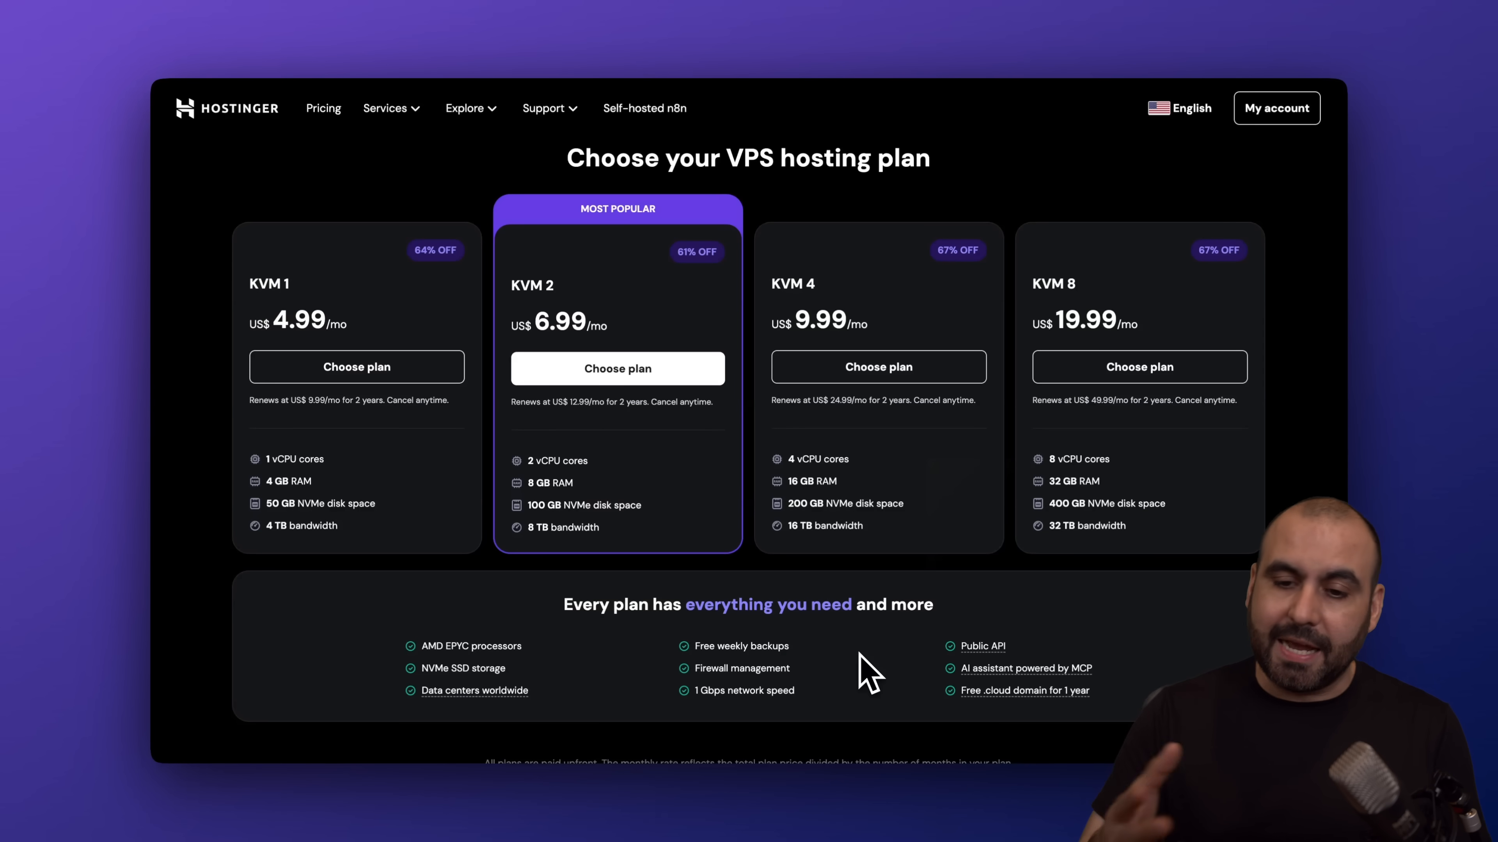
mouse_move(807, 616)
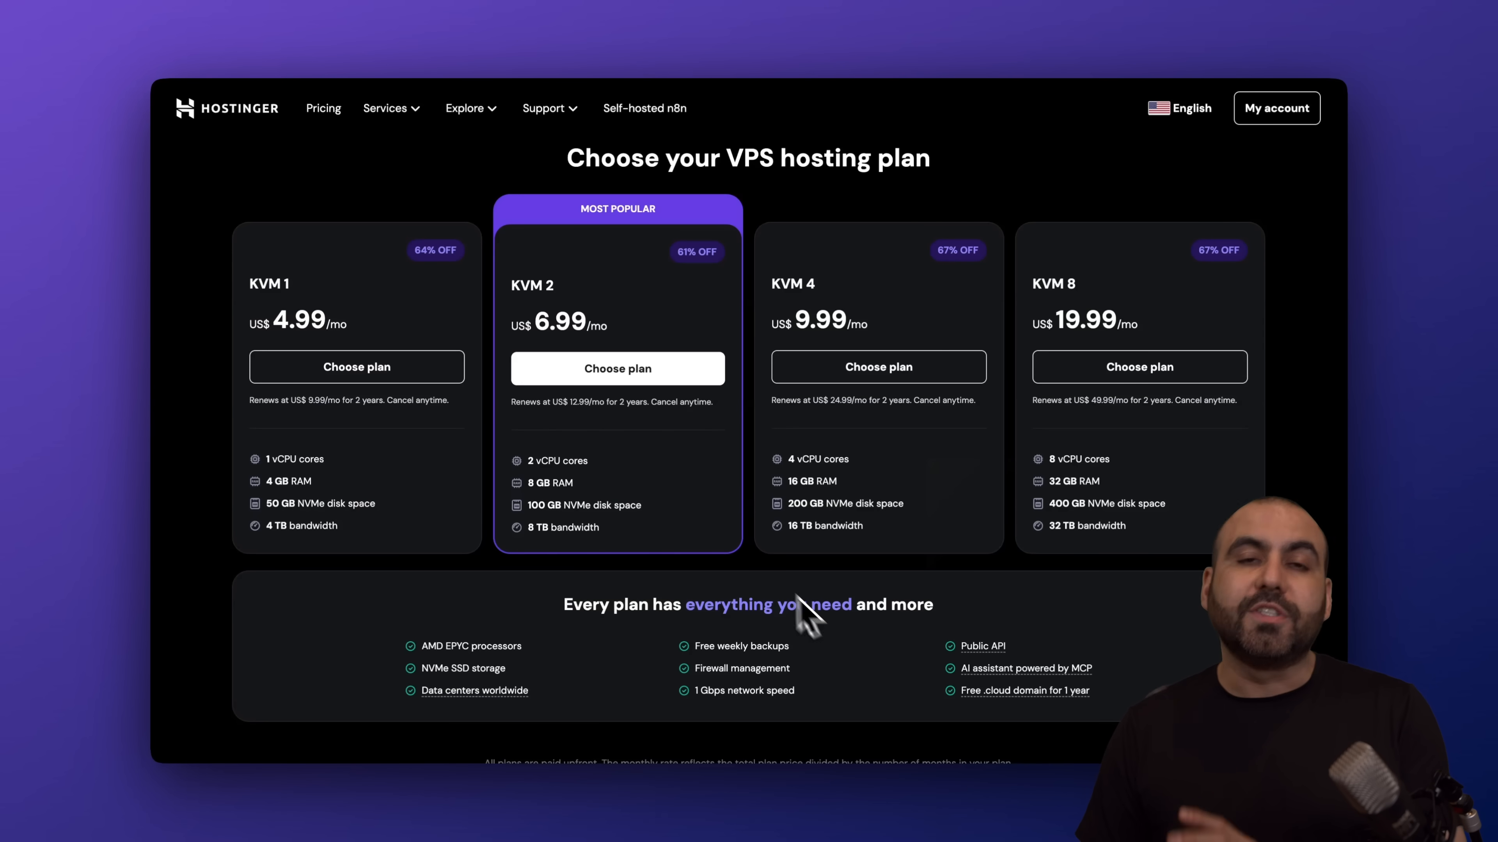
mouse_move(759, 569)
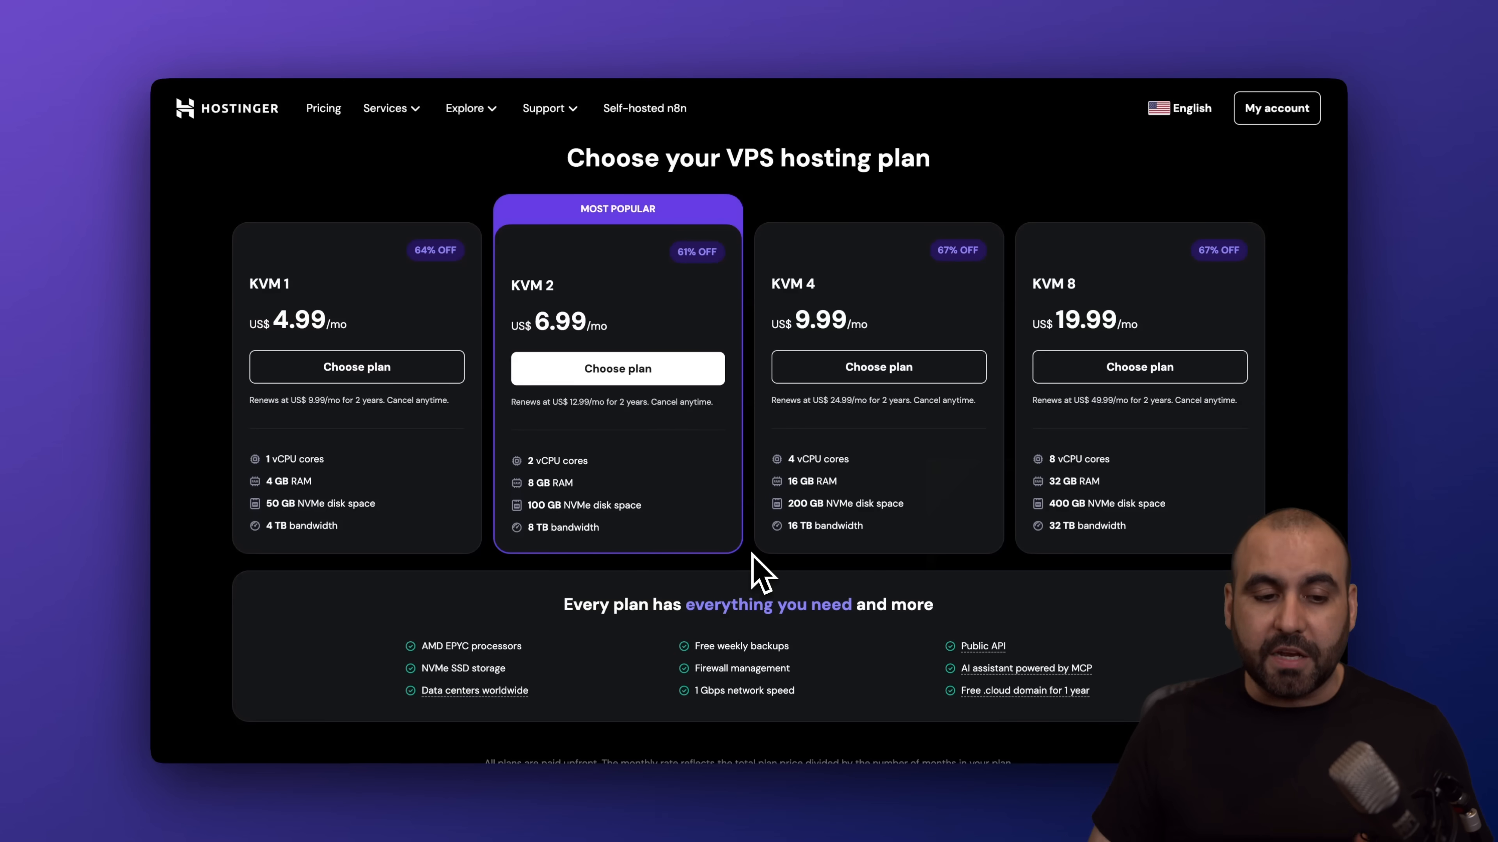
mouse_move(301, 530)
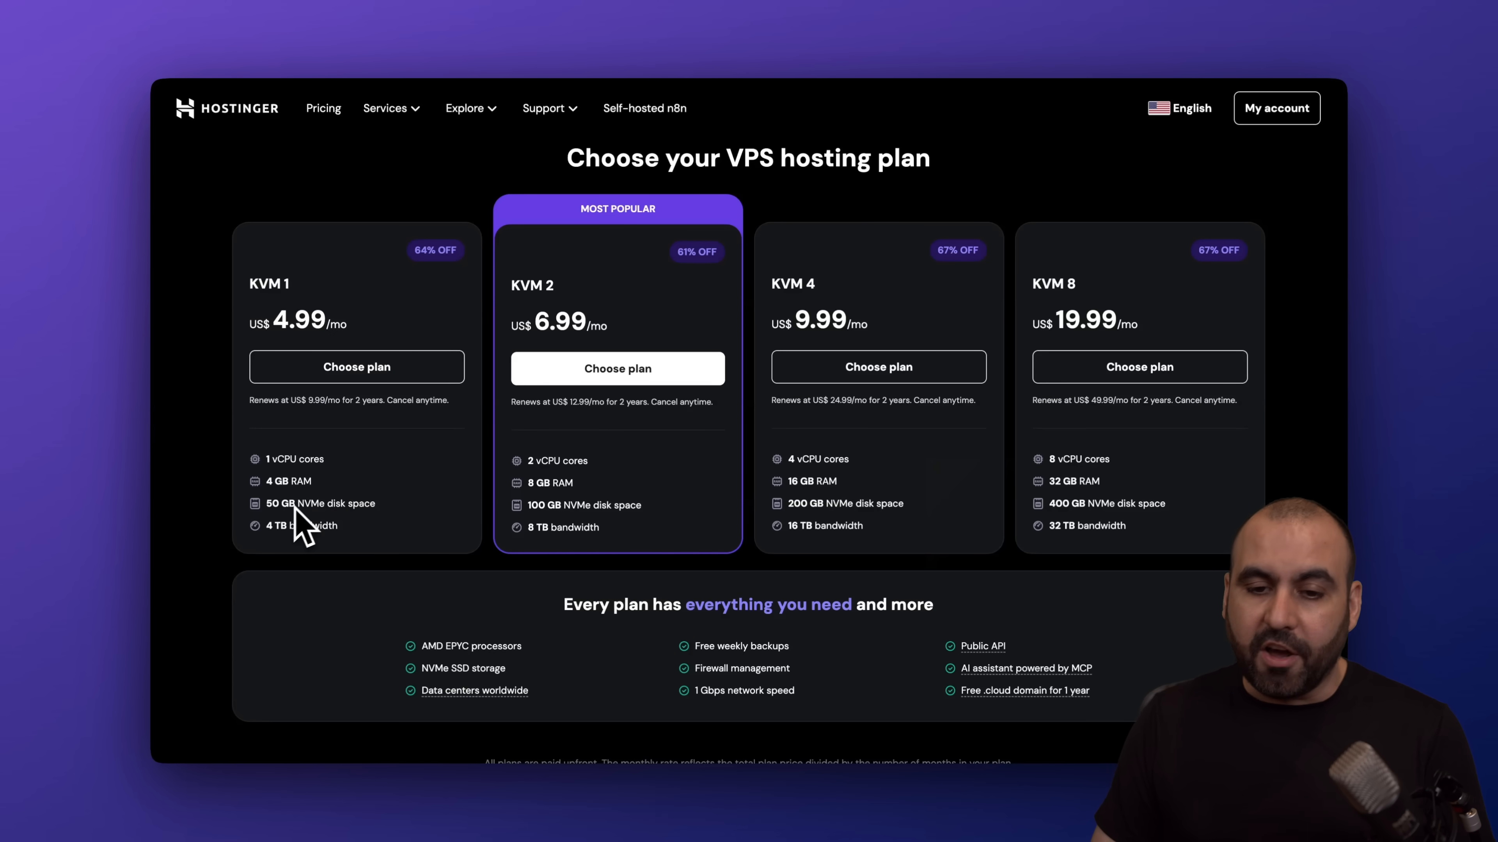
mouse_move(678, 329)
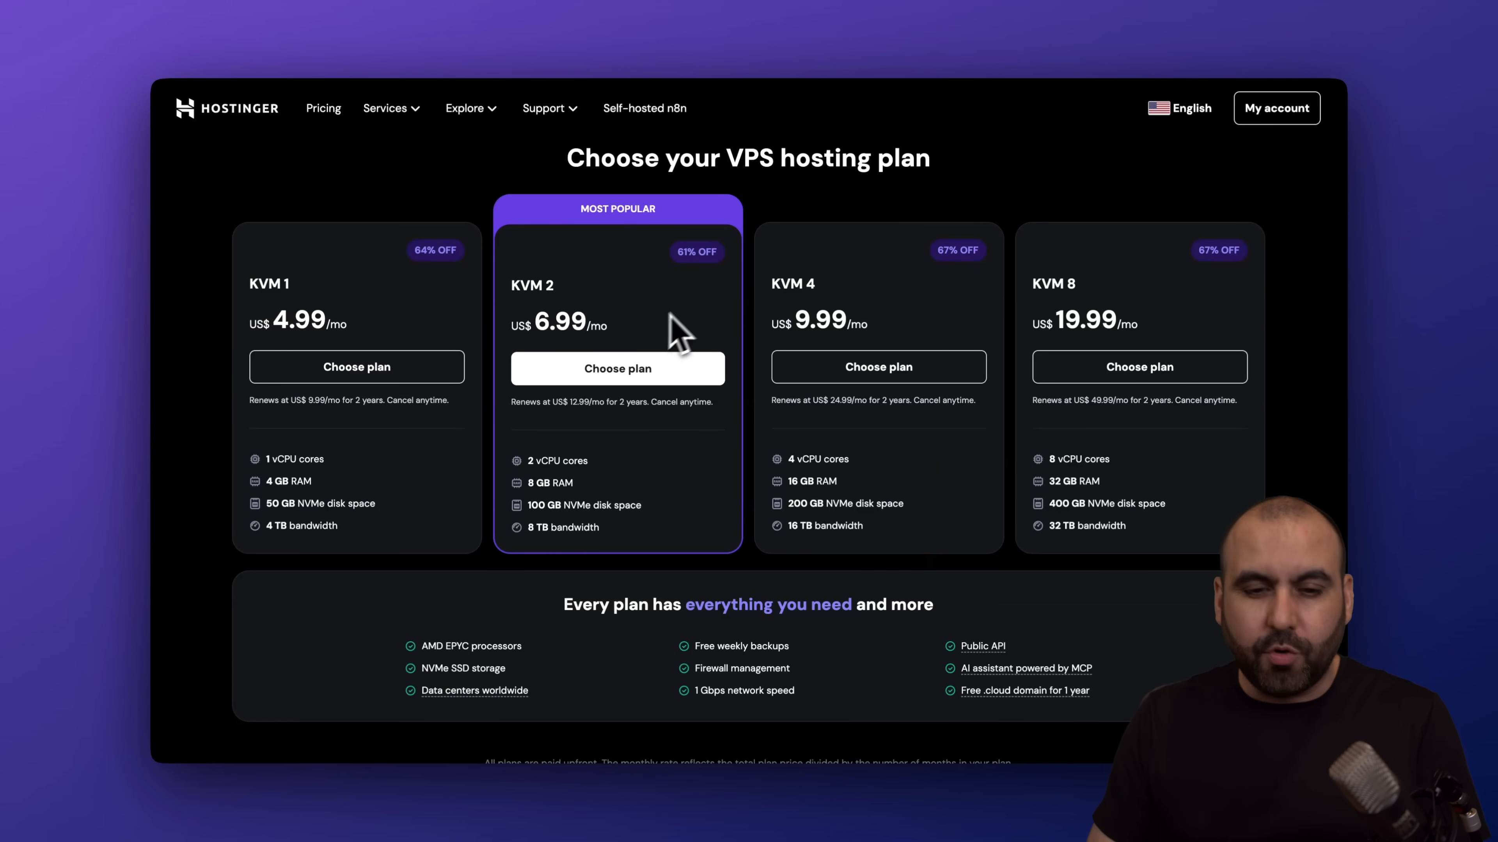
mouse_move(695, 320)
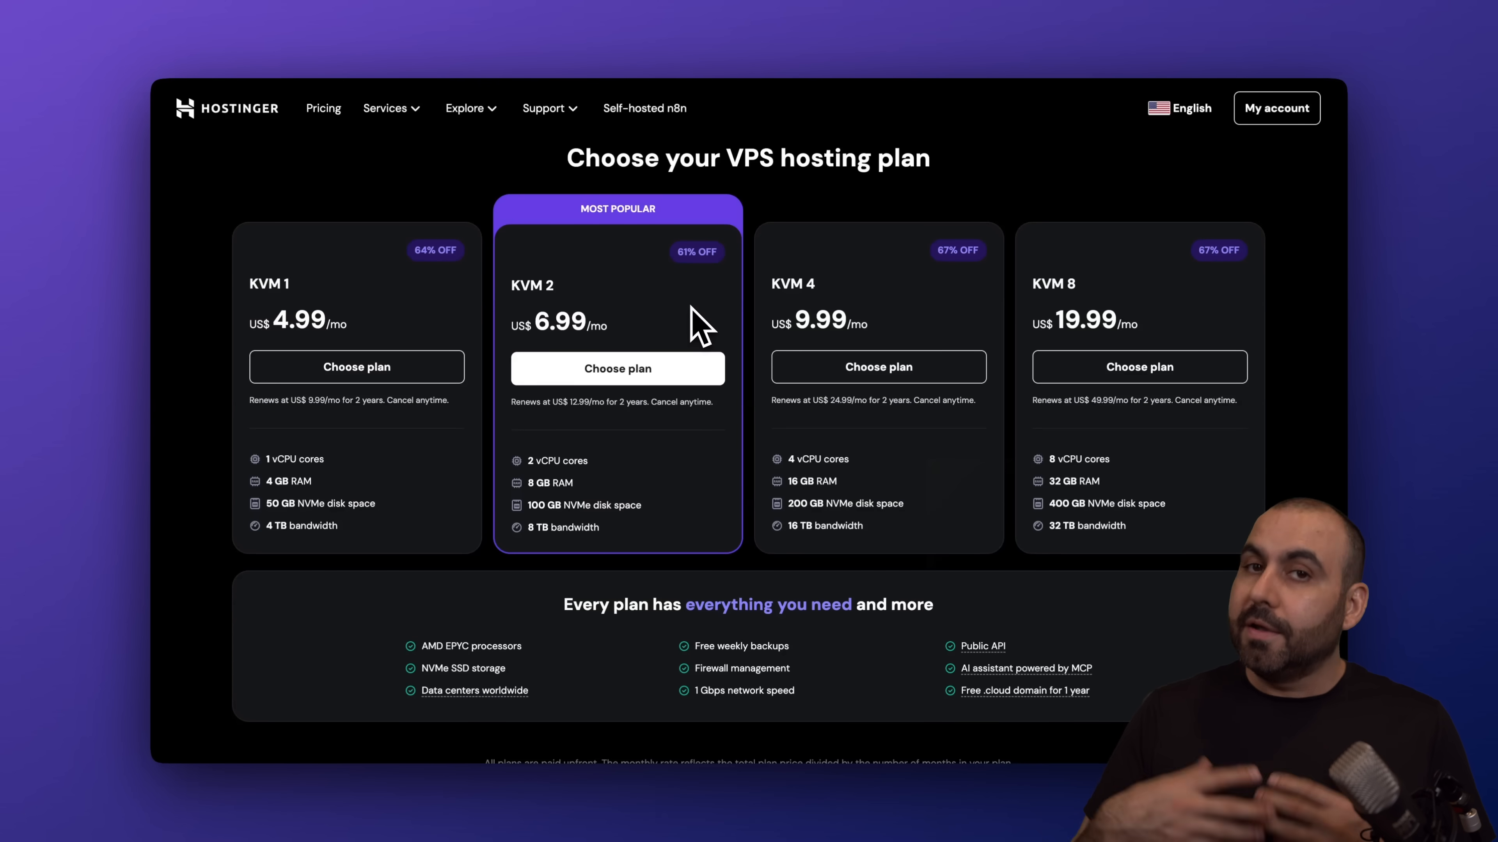
click(617, 369)
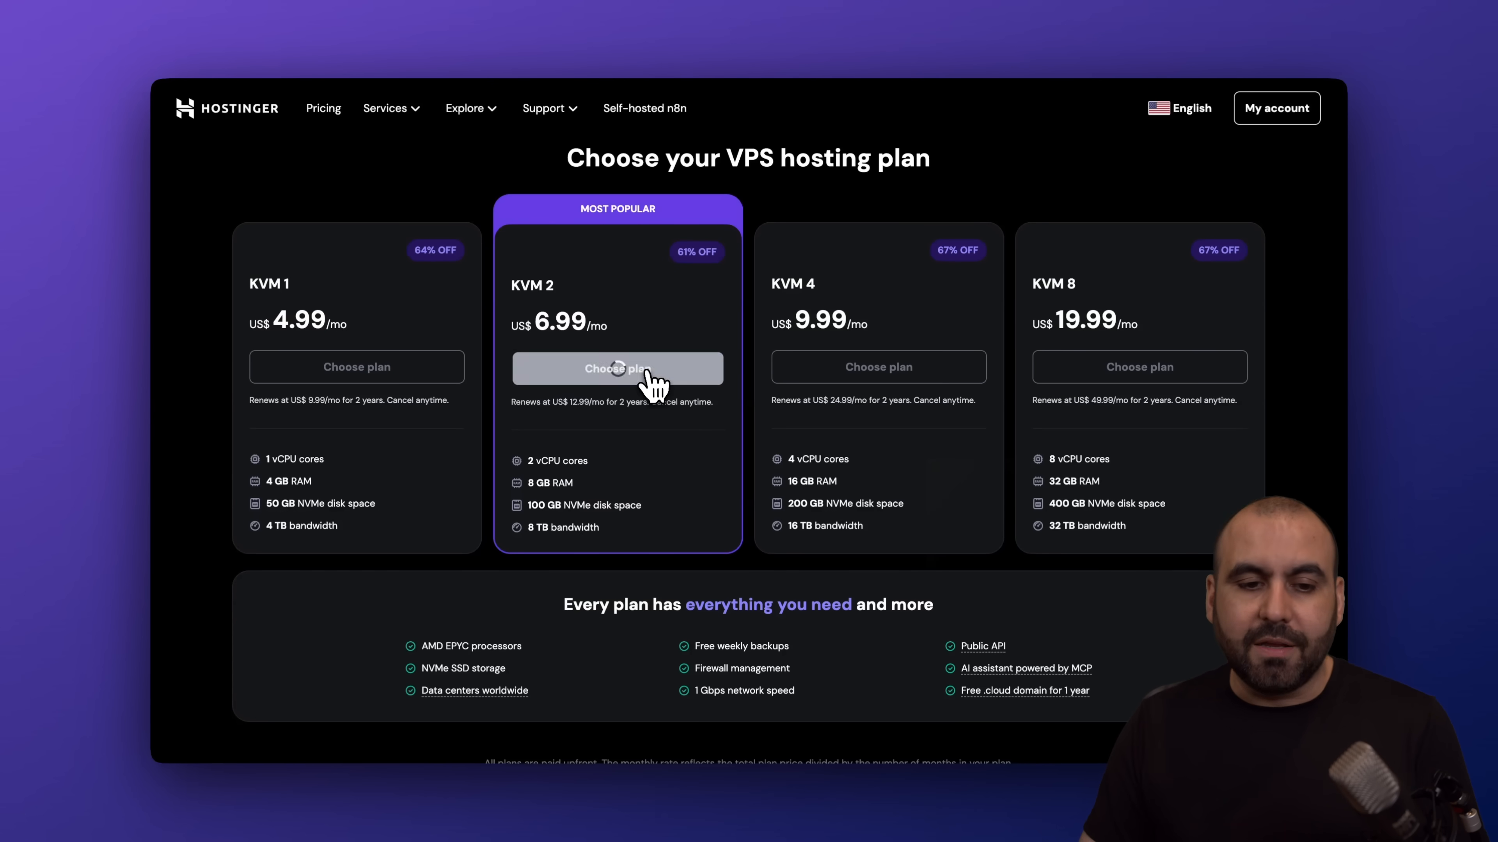
click(617, 368)
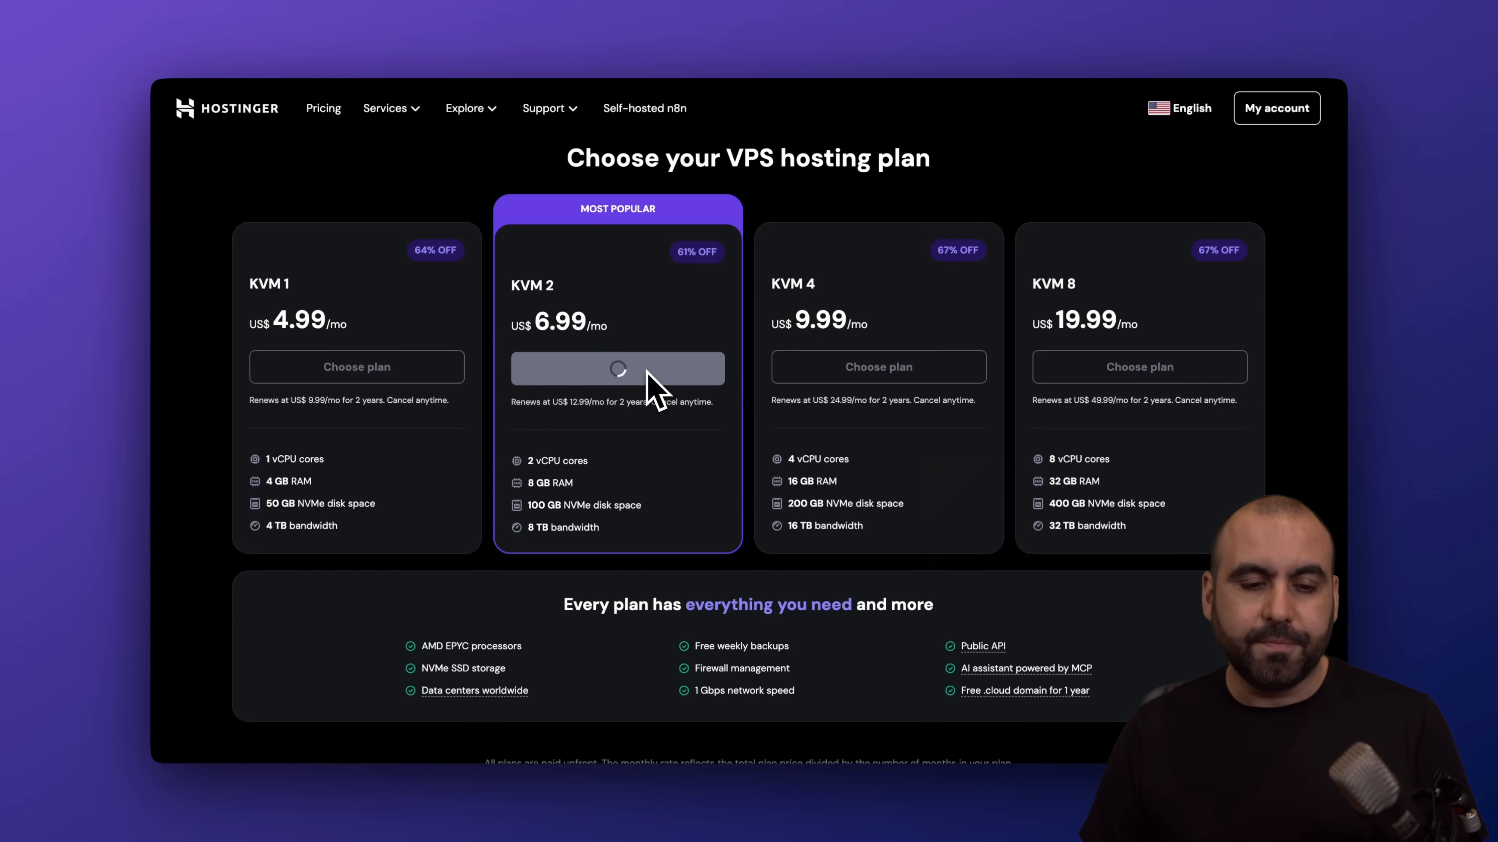
- Keep the KVM 2 cart on the 24-month billing period
click(618, 368)
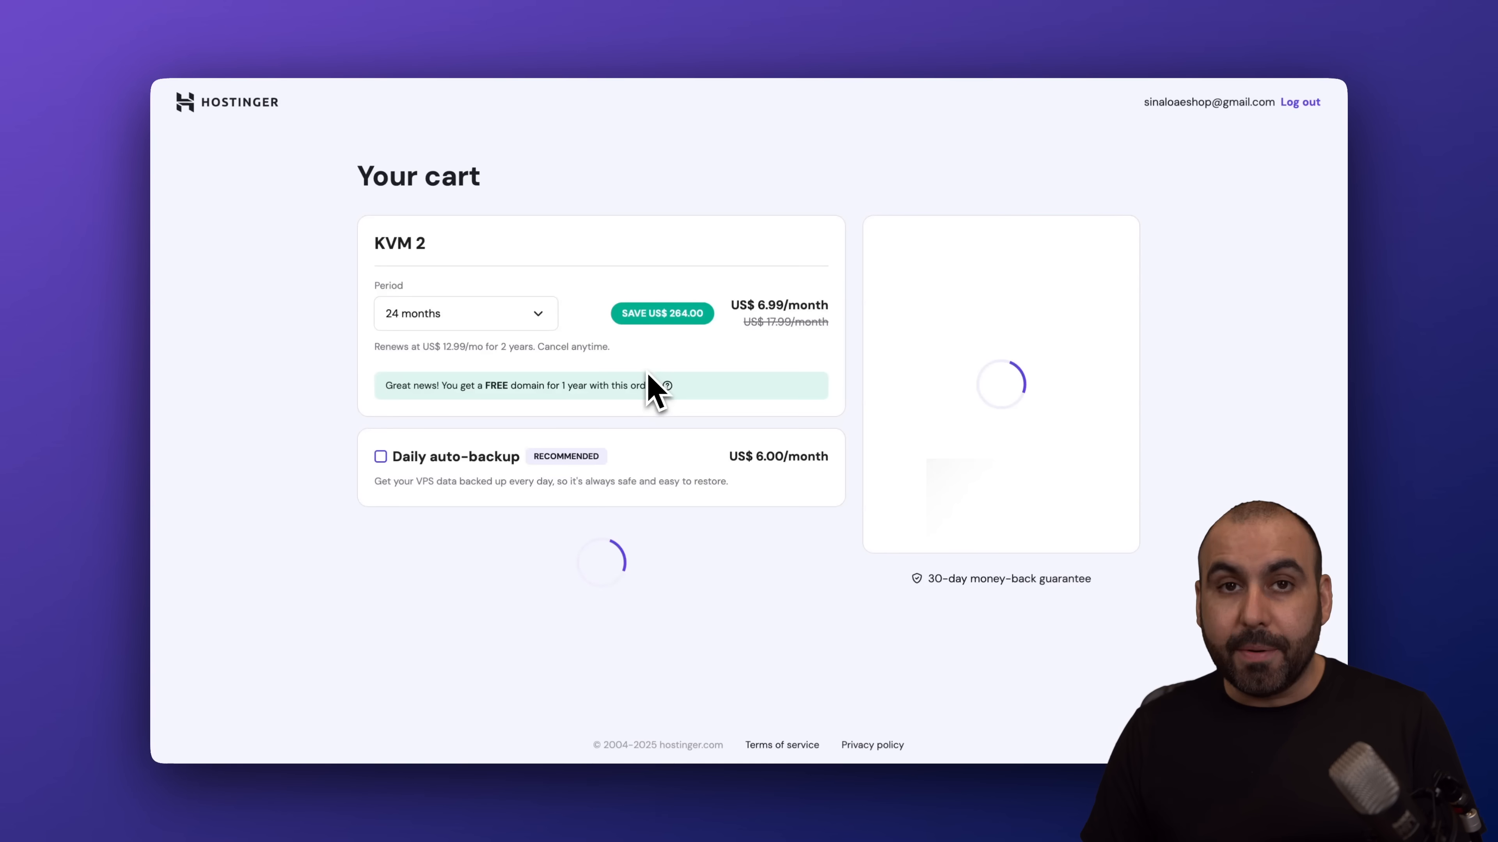
click(465, 313)
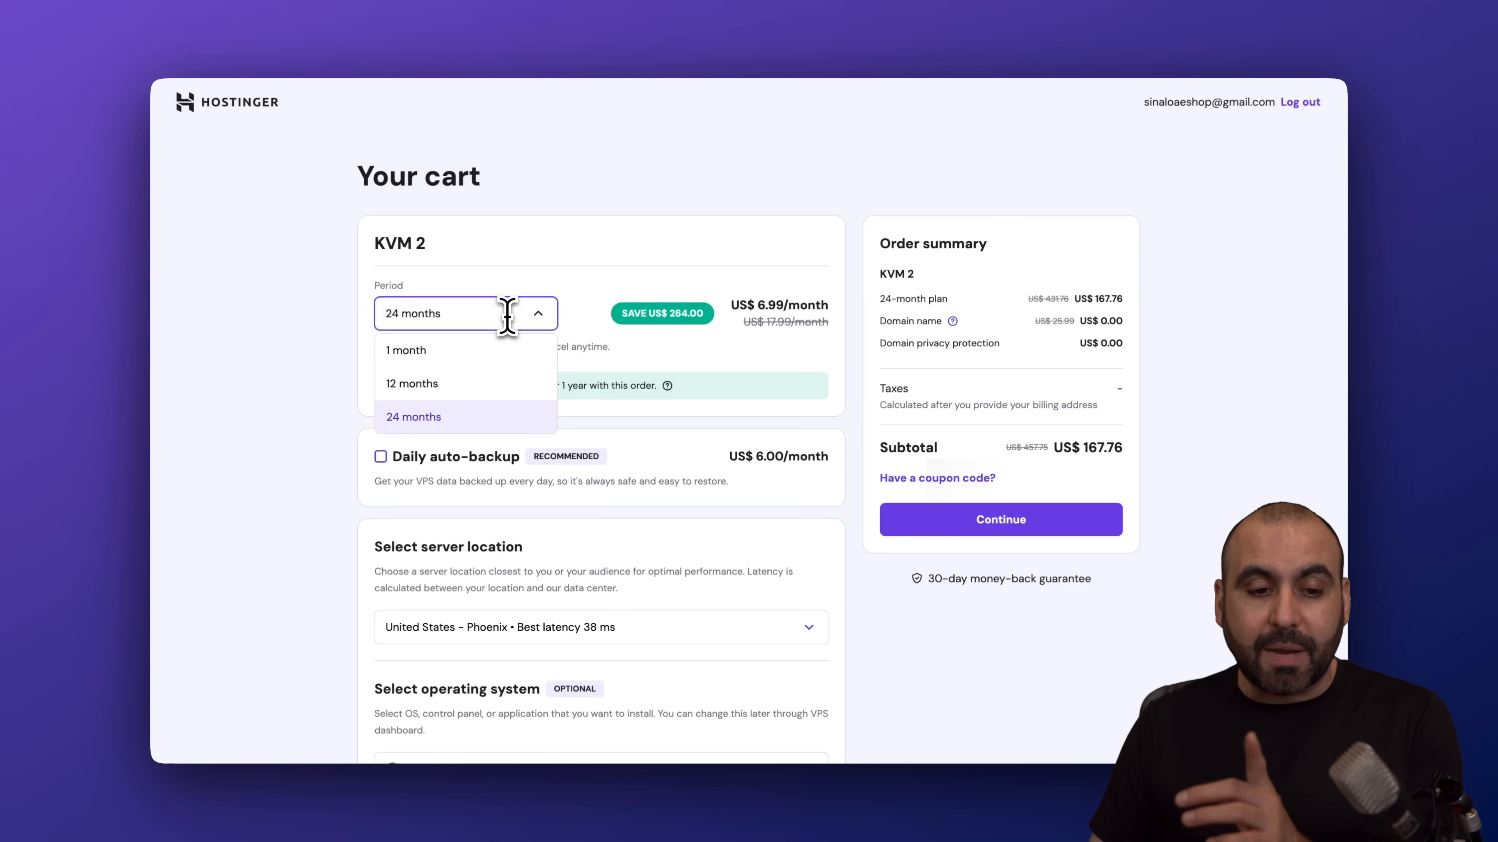
click(414, 417)
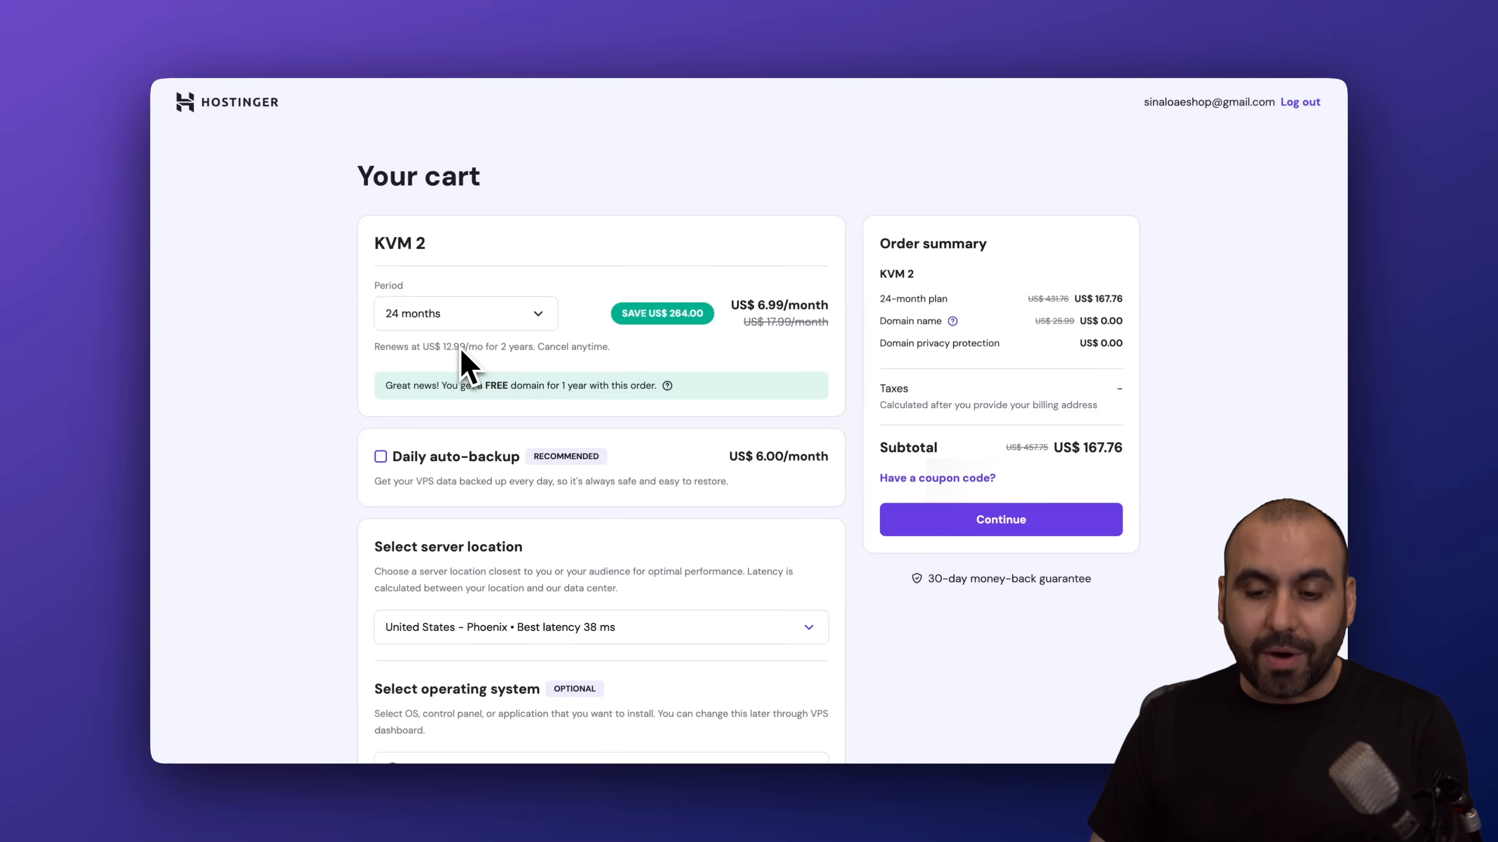
mouse_move(1107, 487)
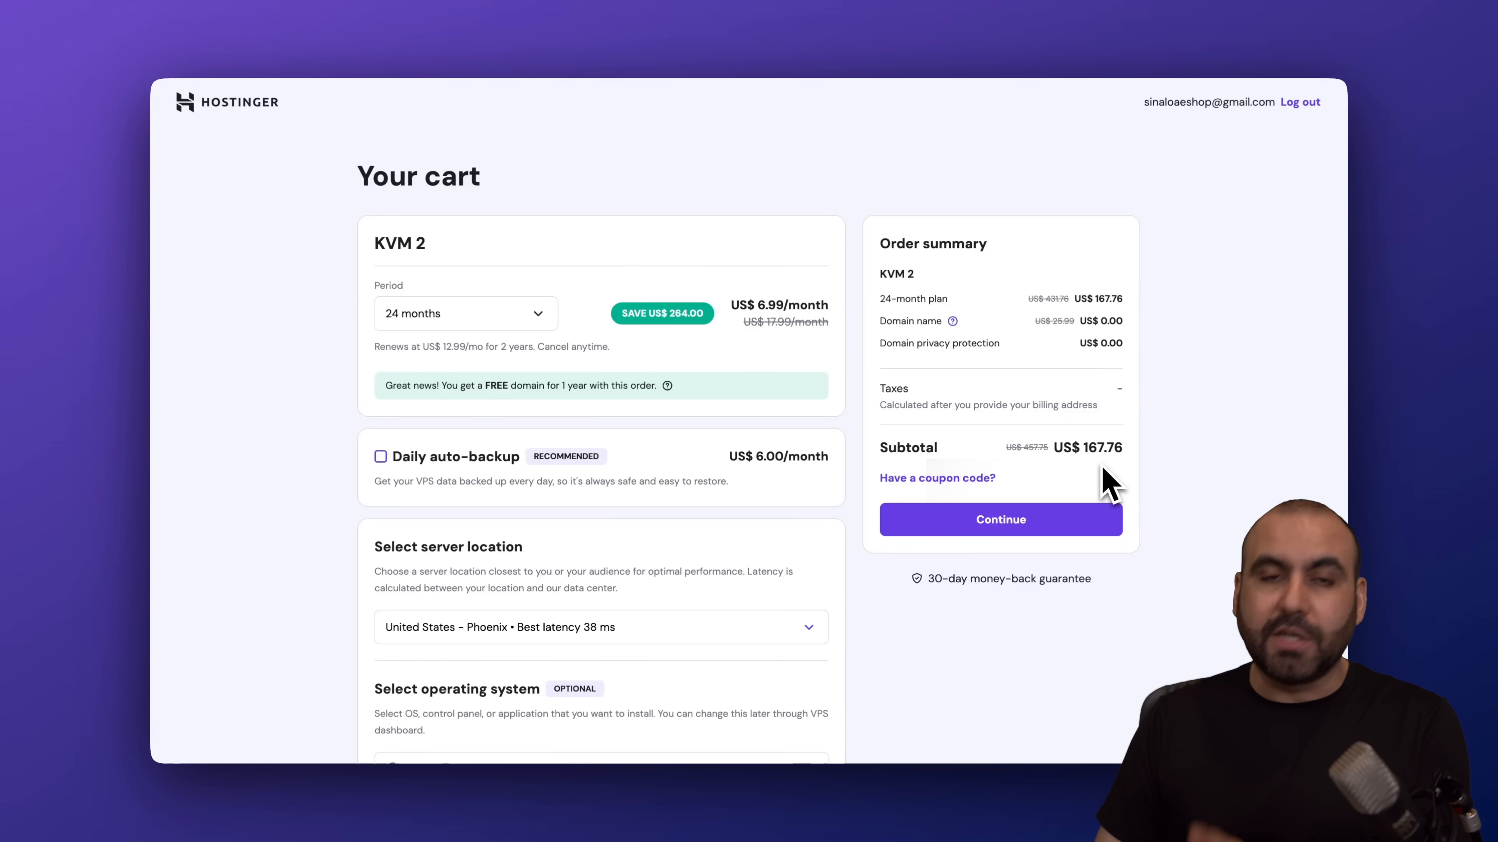
- Apply the SAASMASTER coupon for 10% off, bringing the subtotal to US$150.98
click(937, 478)
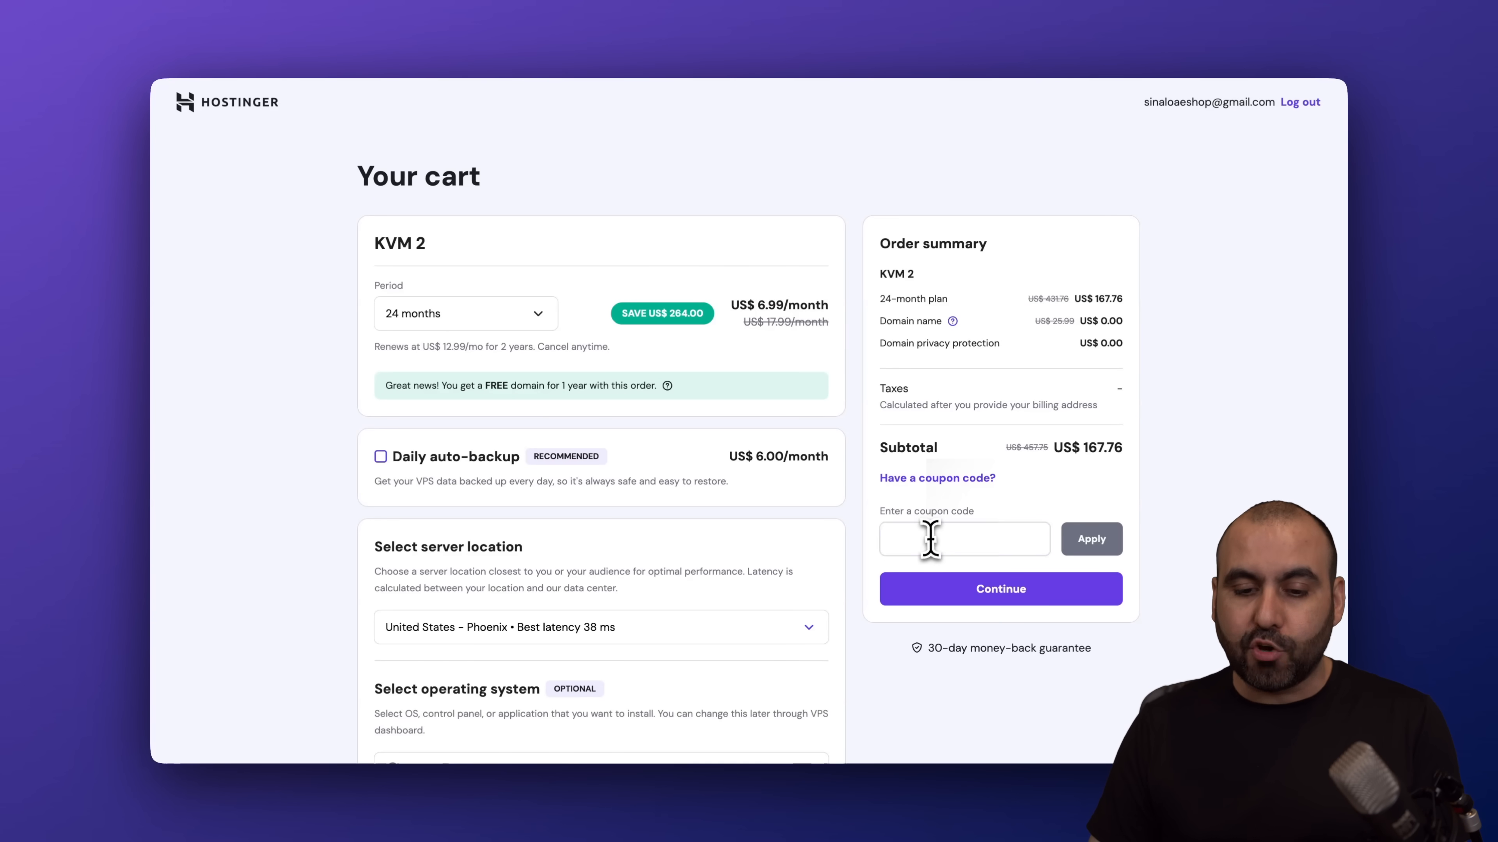
text(SAASMASTER)
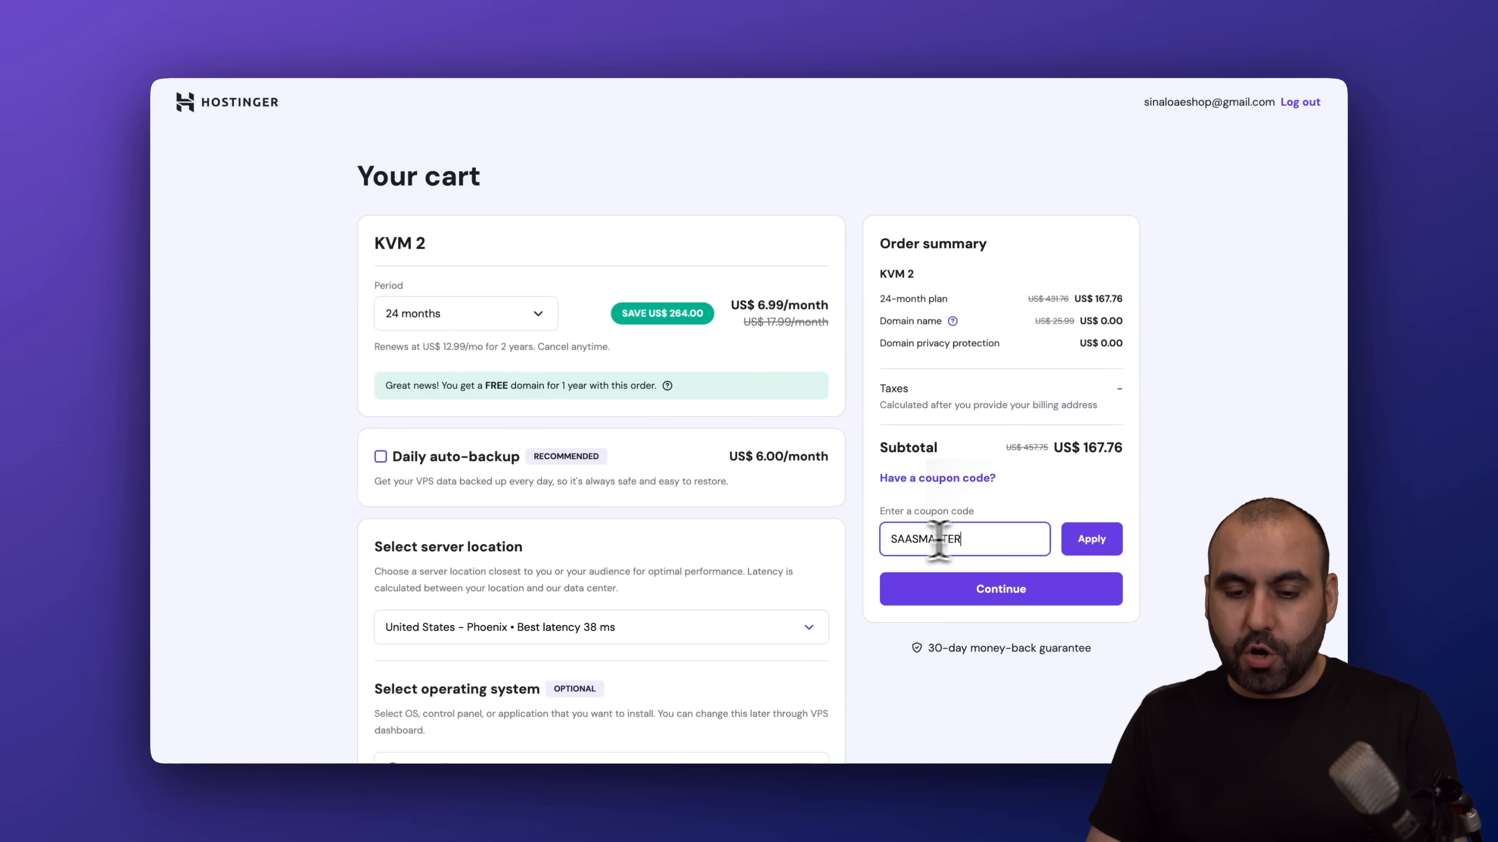
click(1090, 539)
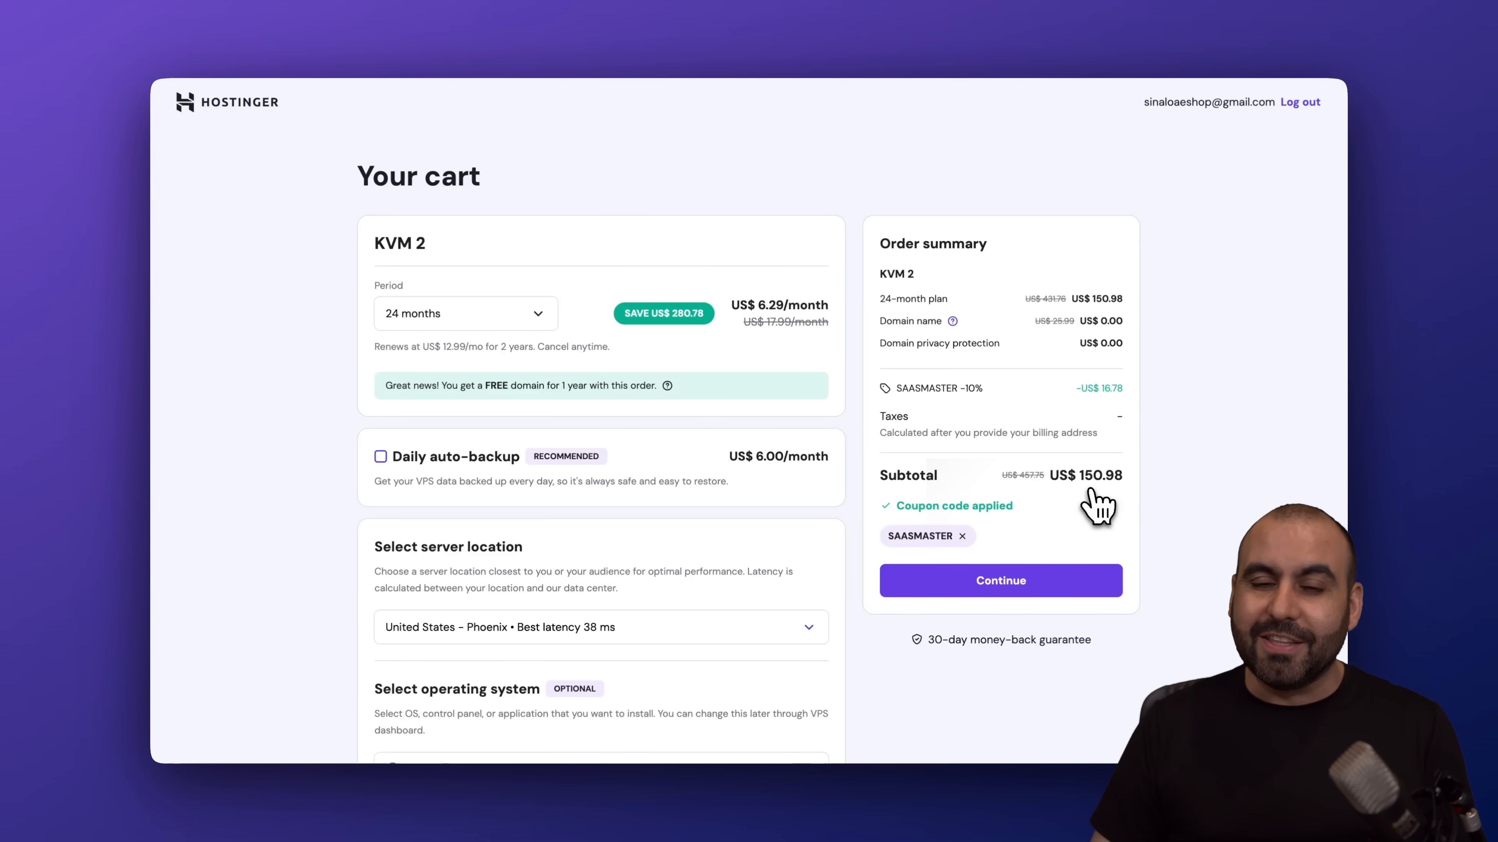
mouse_move(1076, 143)
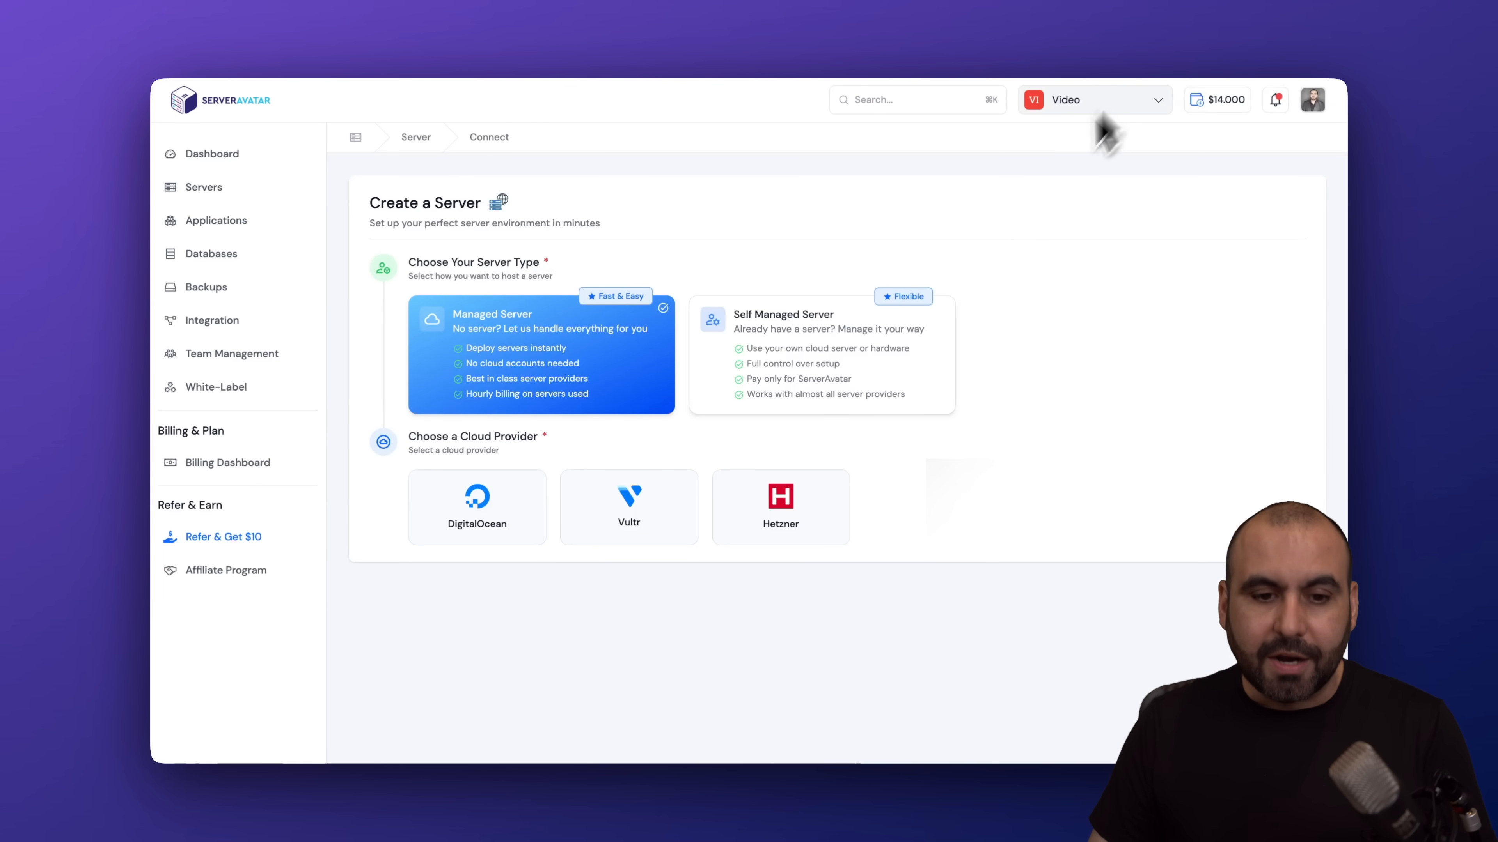
mouse_move(984, 234)
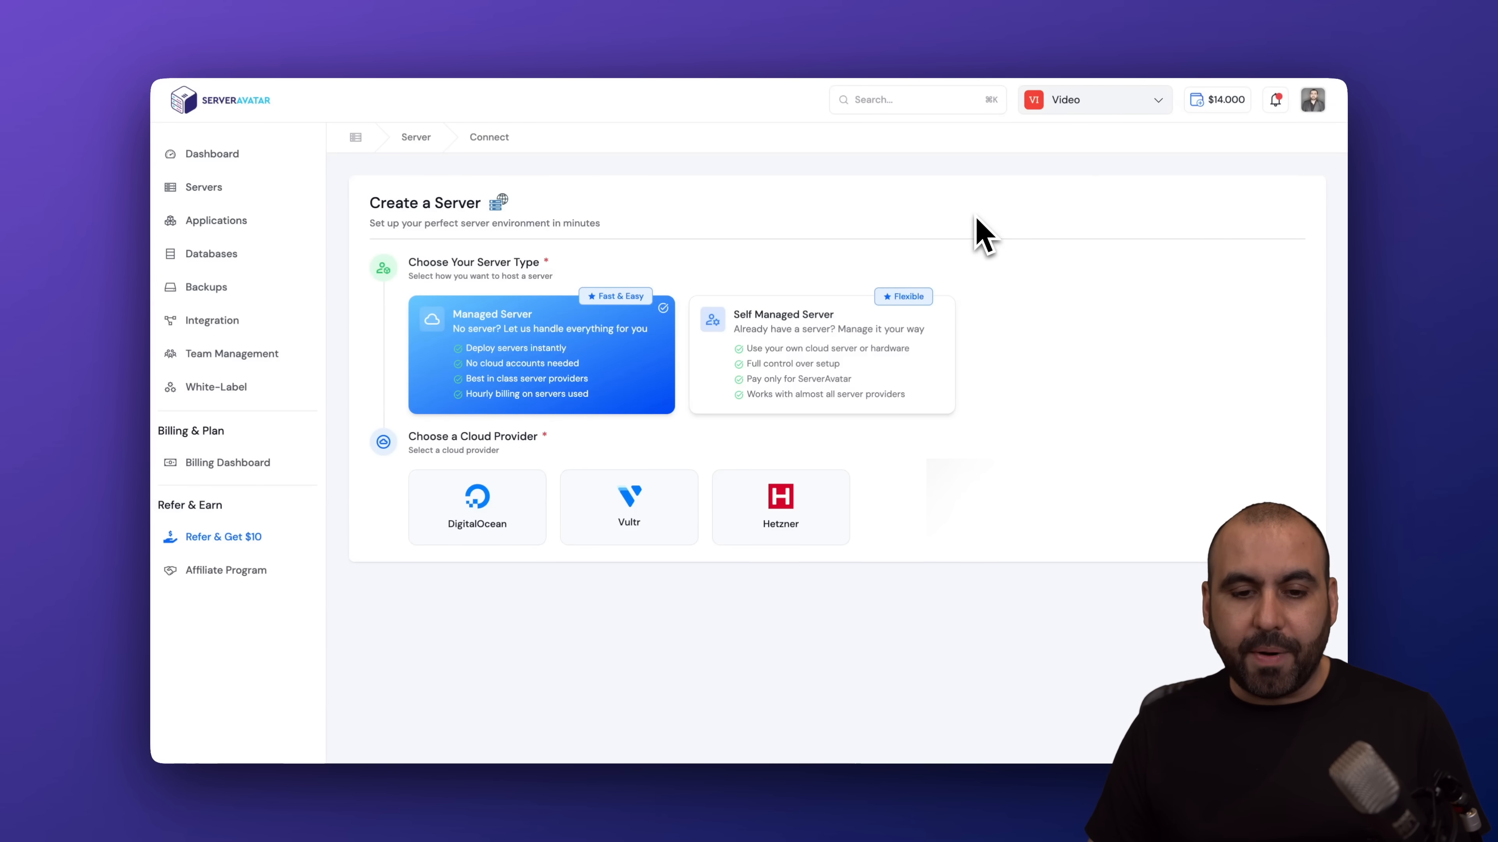
- Choose a self-managed custom server and name it TEST HOSTINGER VPS
click(820, 353)
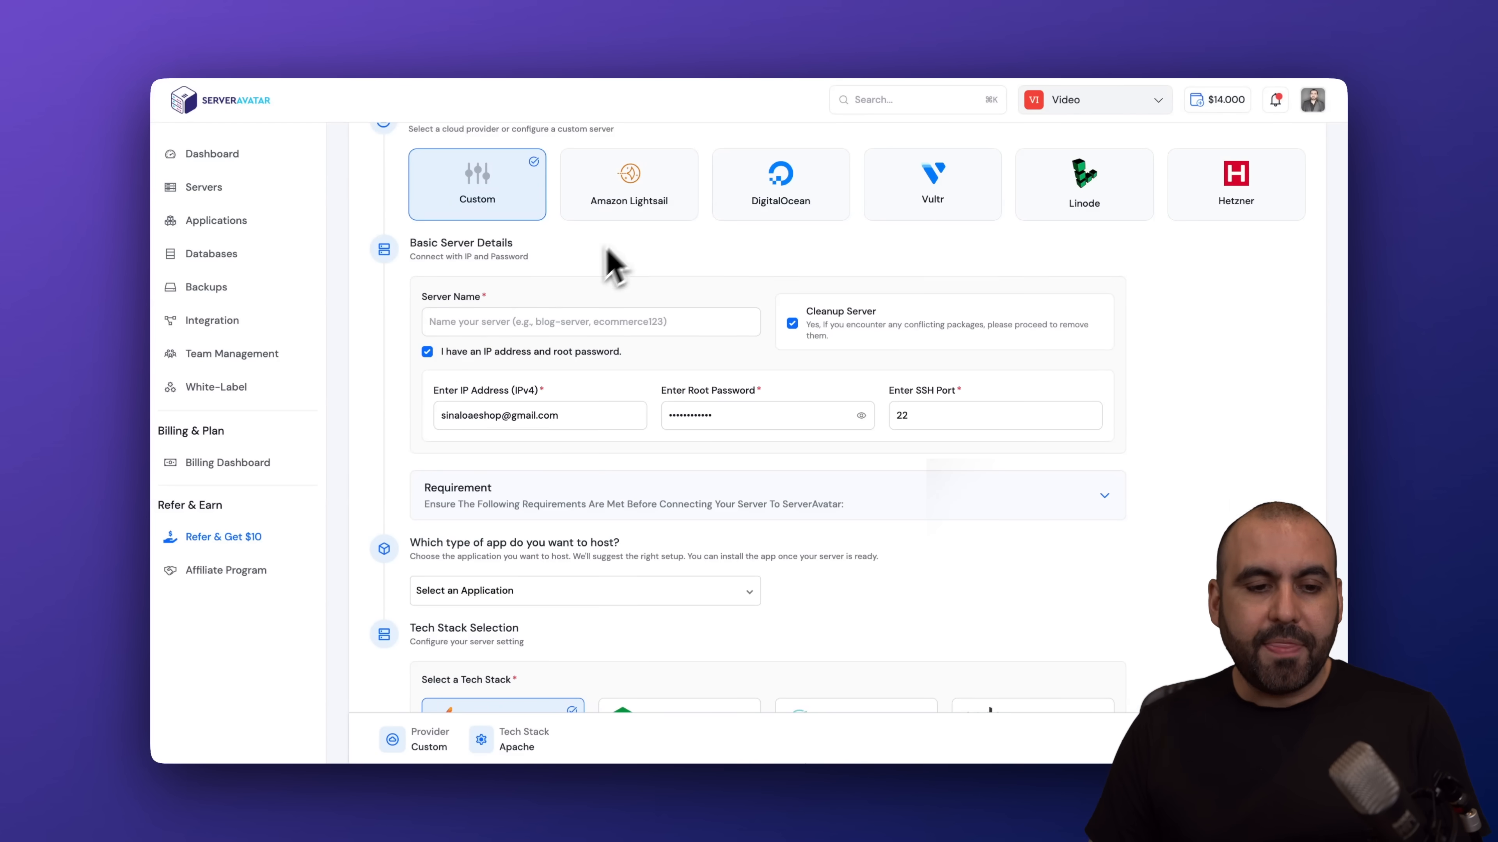
text(TEST HOSTINGER VPS)
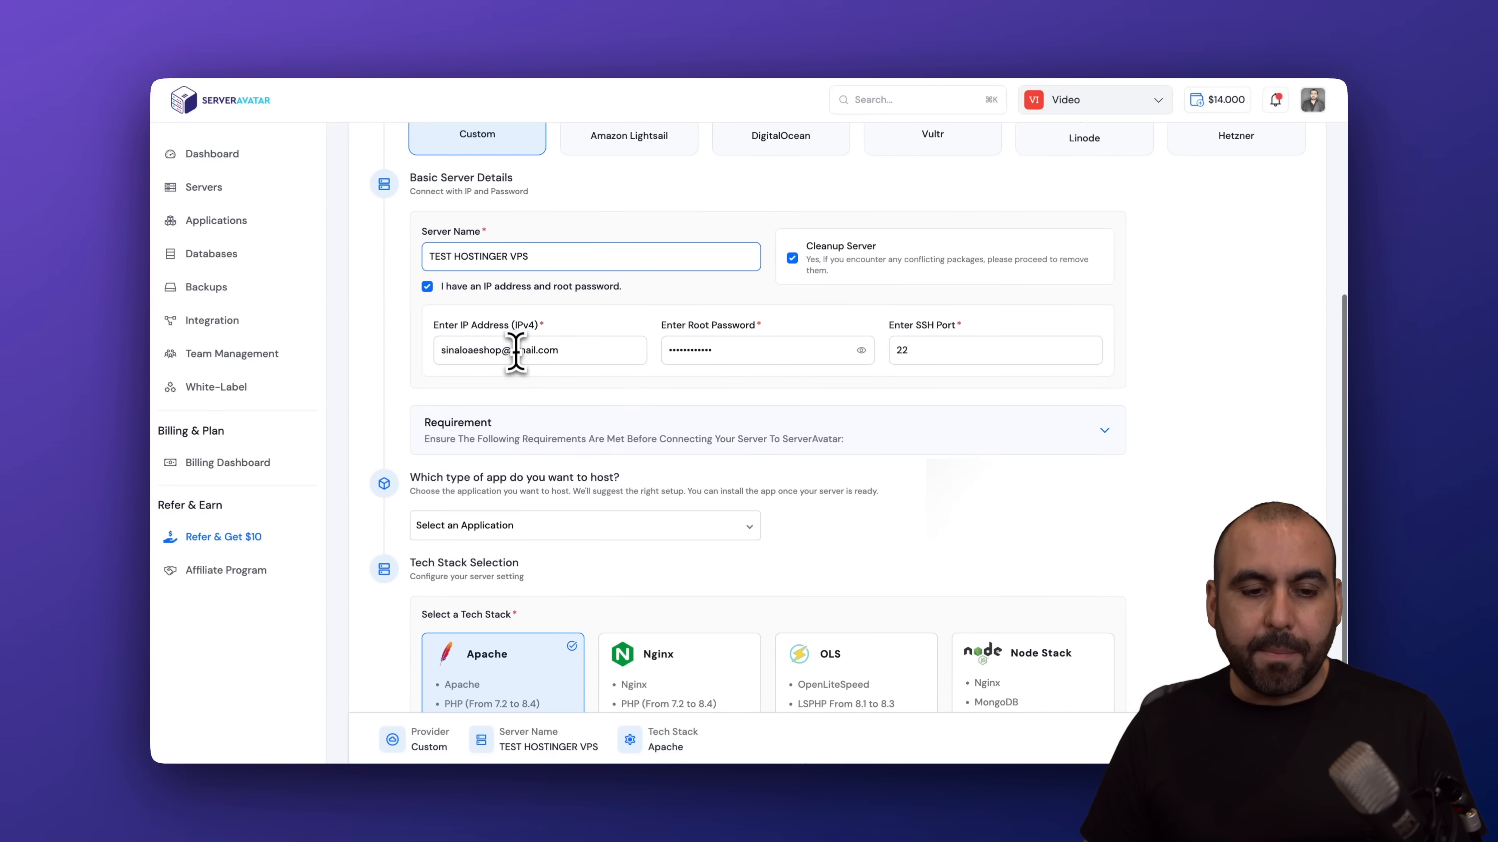
click(764, 349)
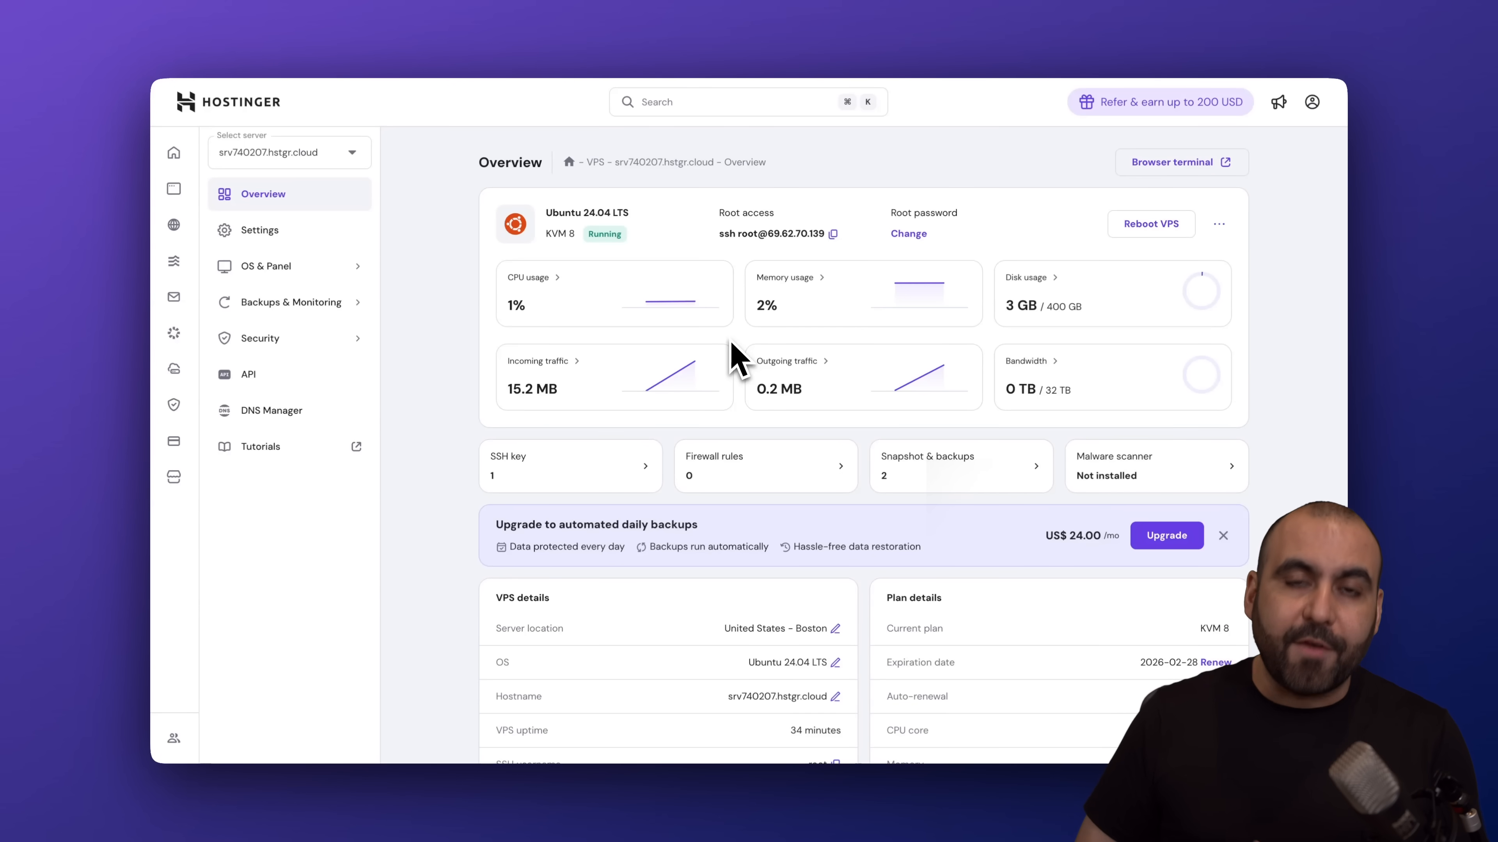
mouse_move(726, 344)
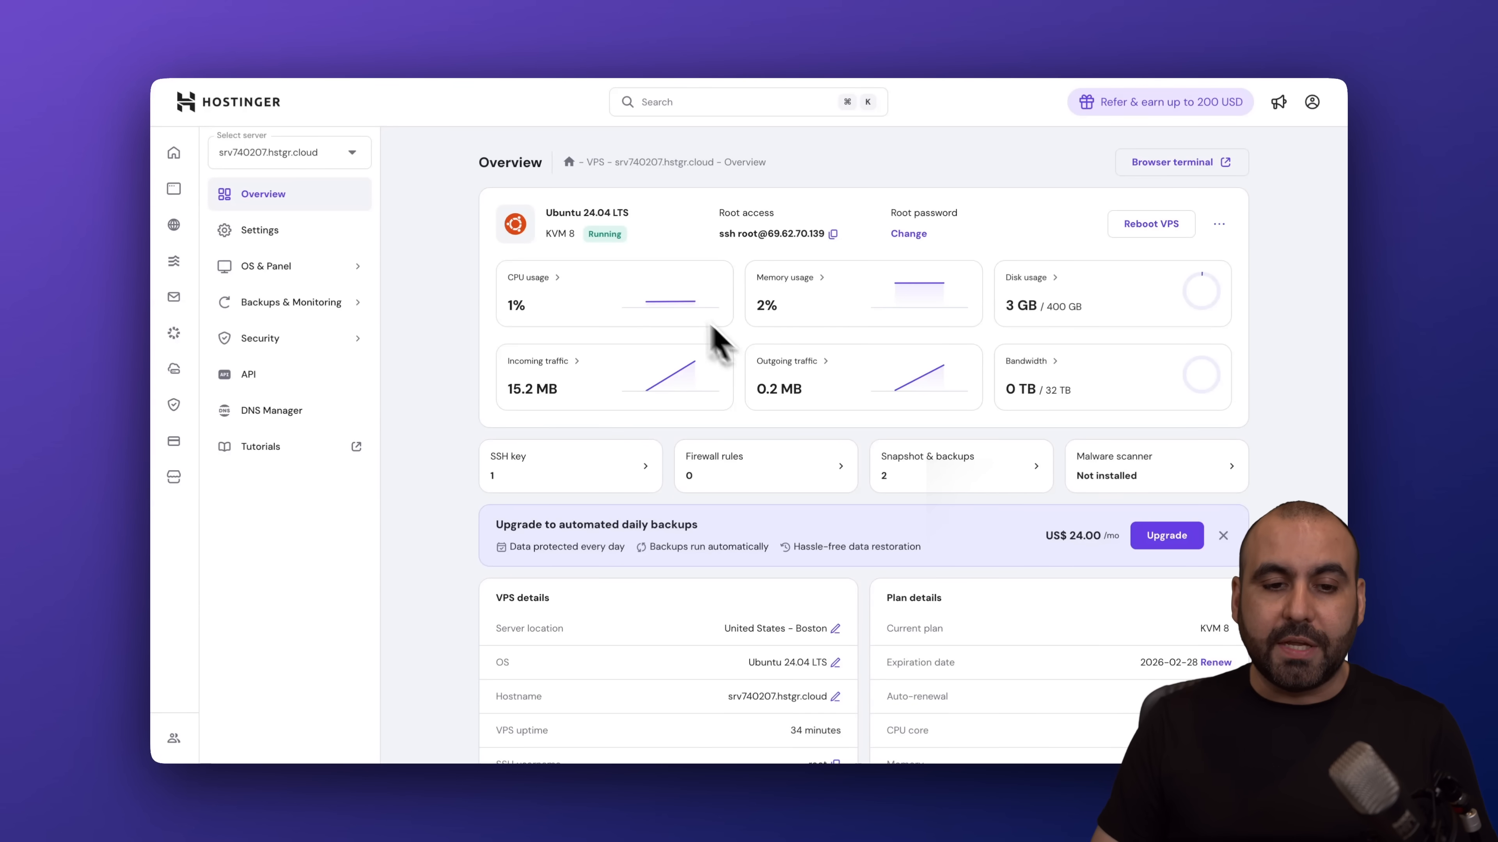
mouse_move(650, 230)
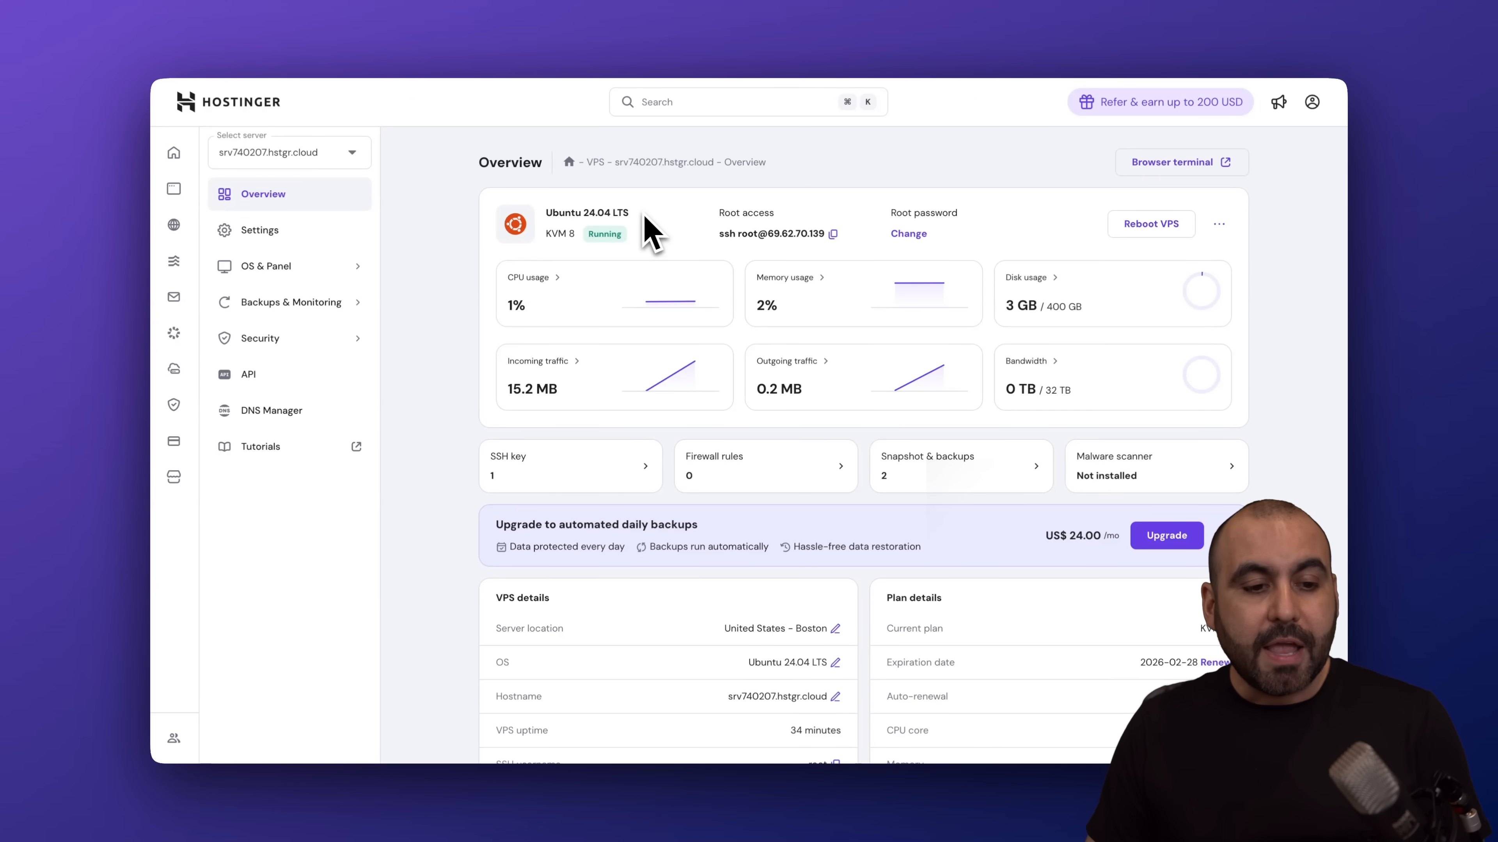
mouse_move(291, 265)
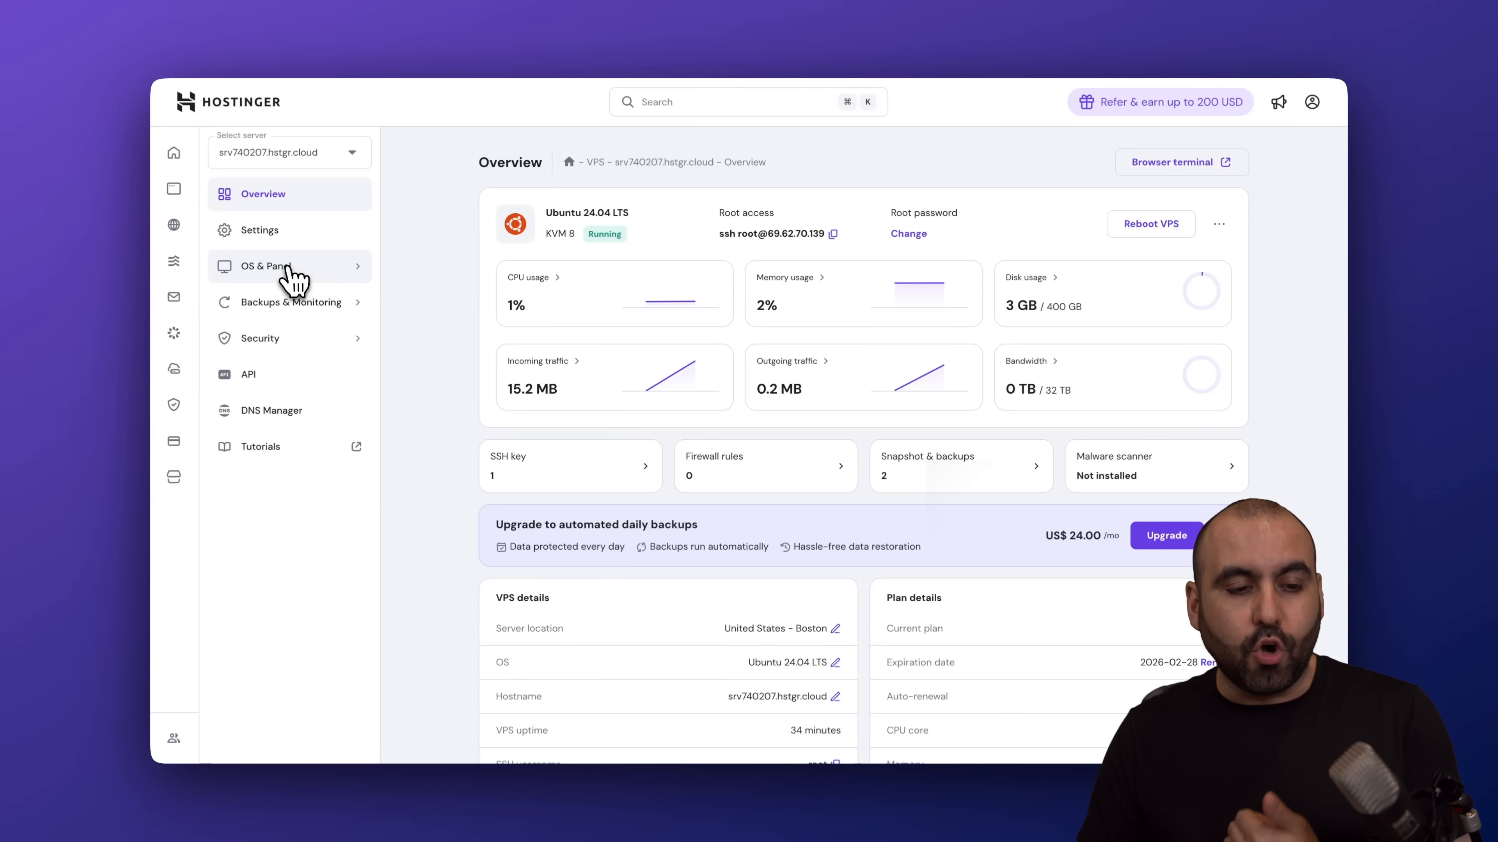
click(267, 266)
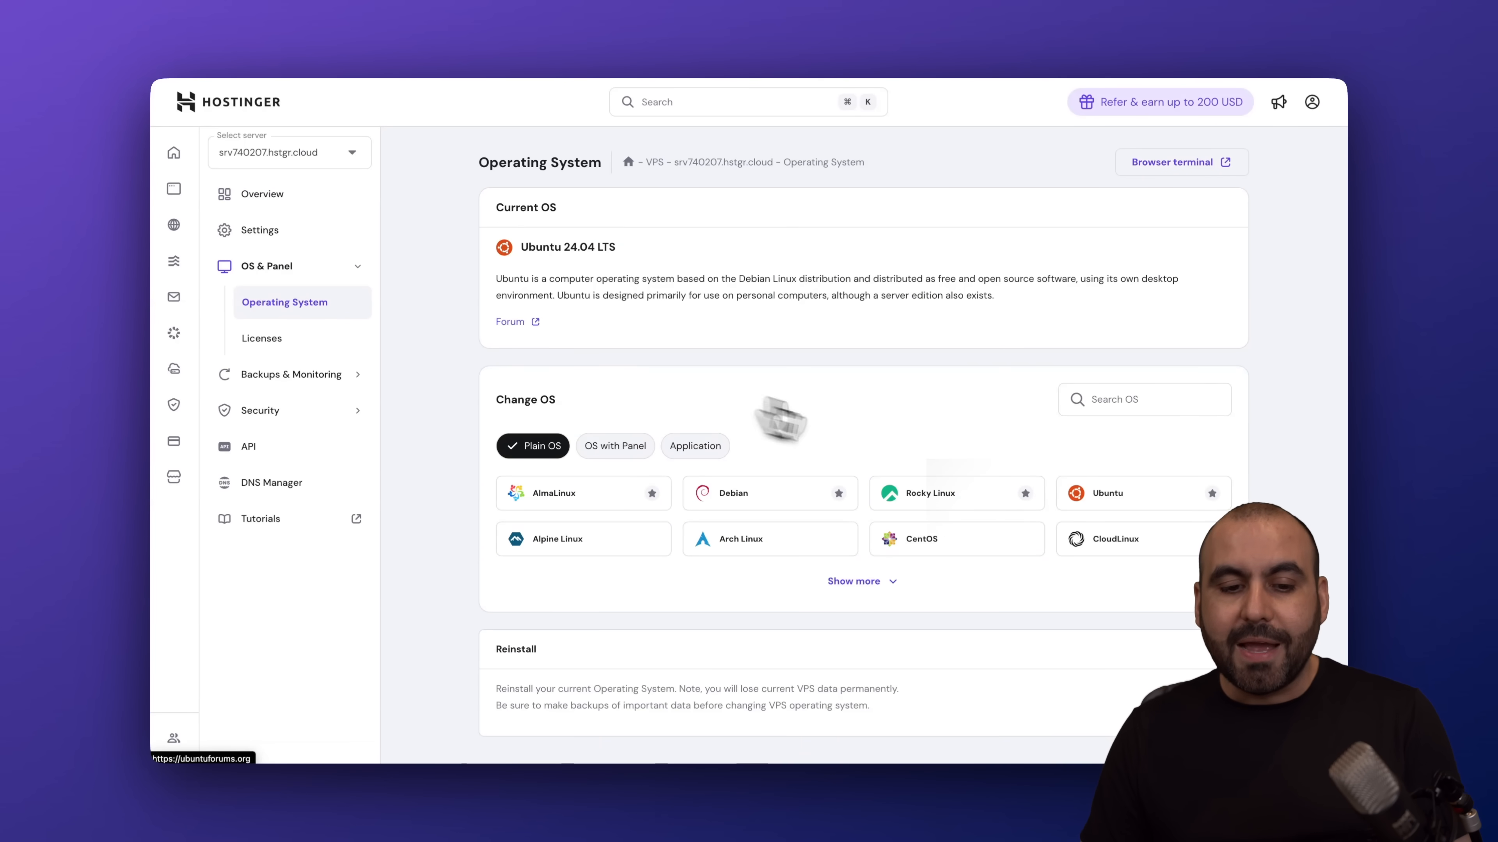
click(1108, 493)
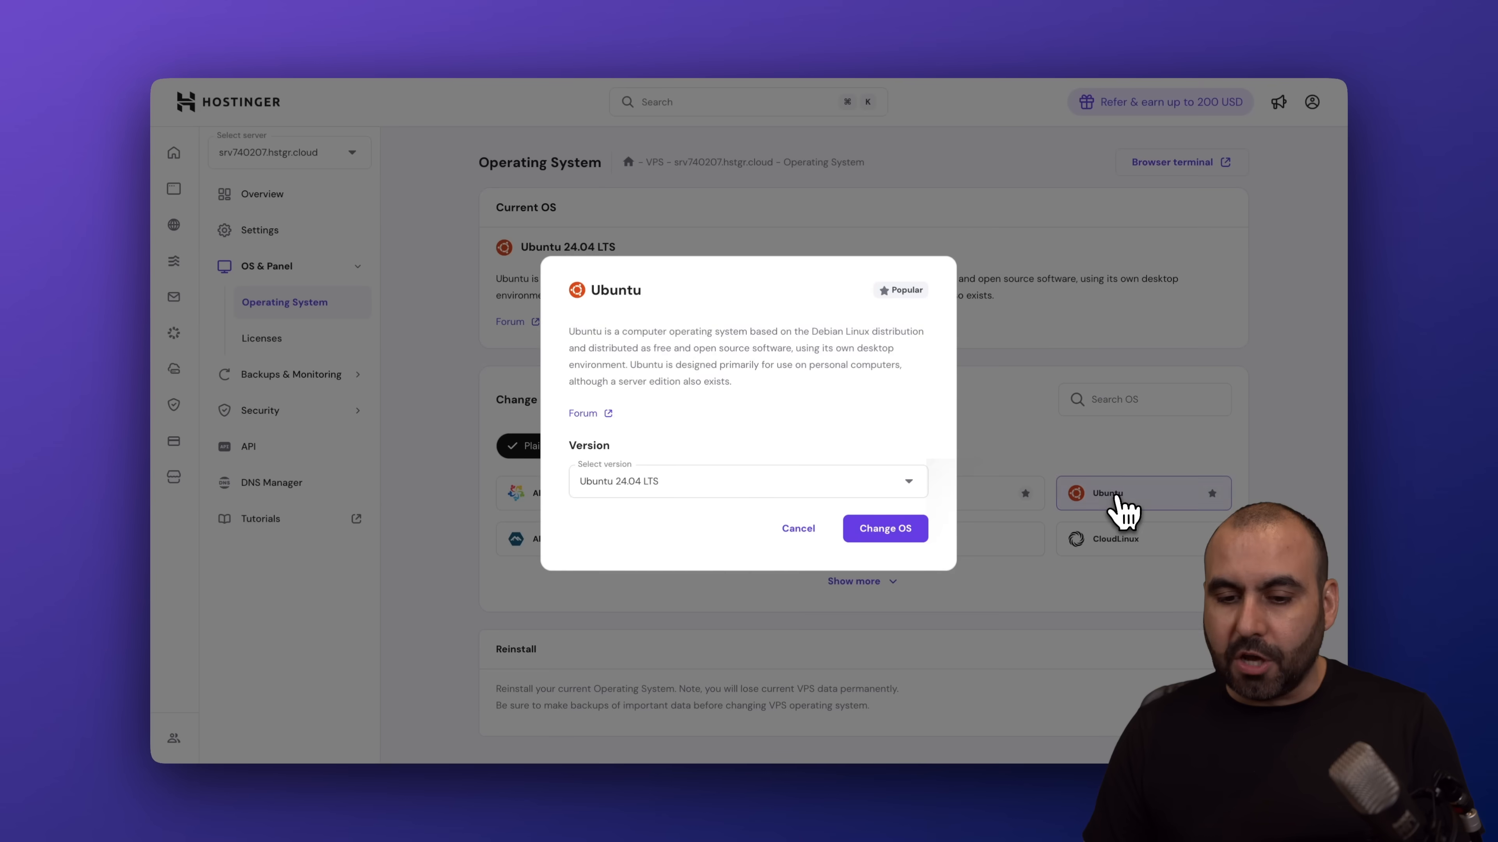
click(746, 480)
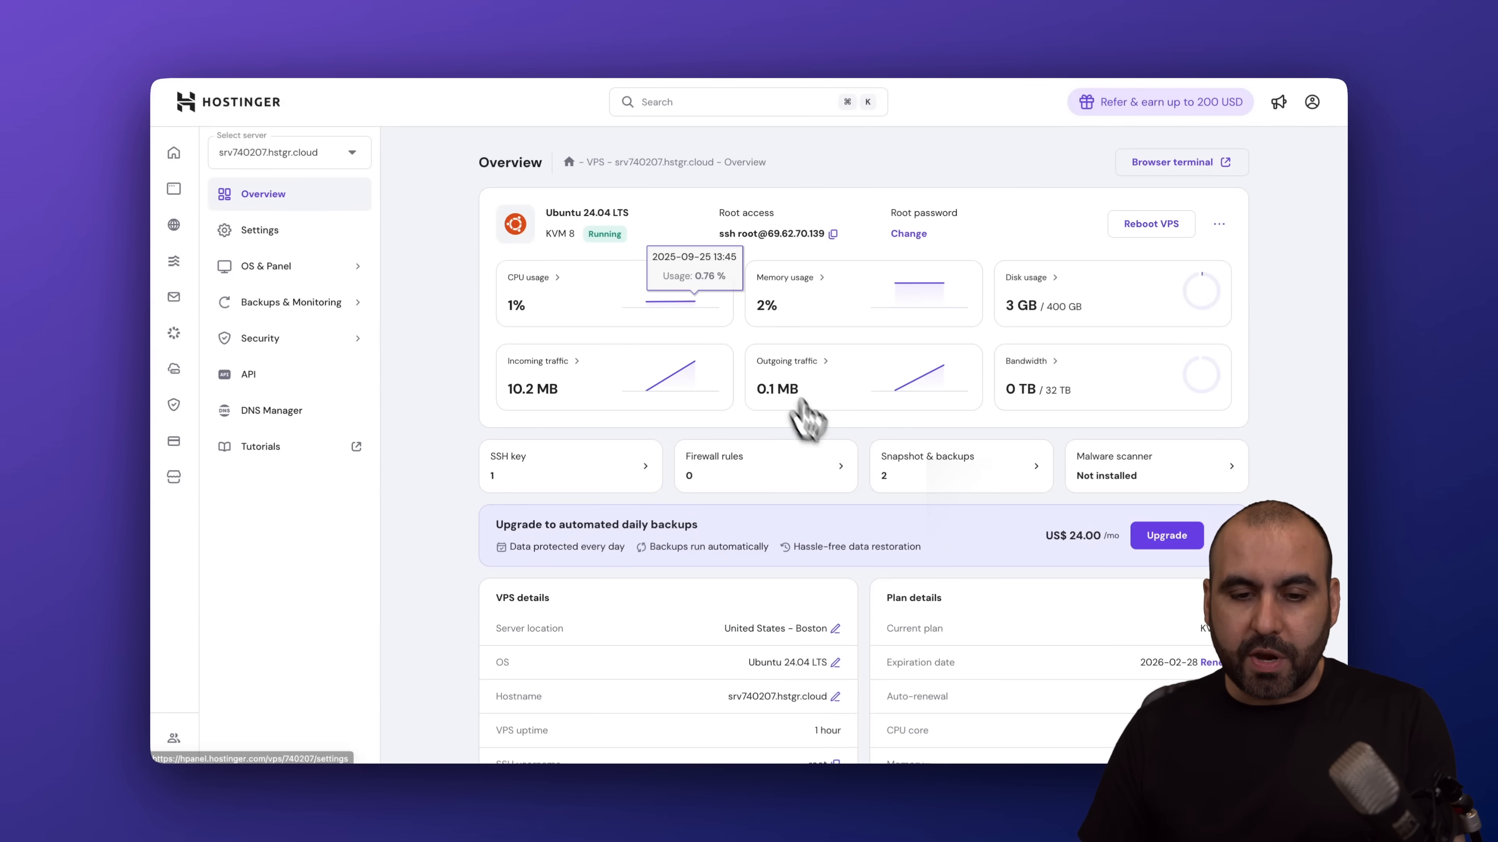
mouse_move(850, 291)
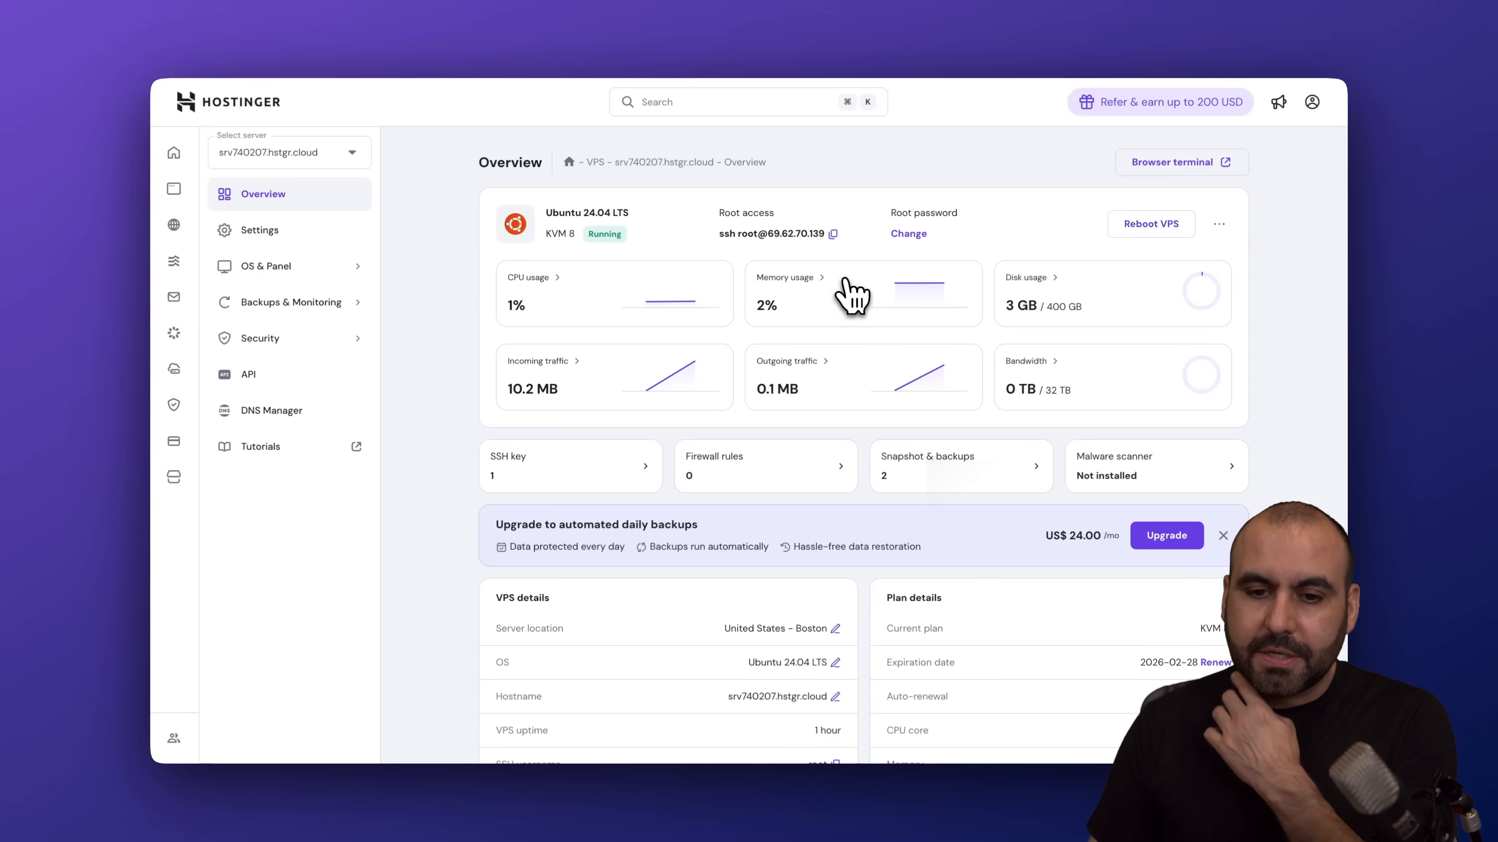
scroll(down, 3)
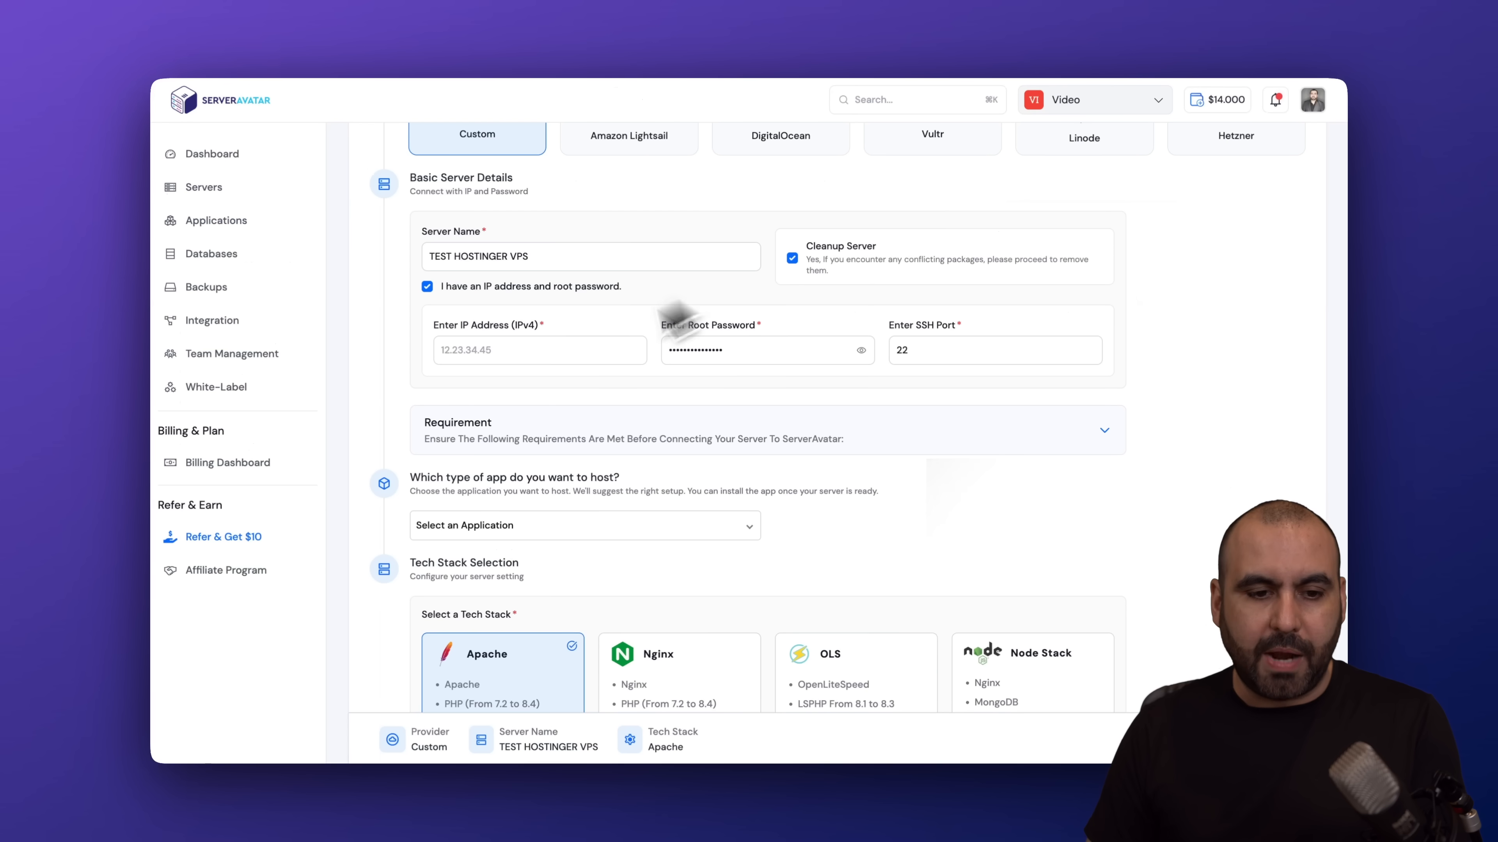
- Enter IP 69.62.70.139 with the root password and choose the OLS tech stack
text(69.62.70.139)
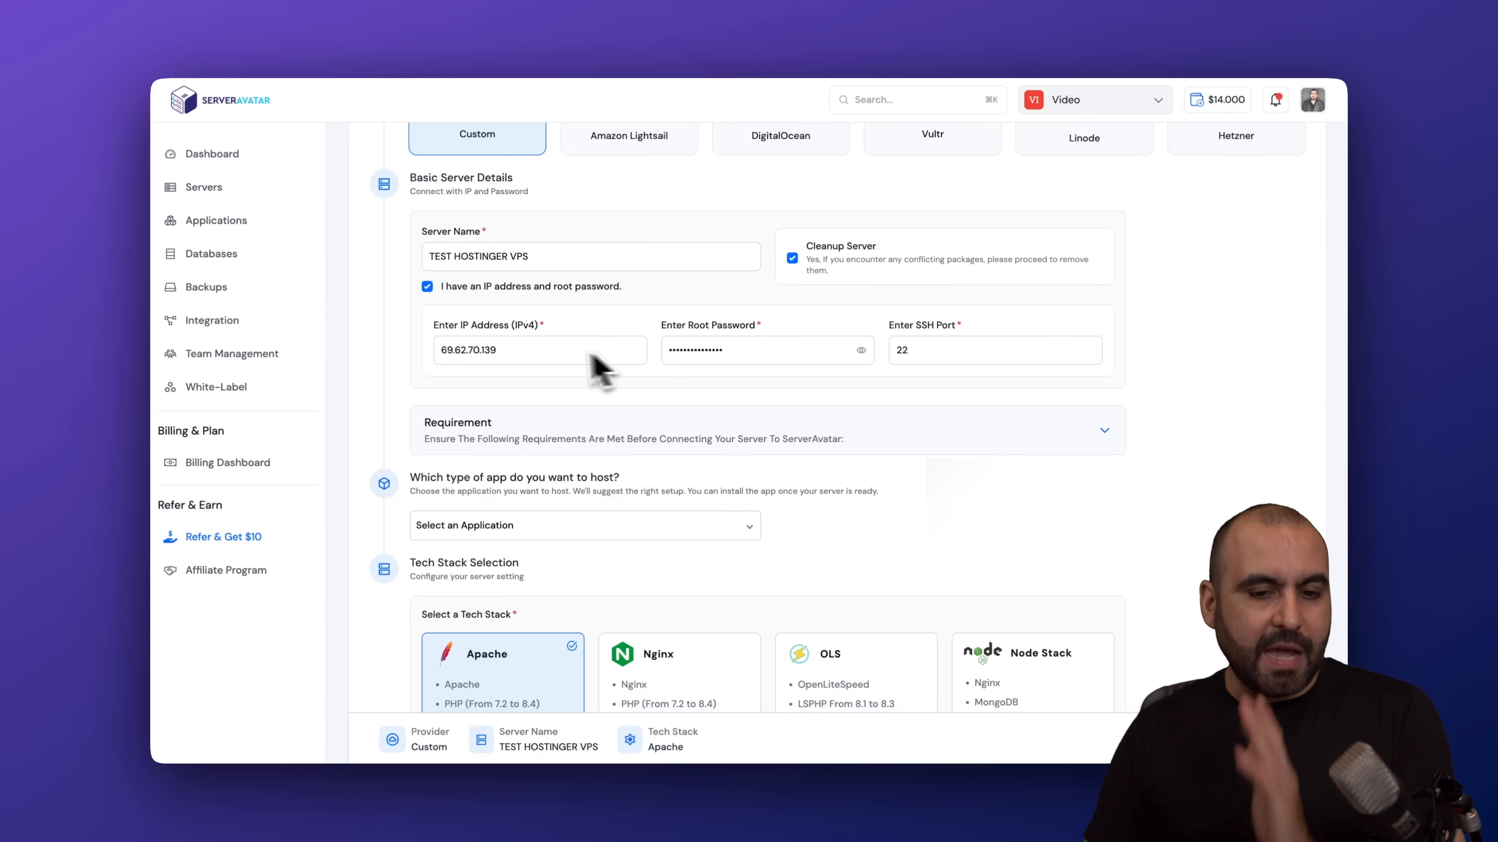
scroll(down, 3)
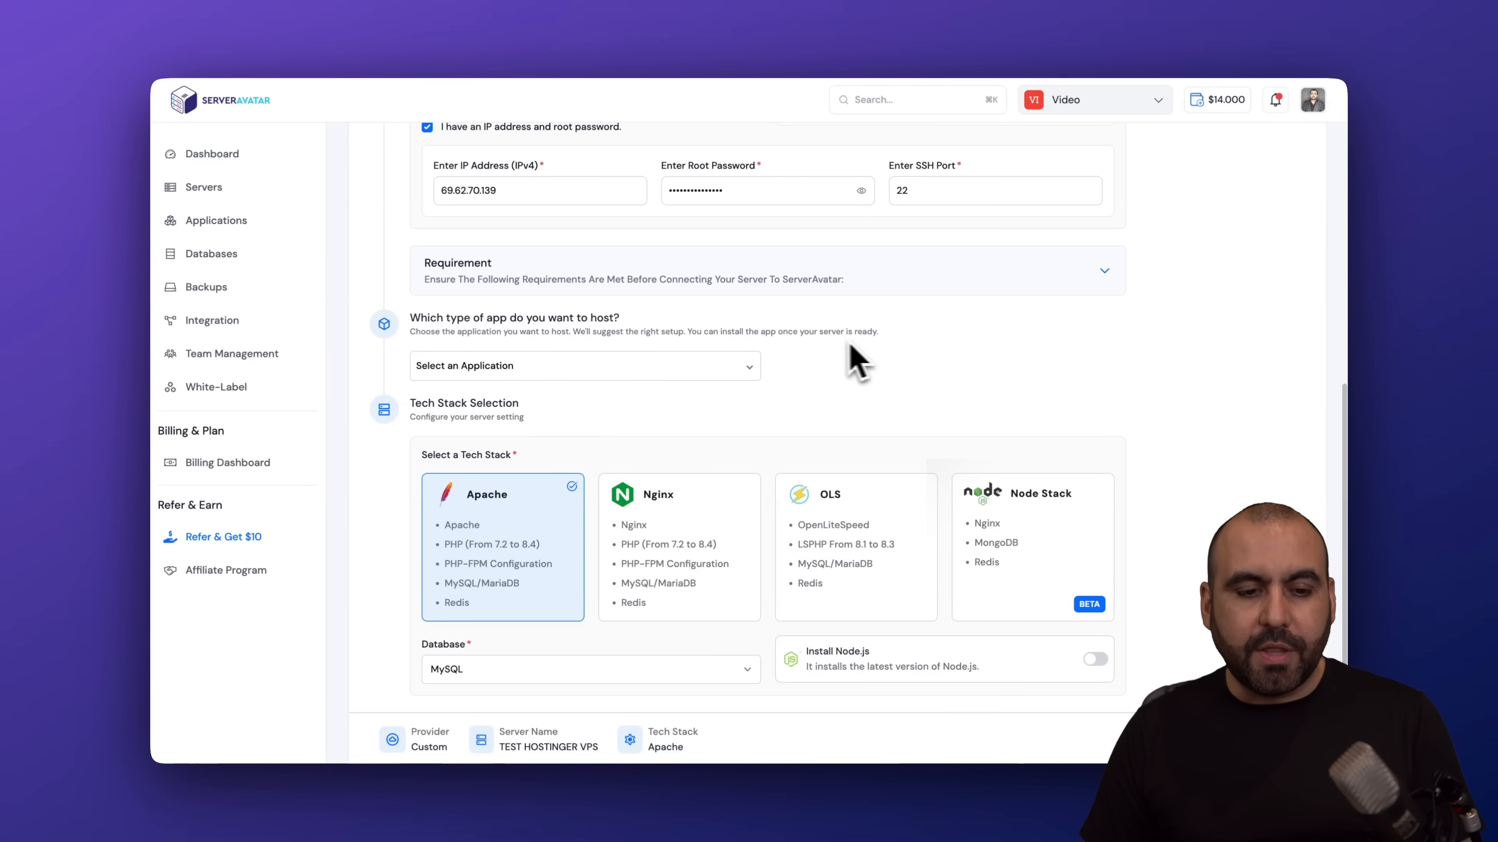
mouse_move(678, 616)
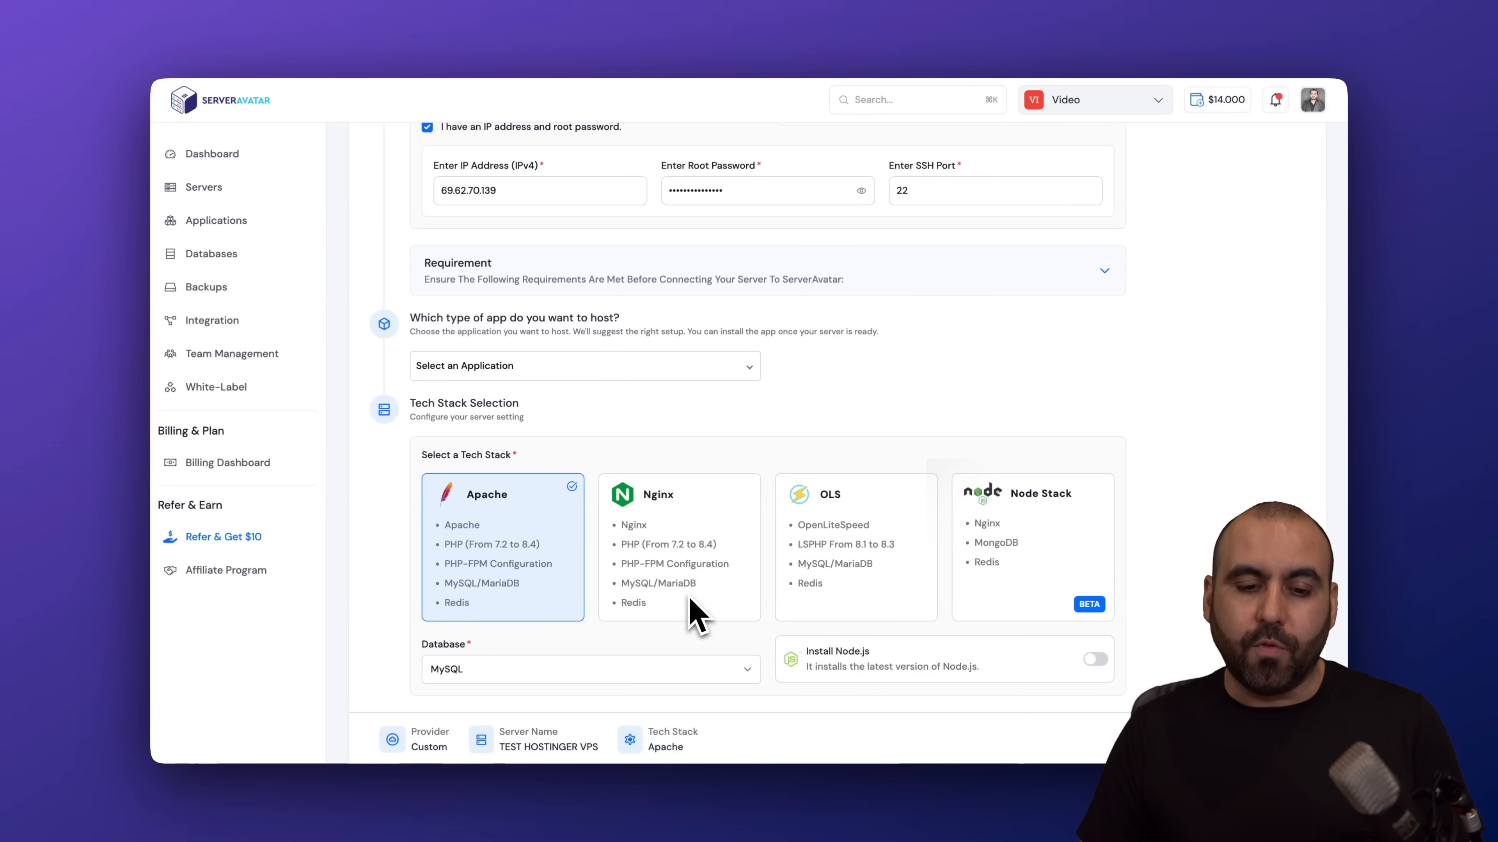
mouse_move(482, 535)
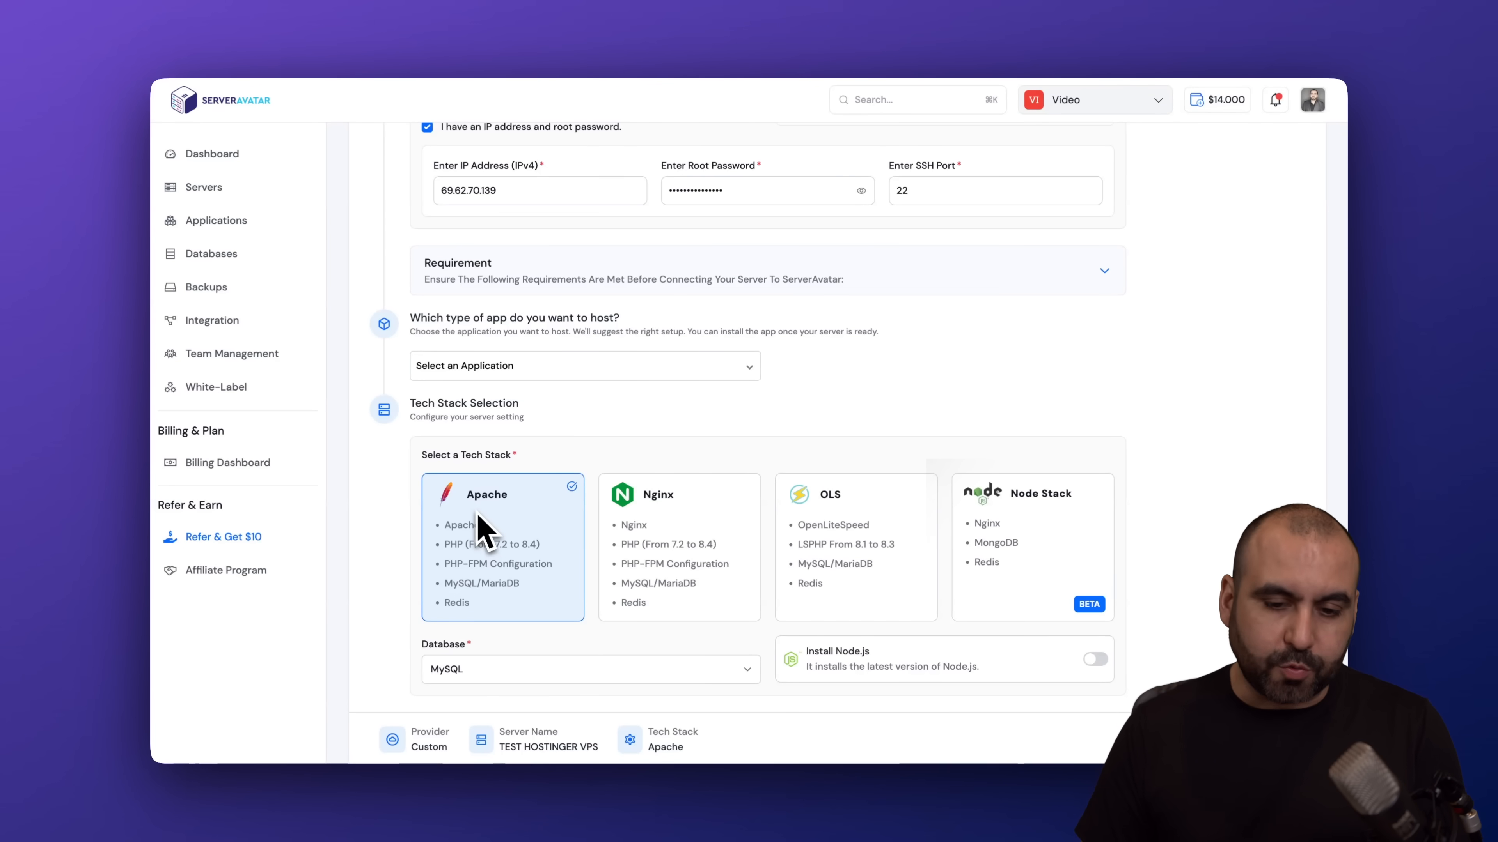
click(854, 545)
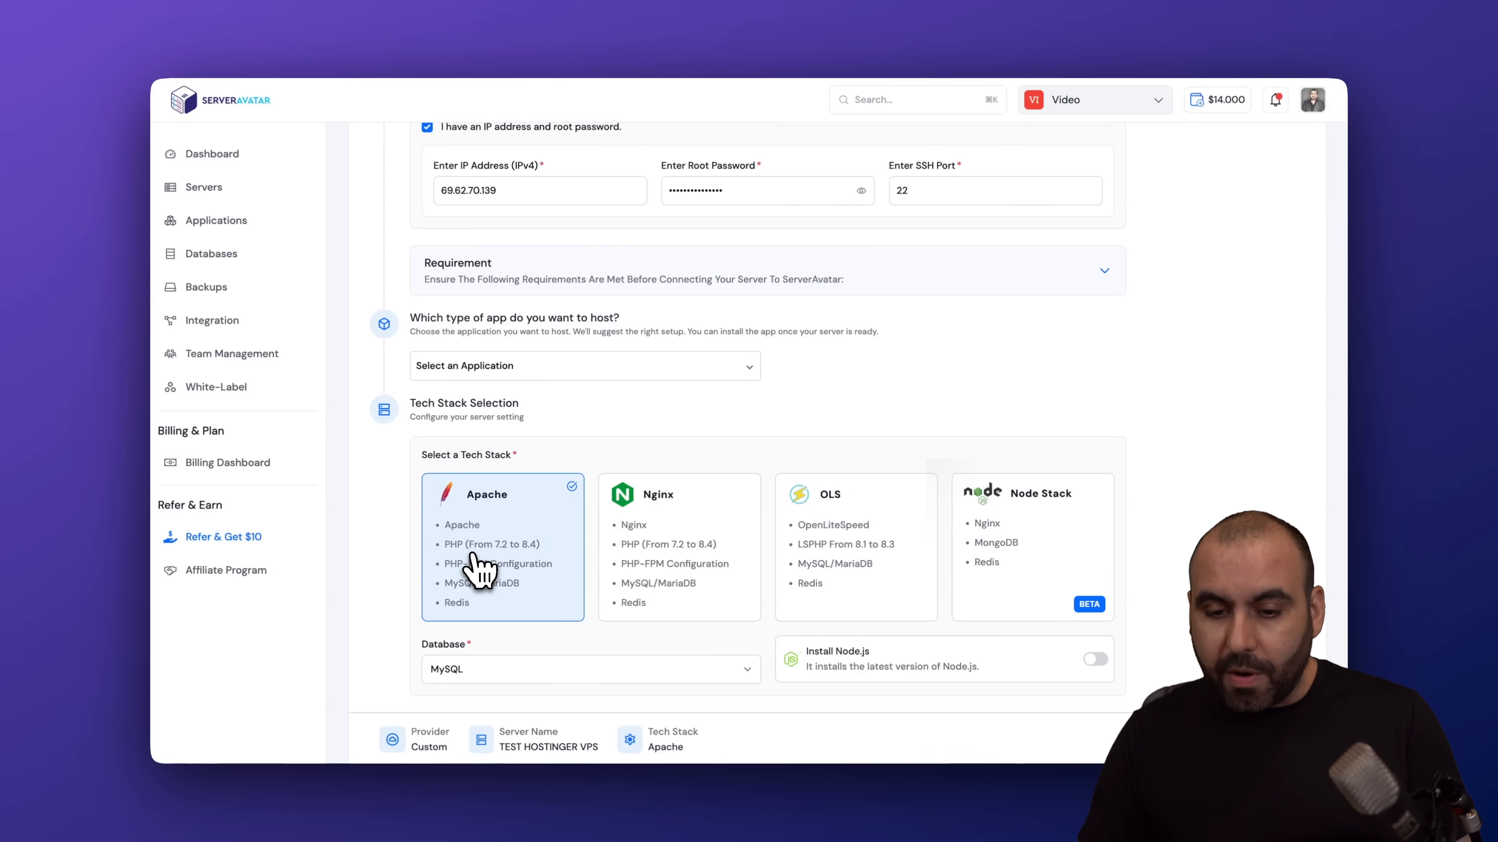
click(677, 494)
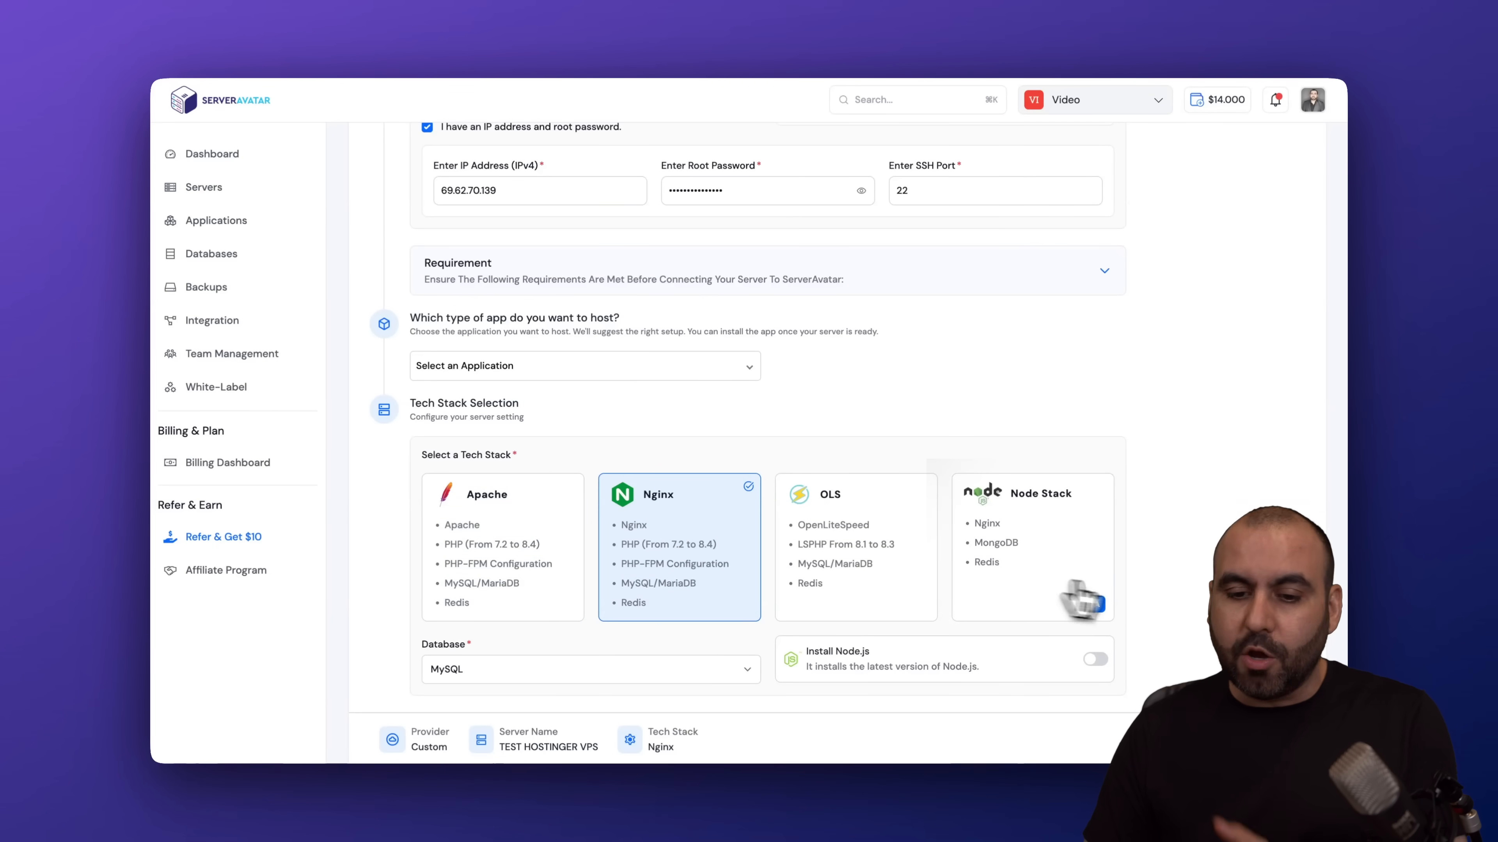
click(1030, 545)
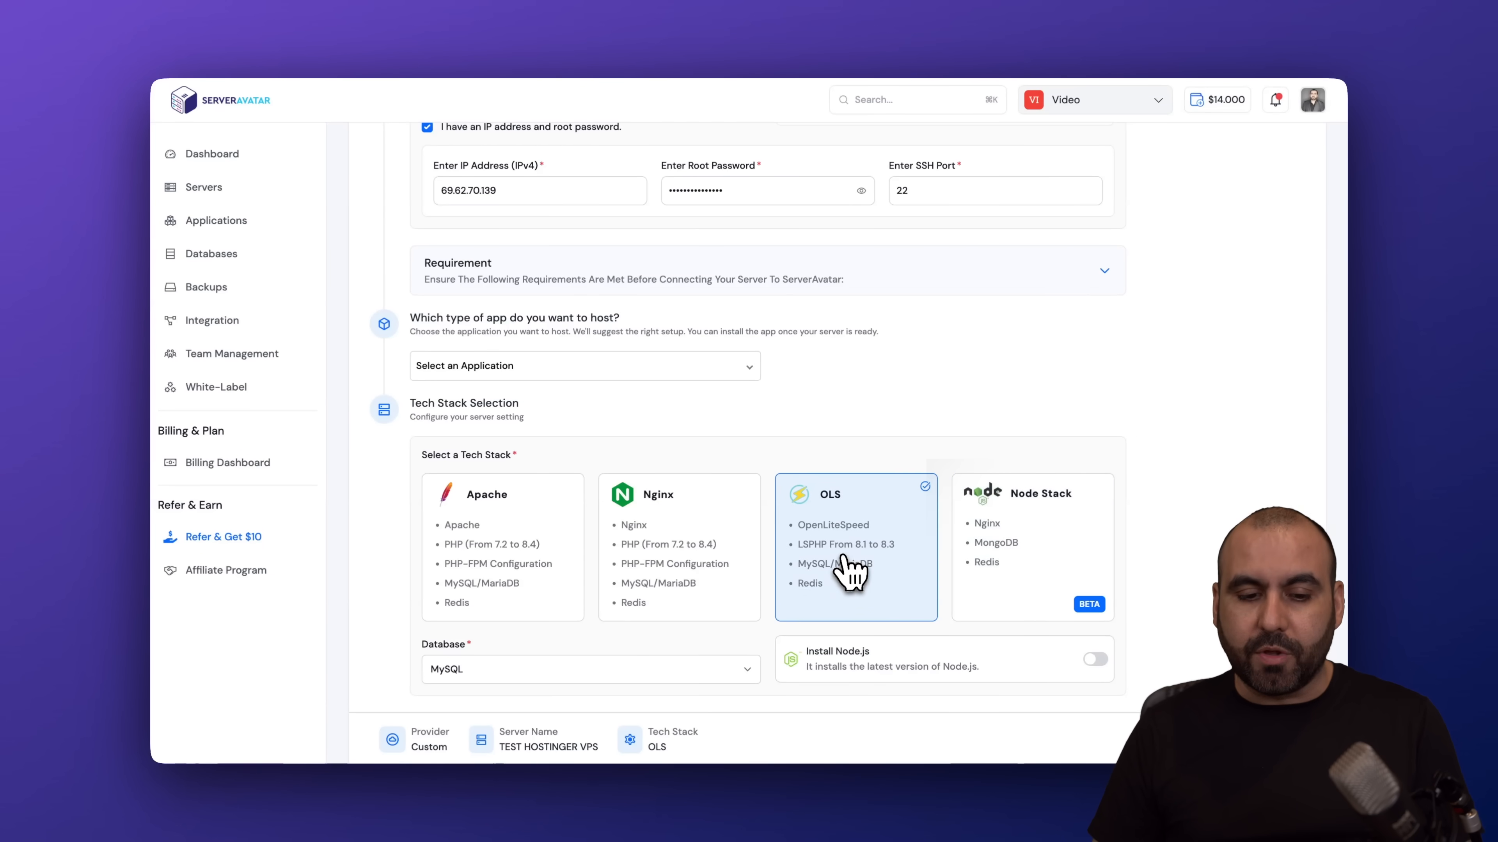
mouse_move(716, 711)
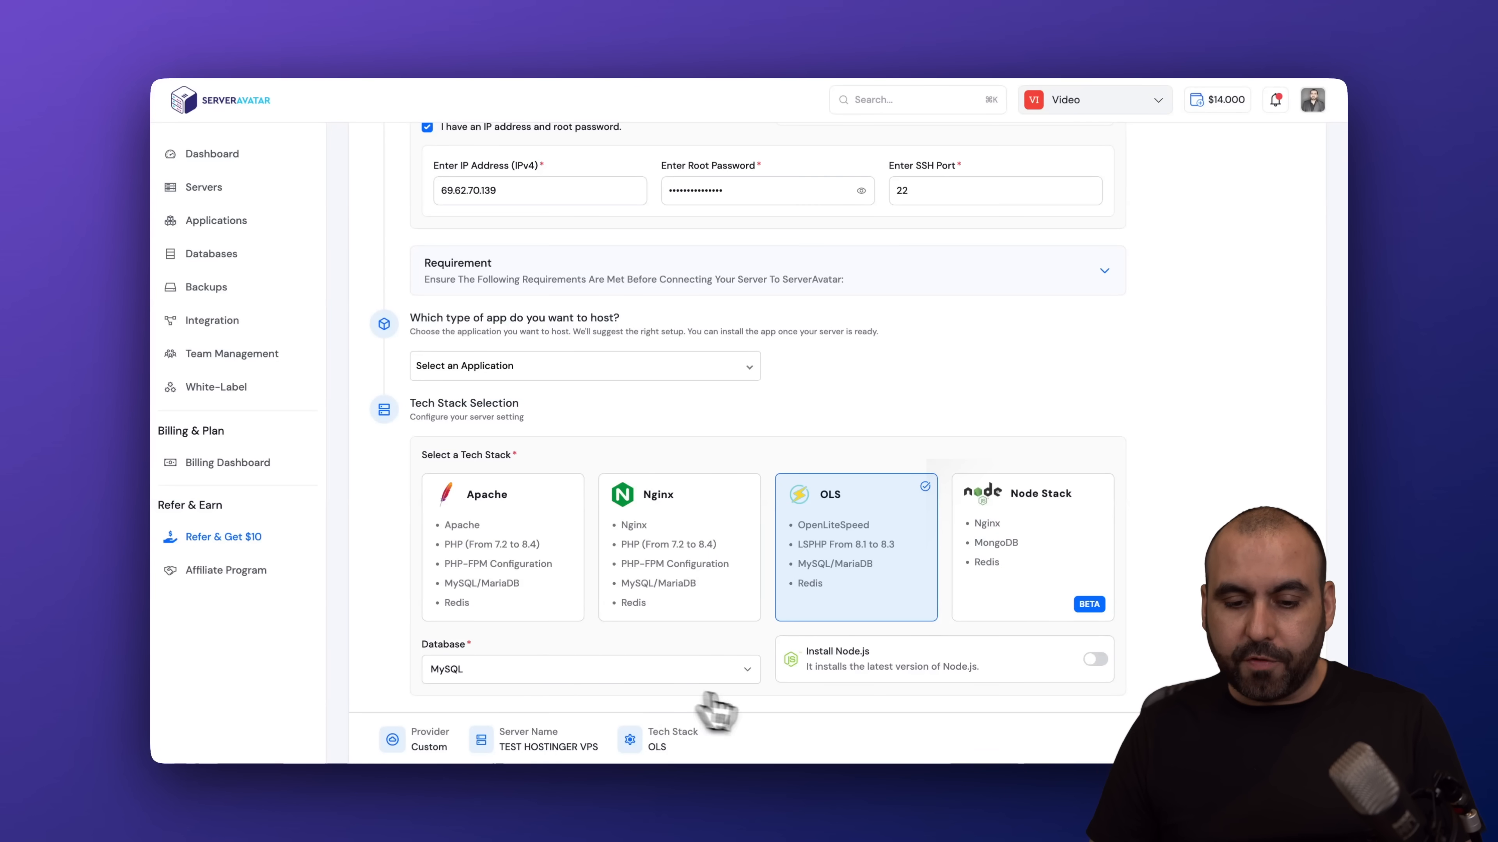
- Turn on Node.js installation and create the server
click(1093, 660)
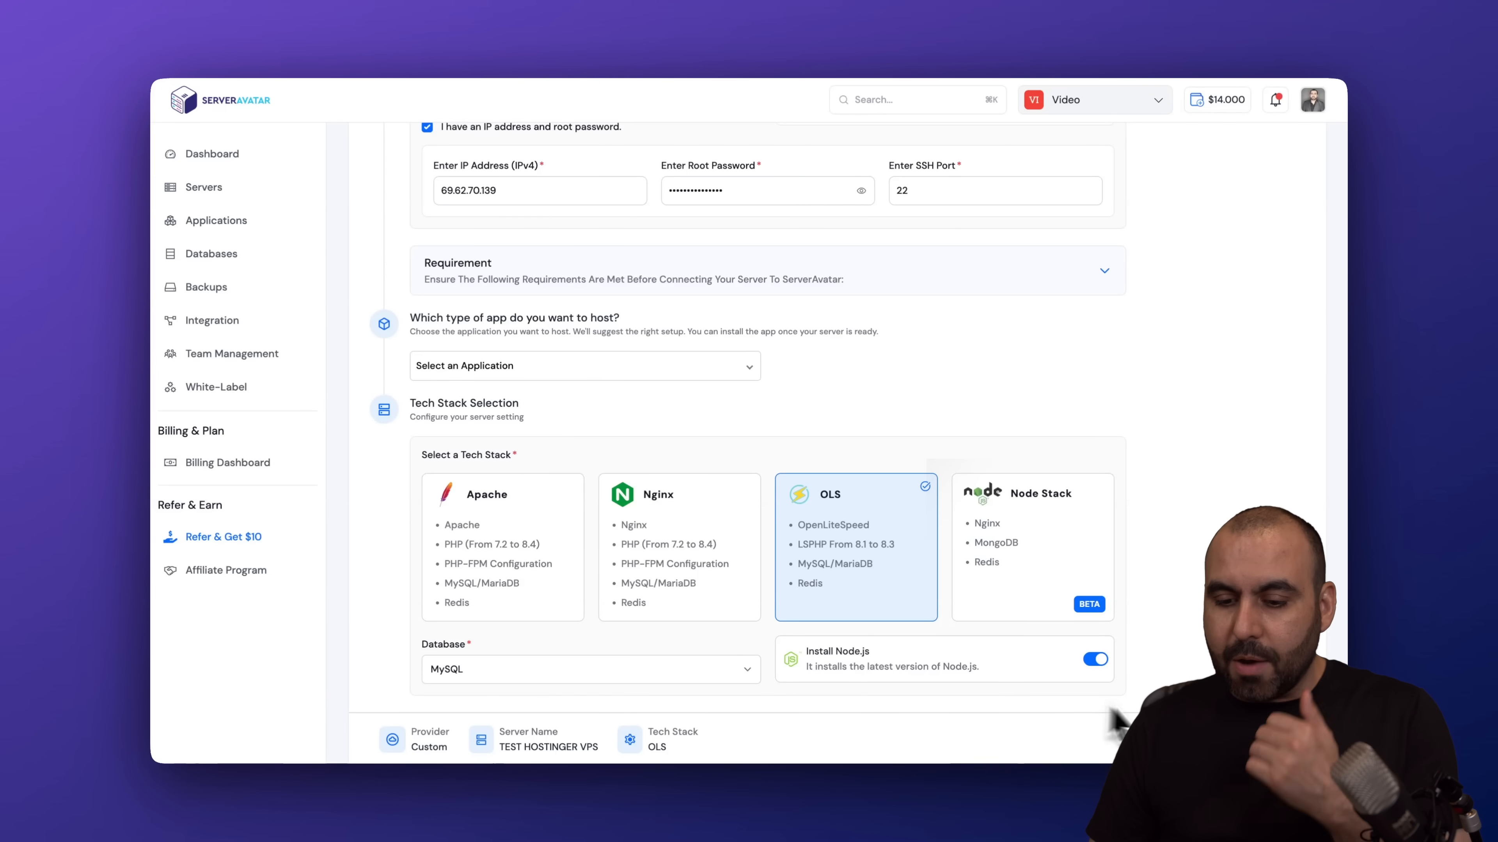
click(426, 127)
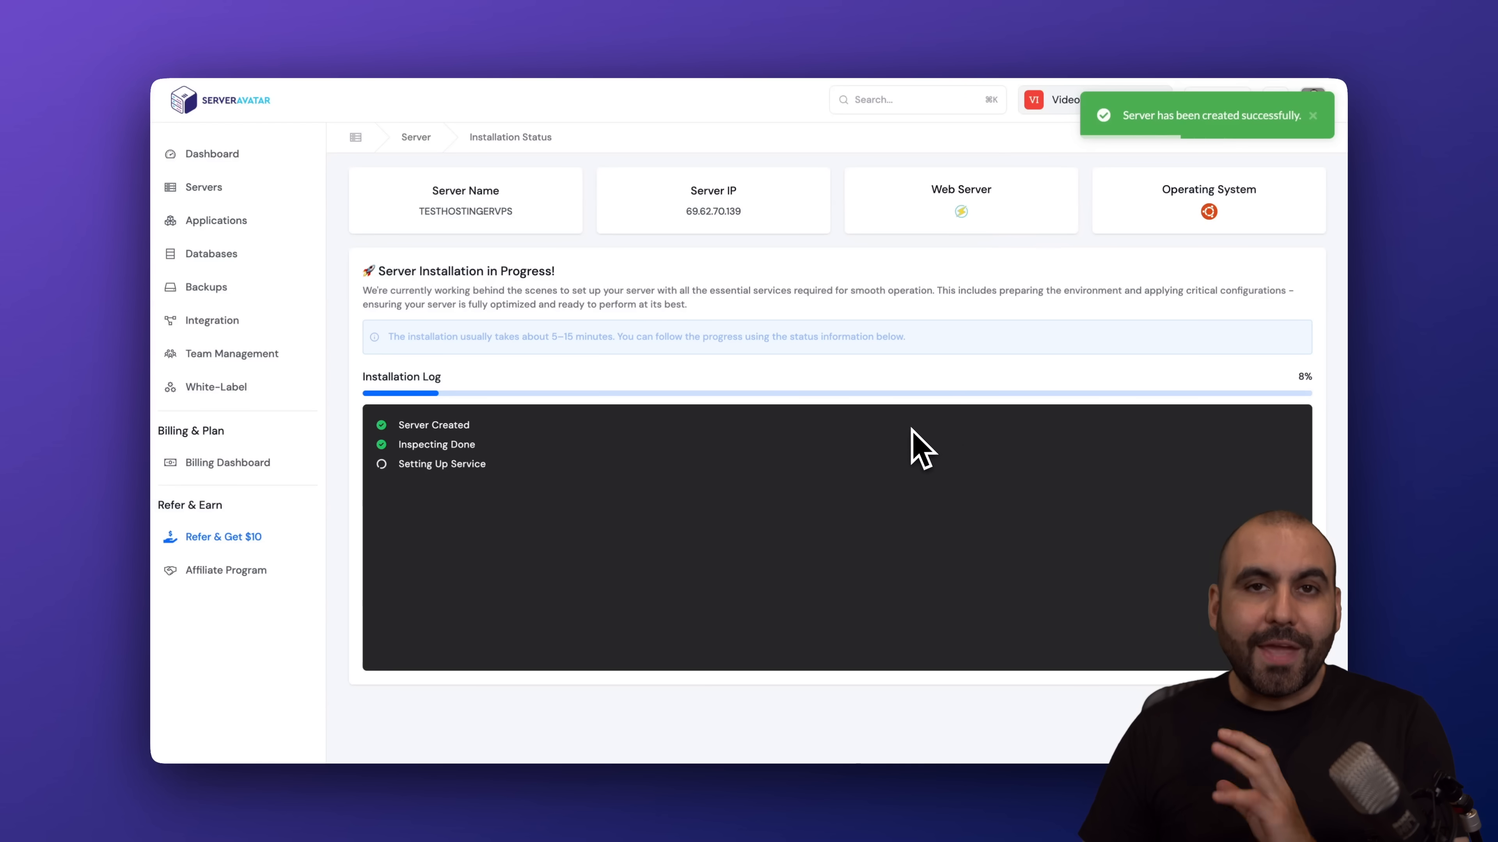
mouse_move(558, 430)
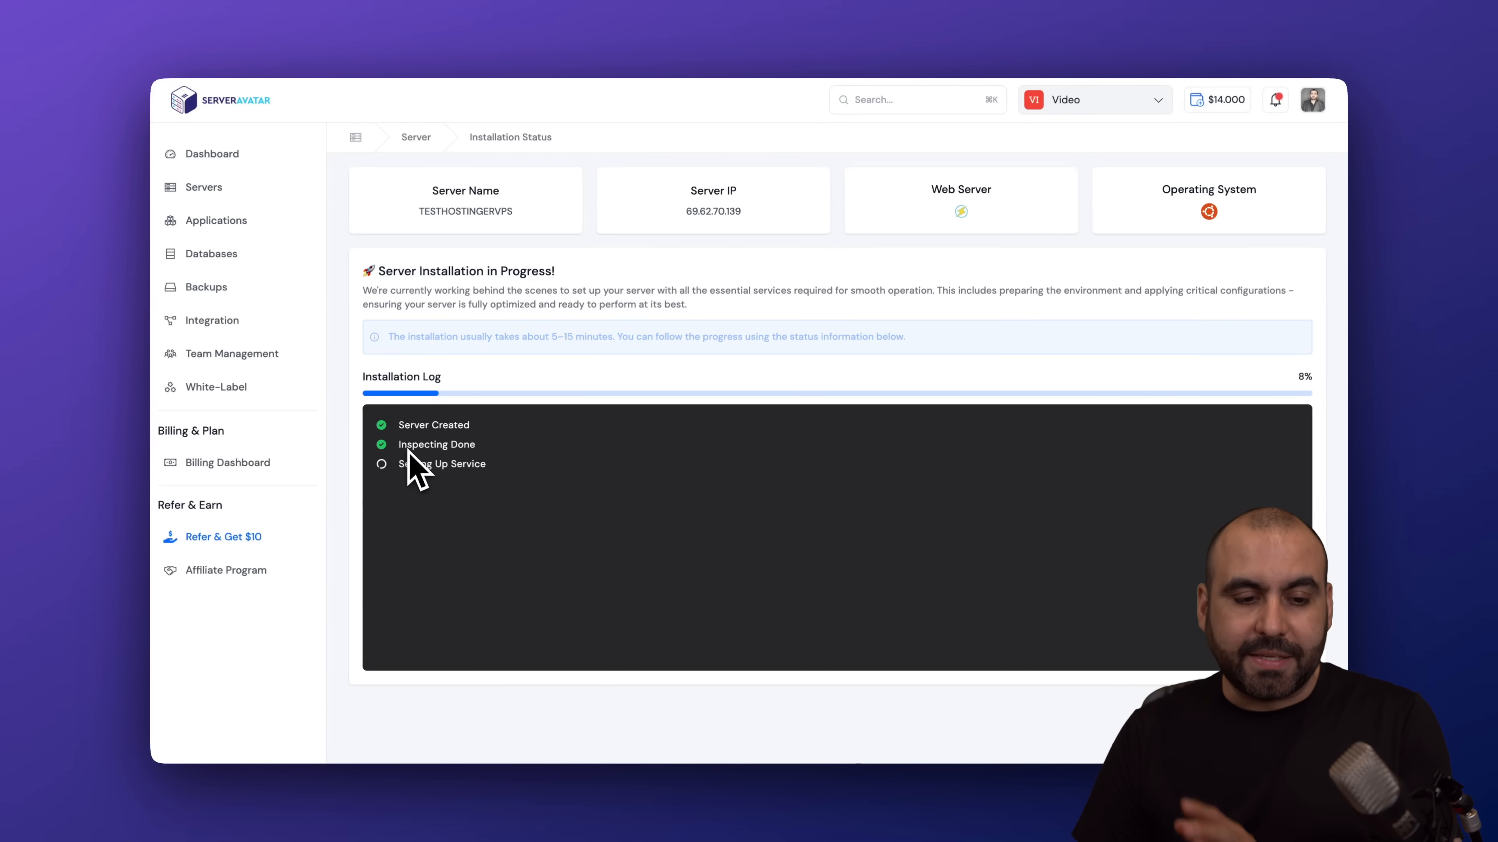
mouse_move(573, 515)
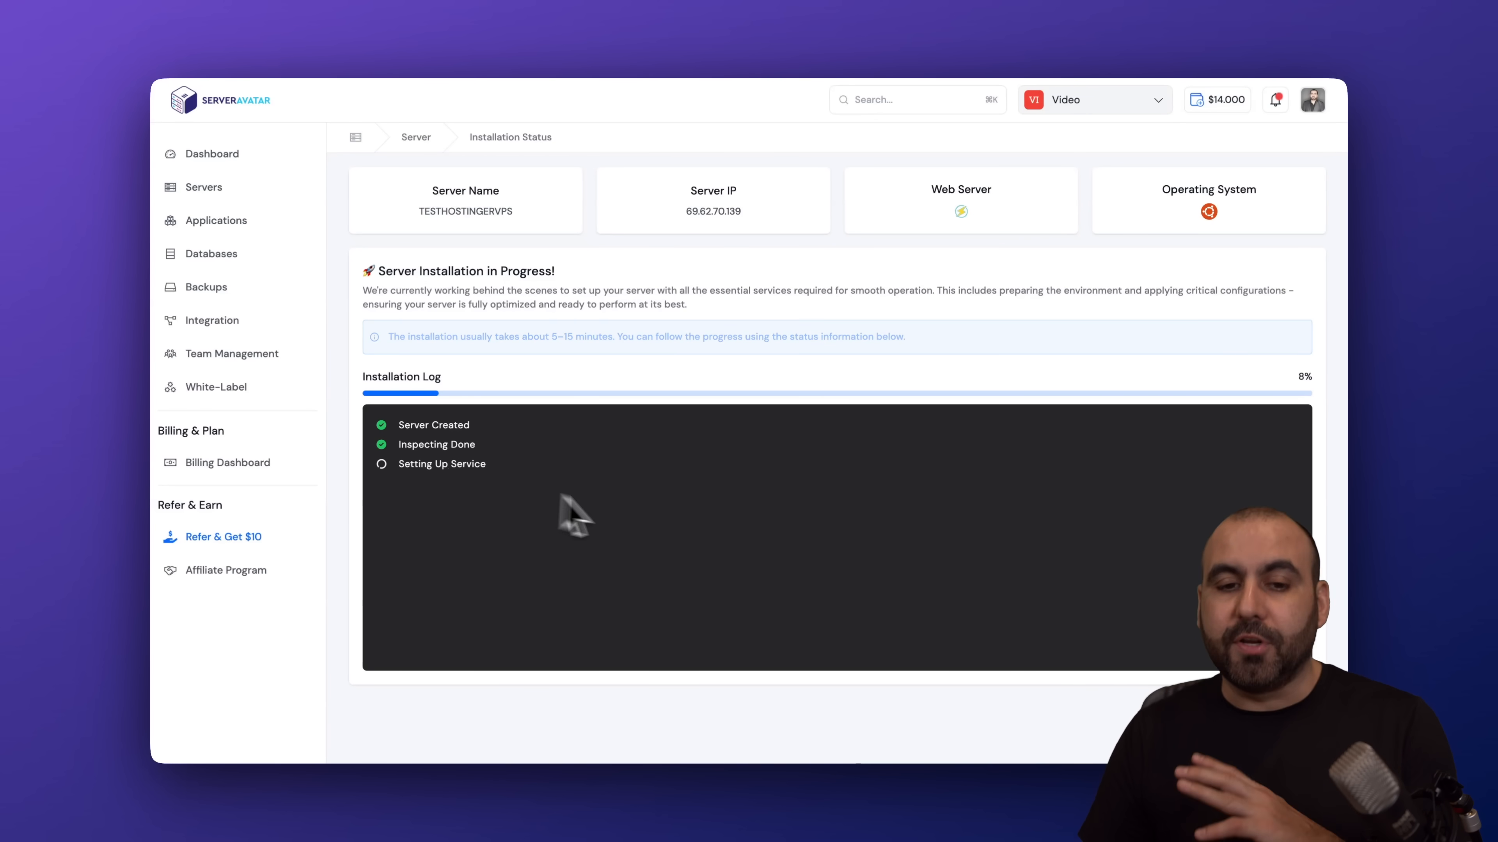
mouse_move(612, 411)
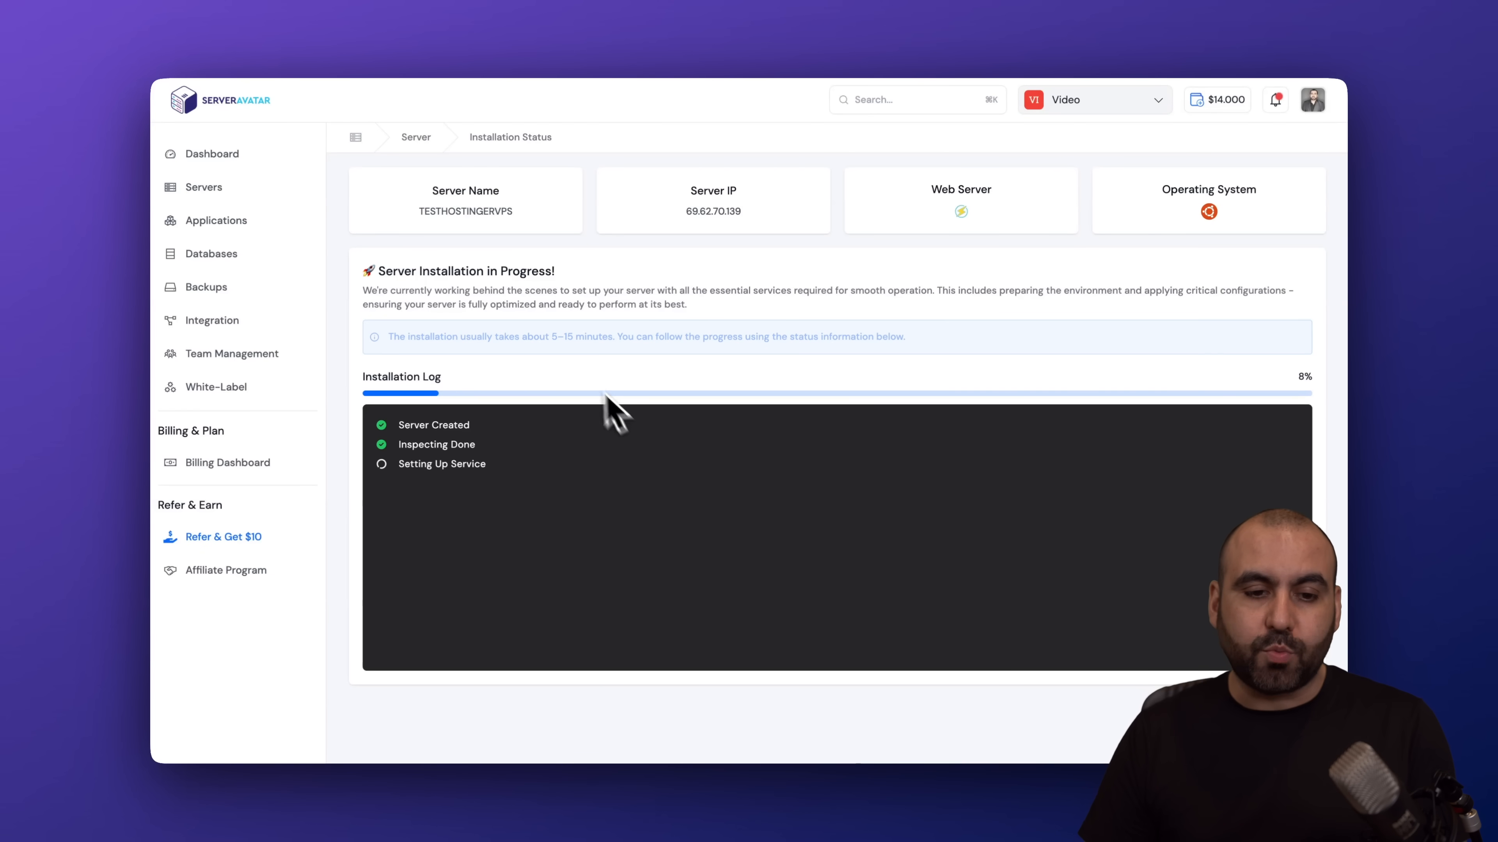
mouse_move(732, 396)
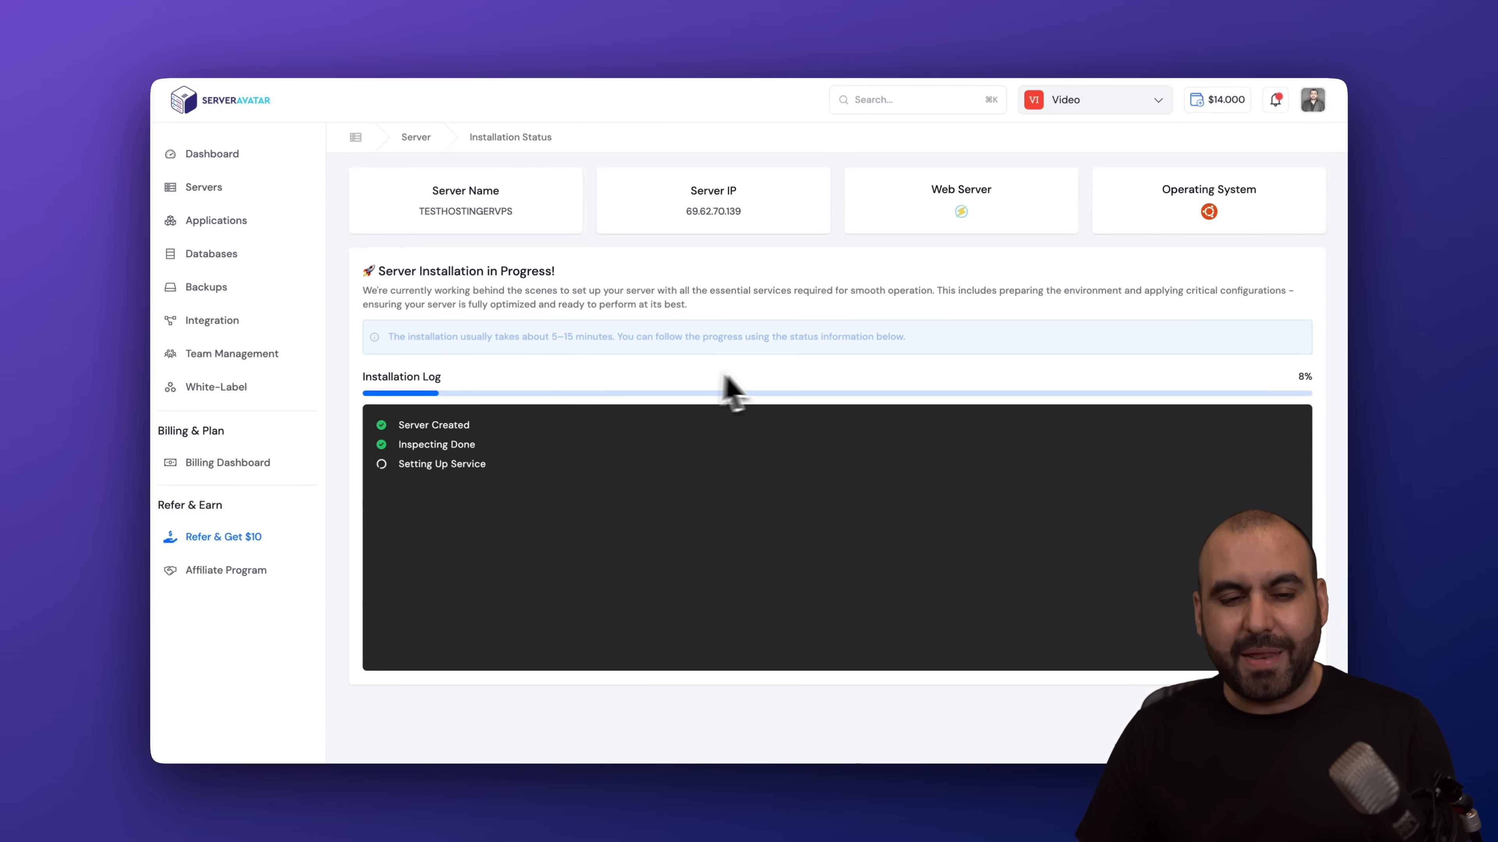
mouse_move(558, 367)
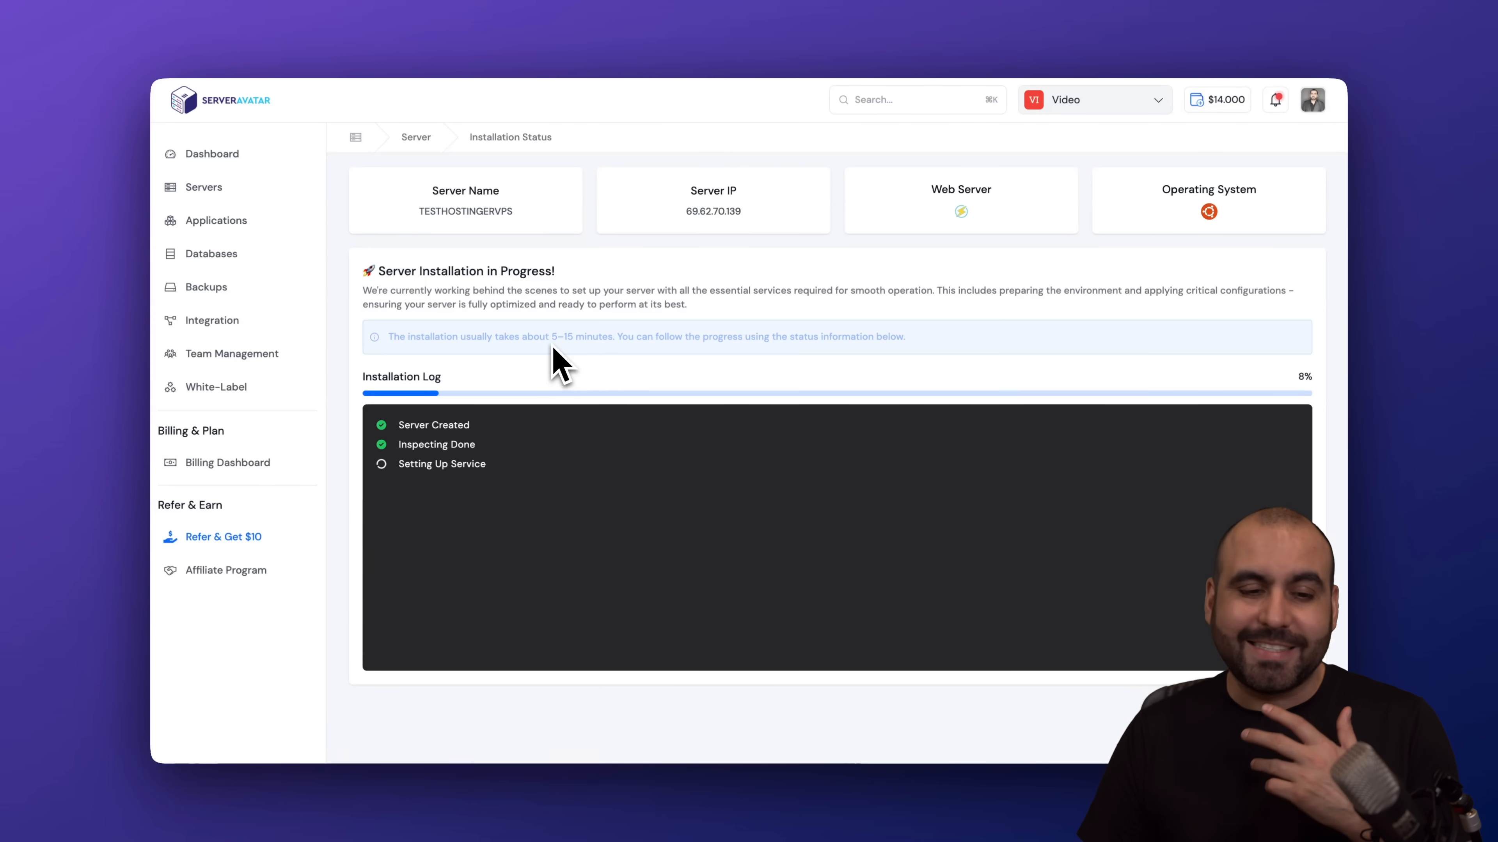
mouse_move(706, 373)
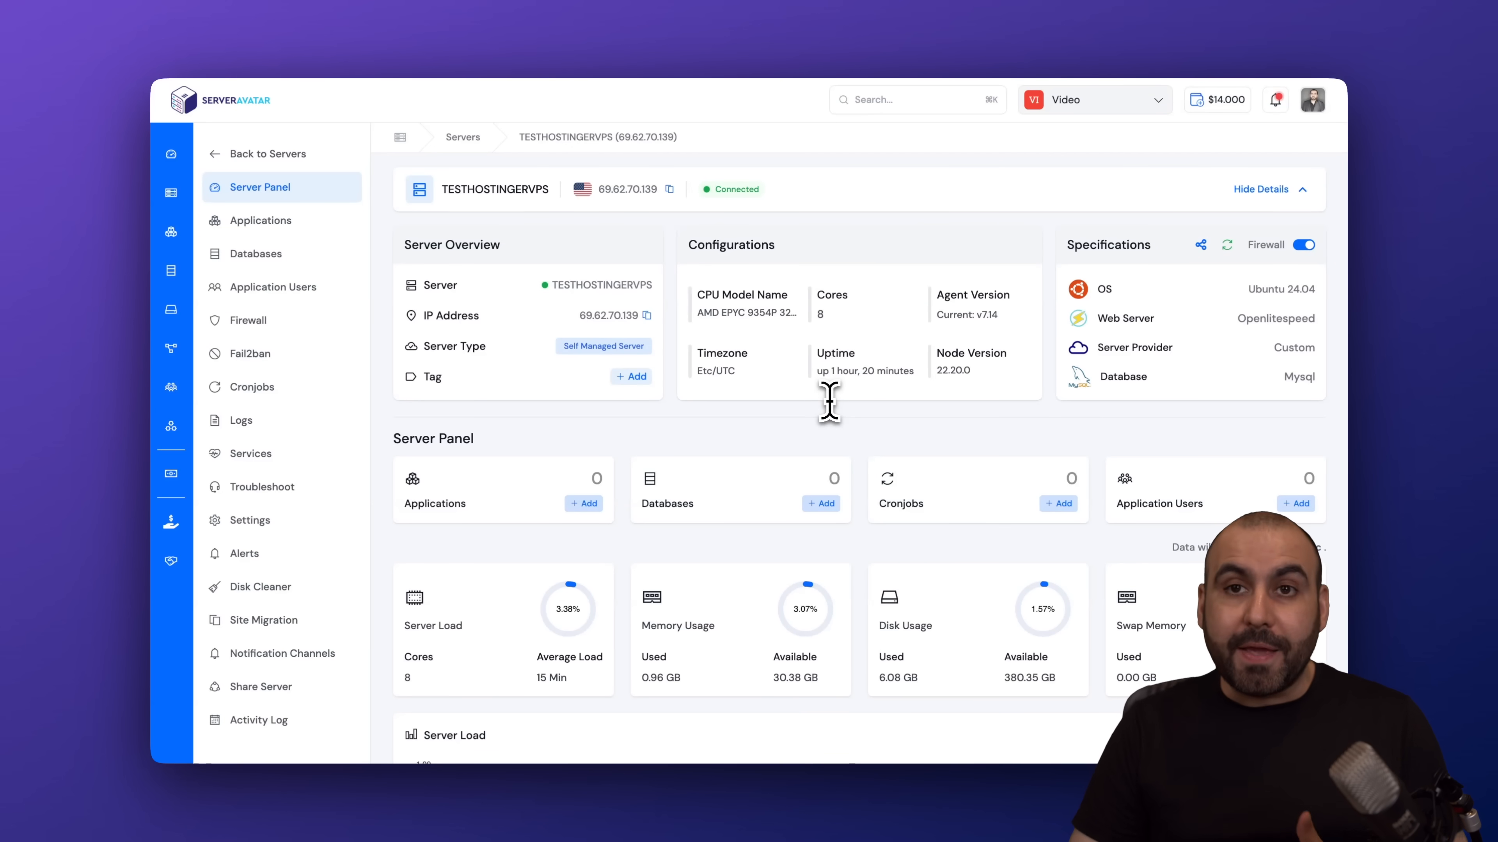
mouse_move(824, 430)
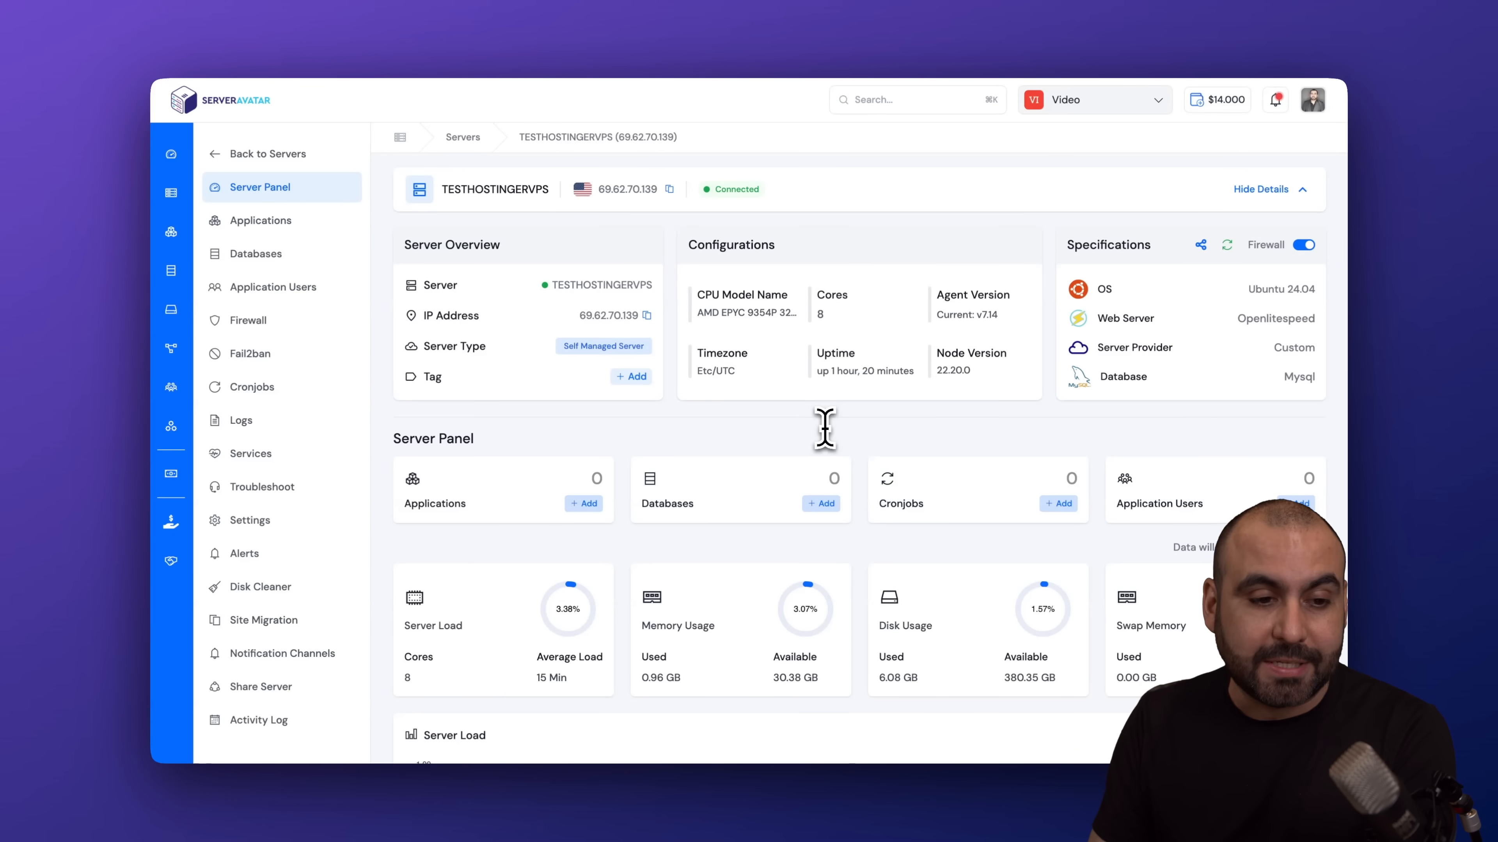
- Start a new application for TESTHOSTINGERVPS, trying the One Click method first
click(259, 221)
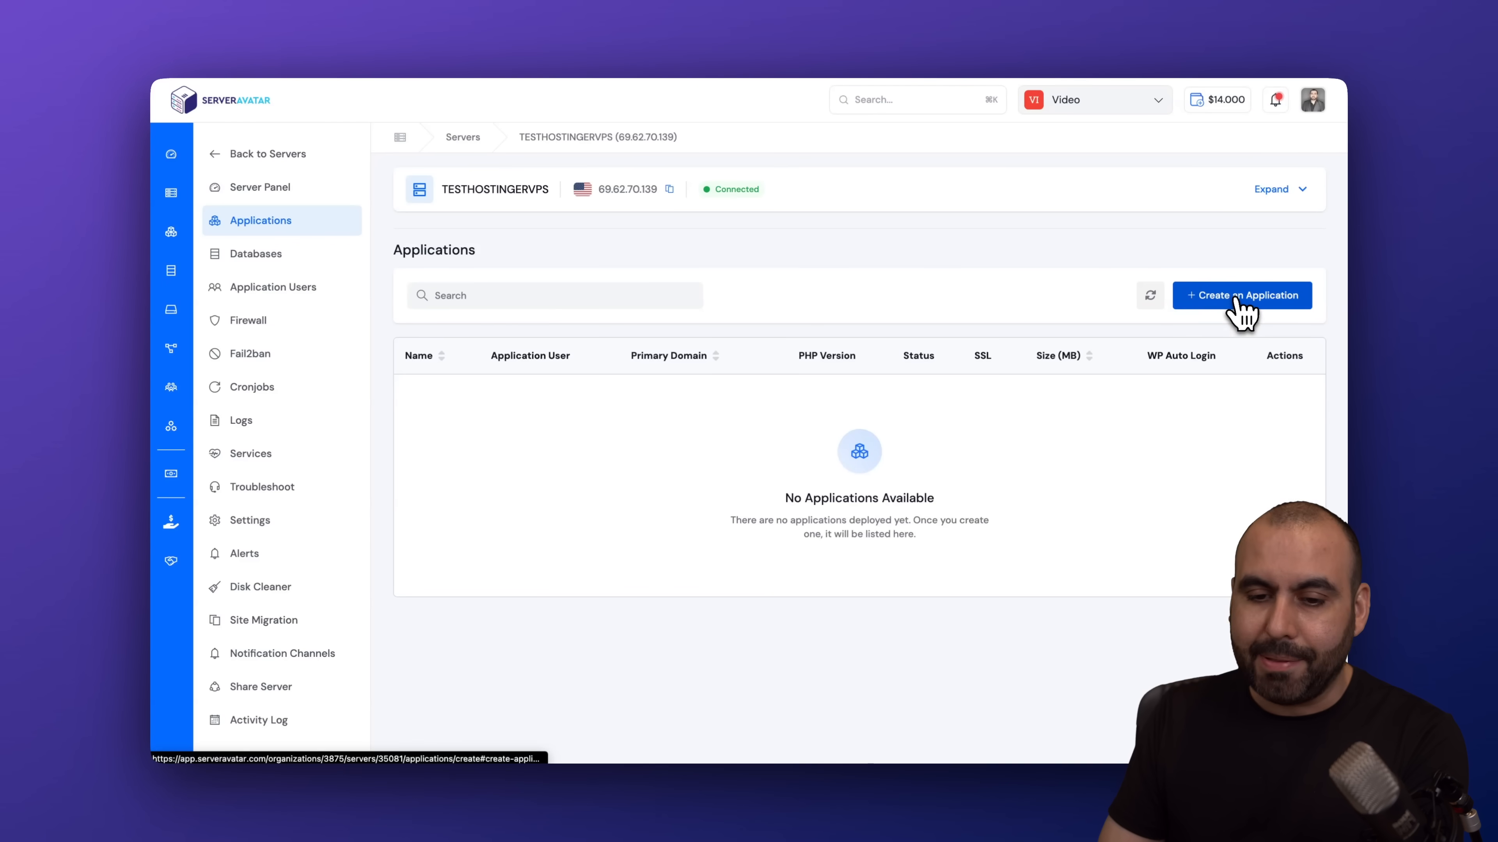
click(1241, 294)
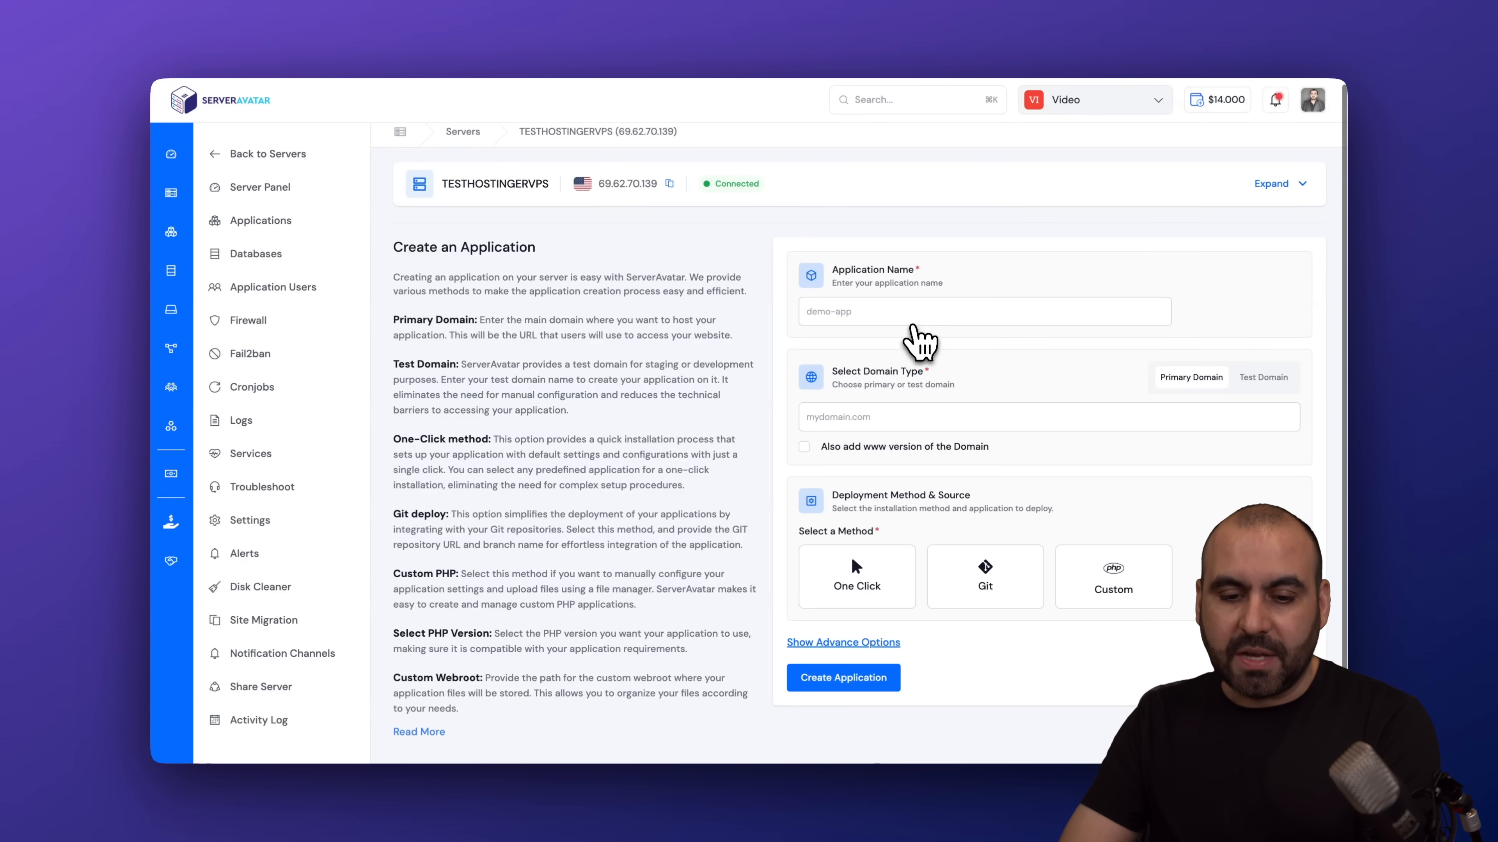
mouse_move(860, 545)
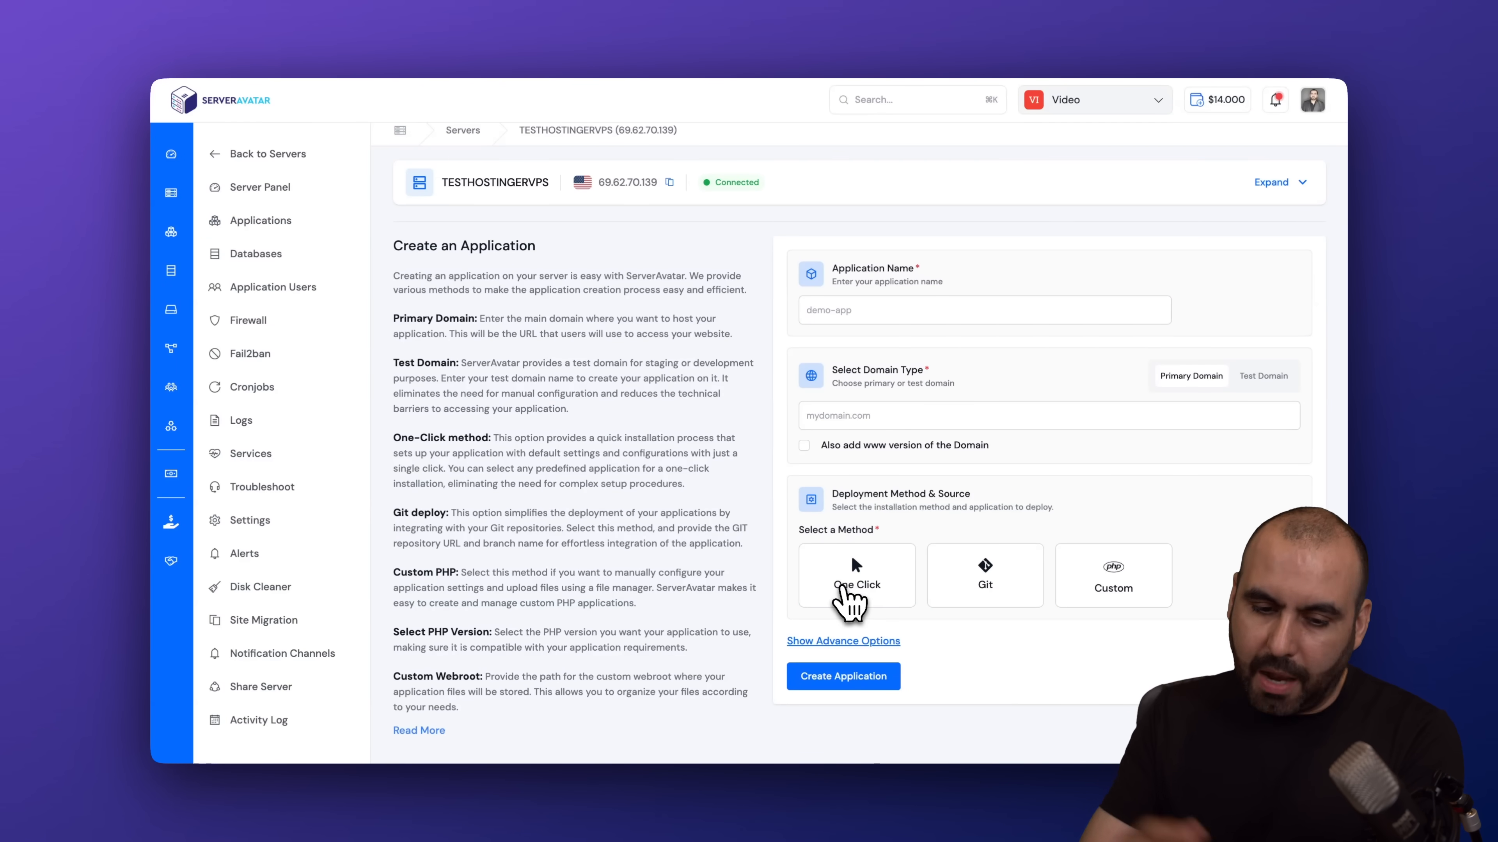
click(855, 576)
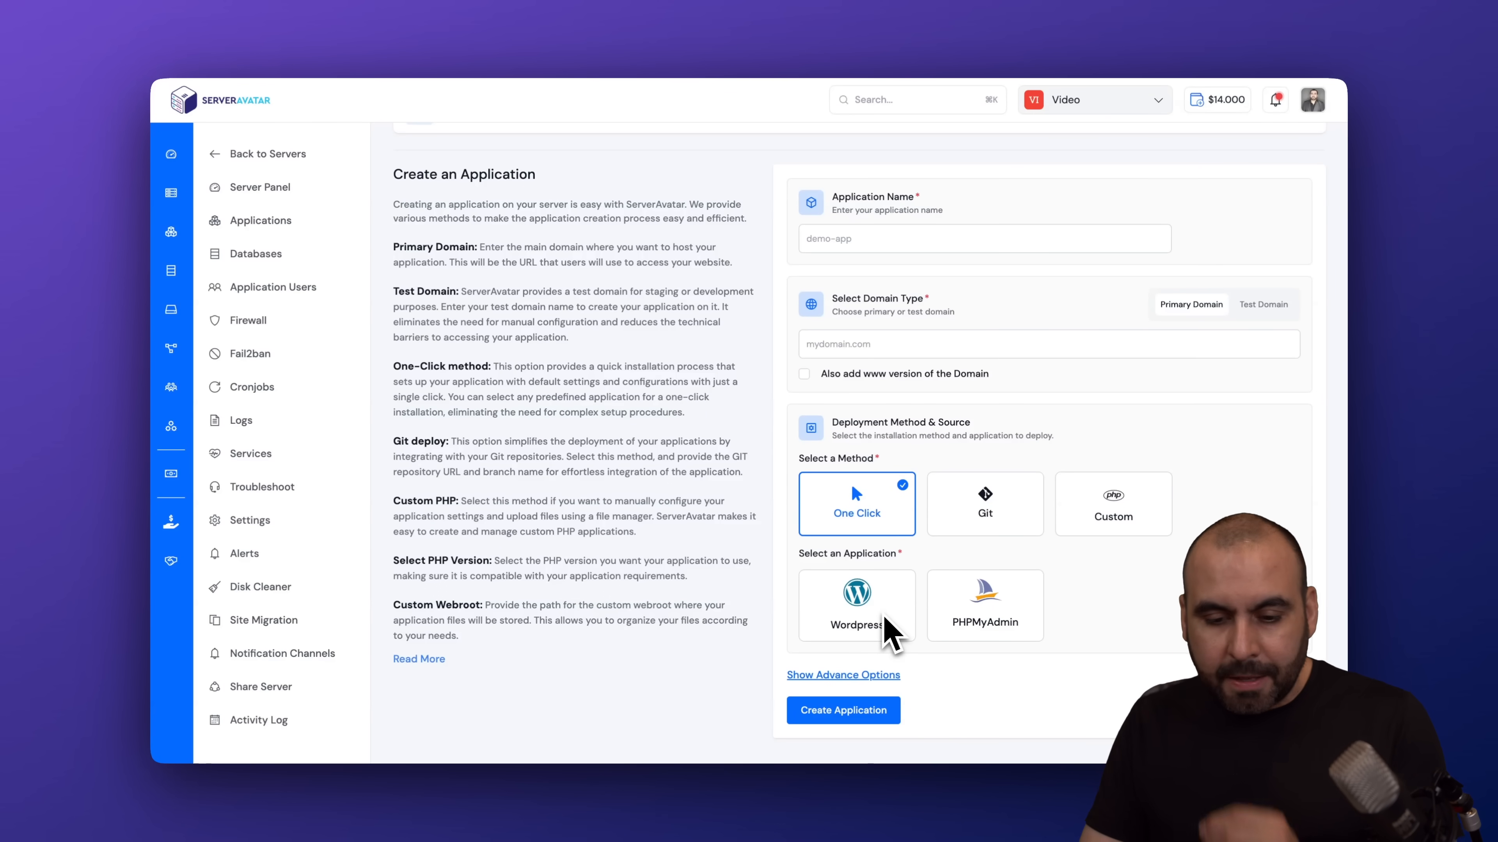
mouse_move(941, 621)
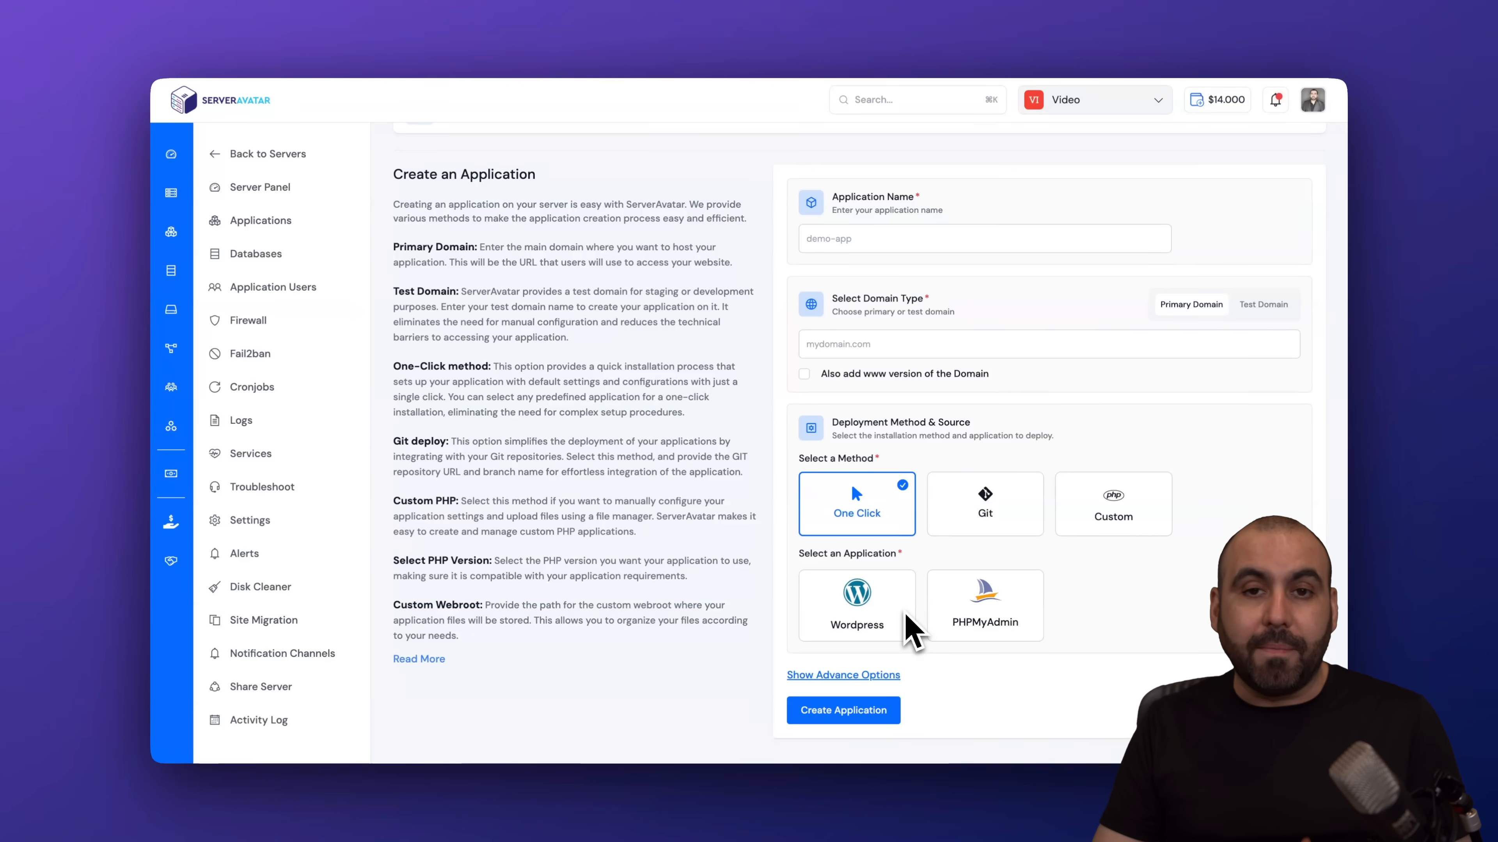
mouse_move(932, 587)
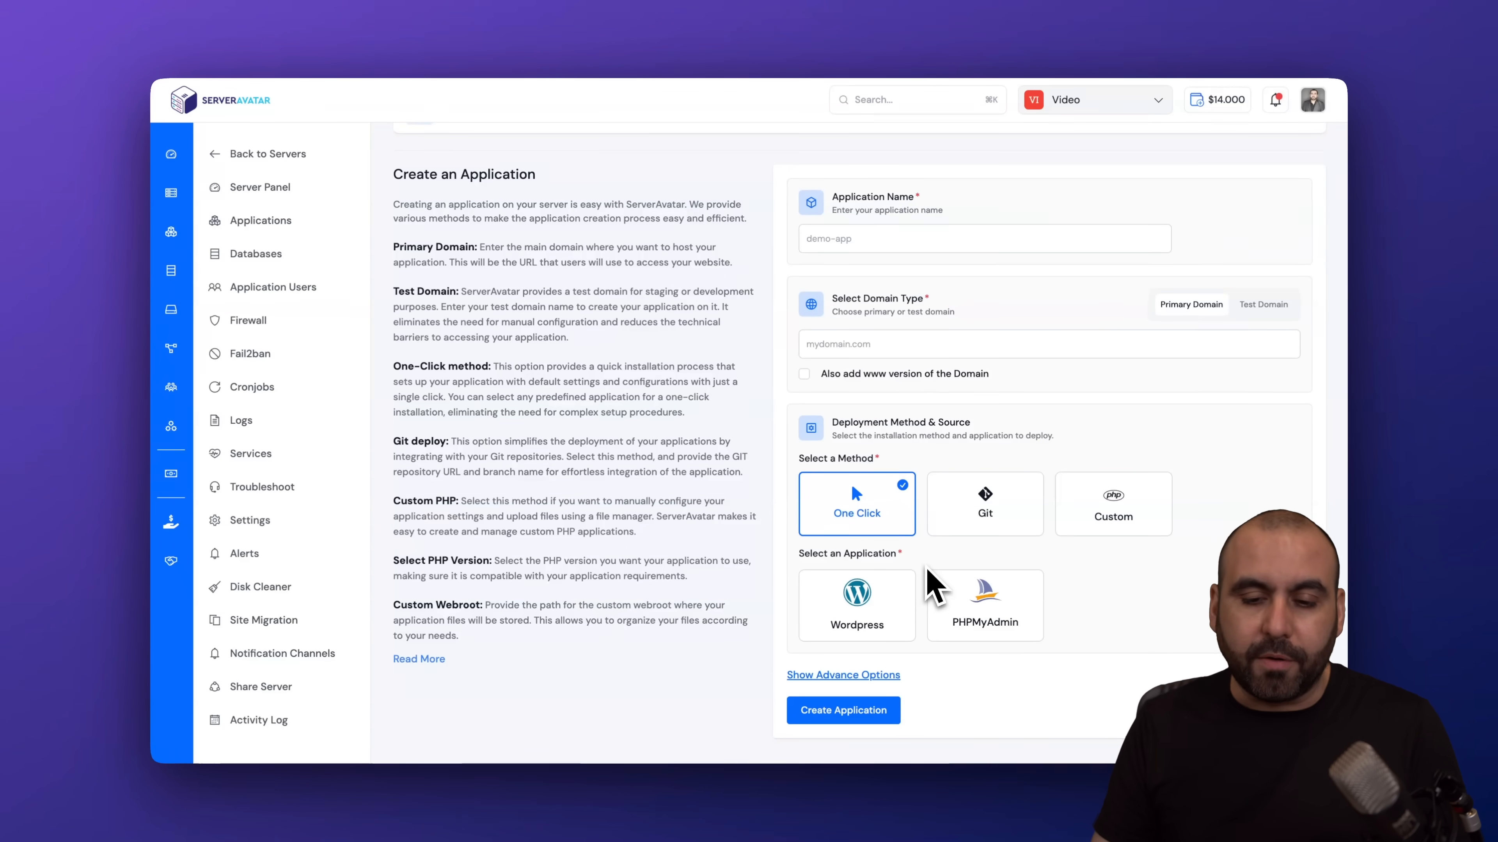
- Try Git, settle on the Custom deployment method and expand the advanced options
click(983, 503)
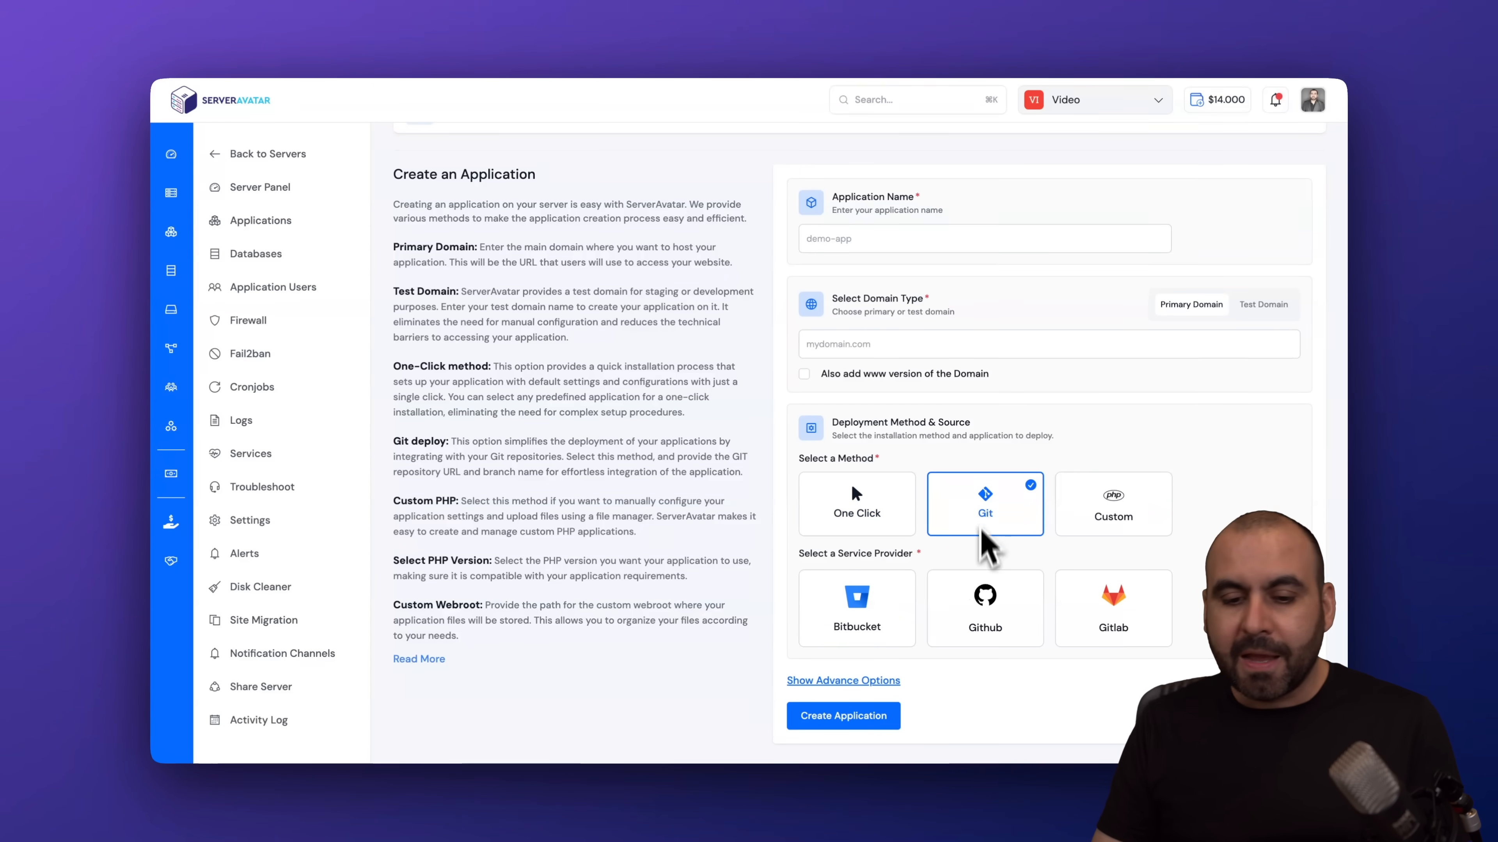
mouse_move(990, 669)
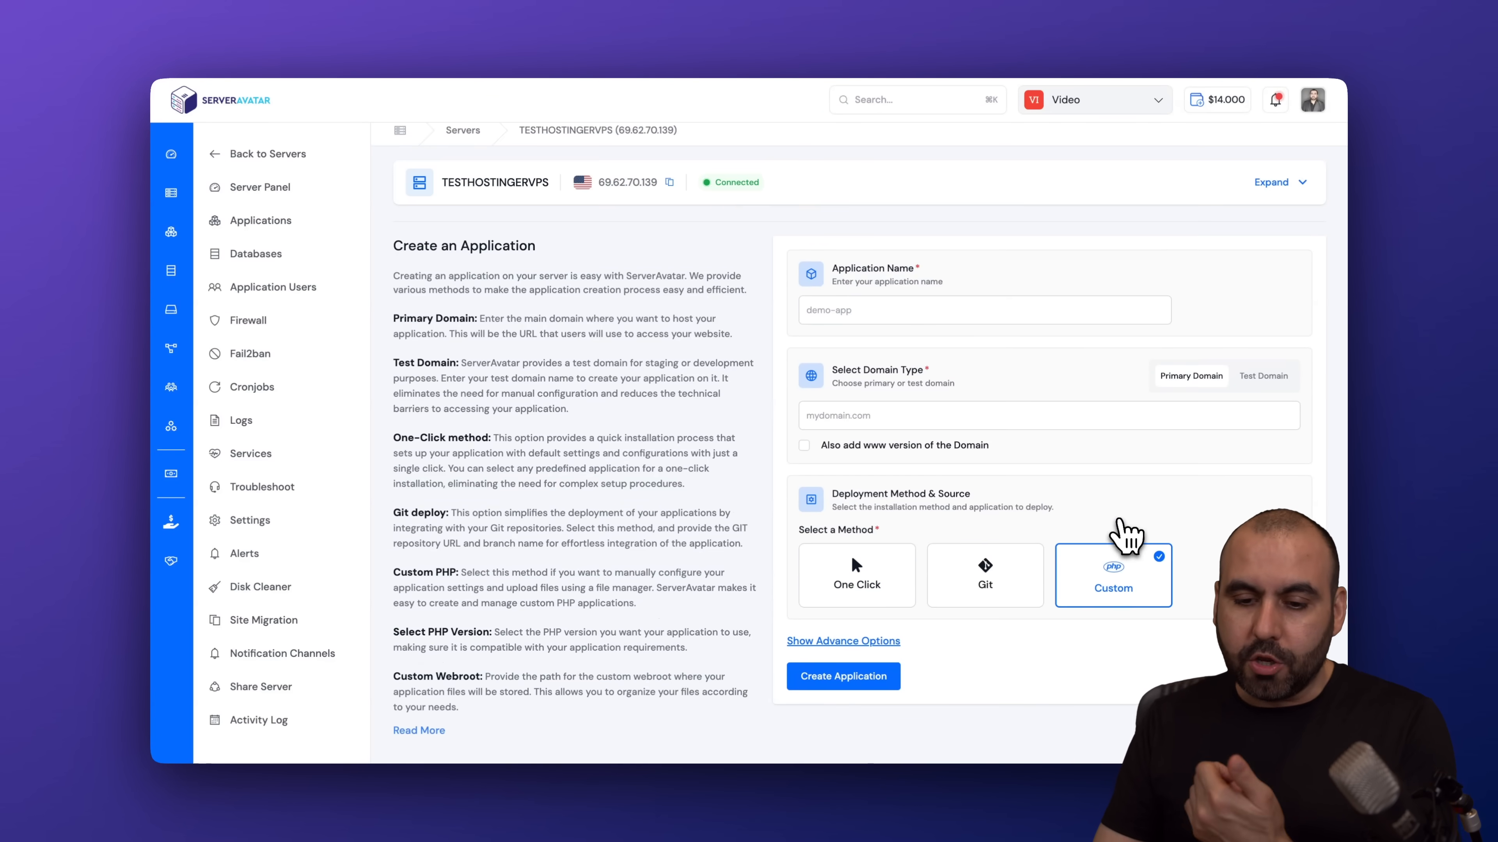
mouse_move(1097, 635)
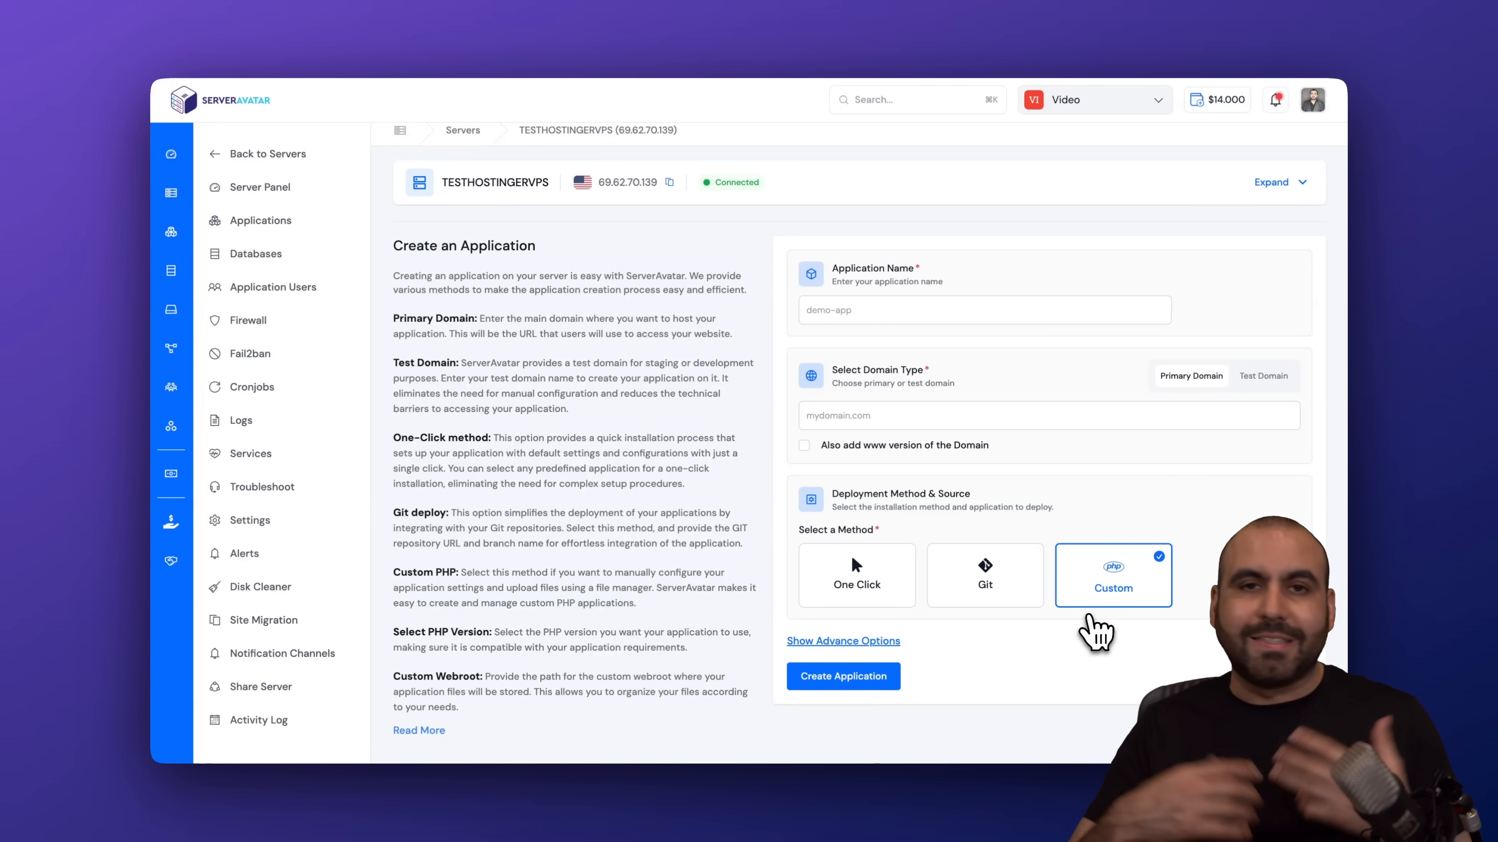
click(841, 641)
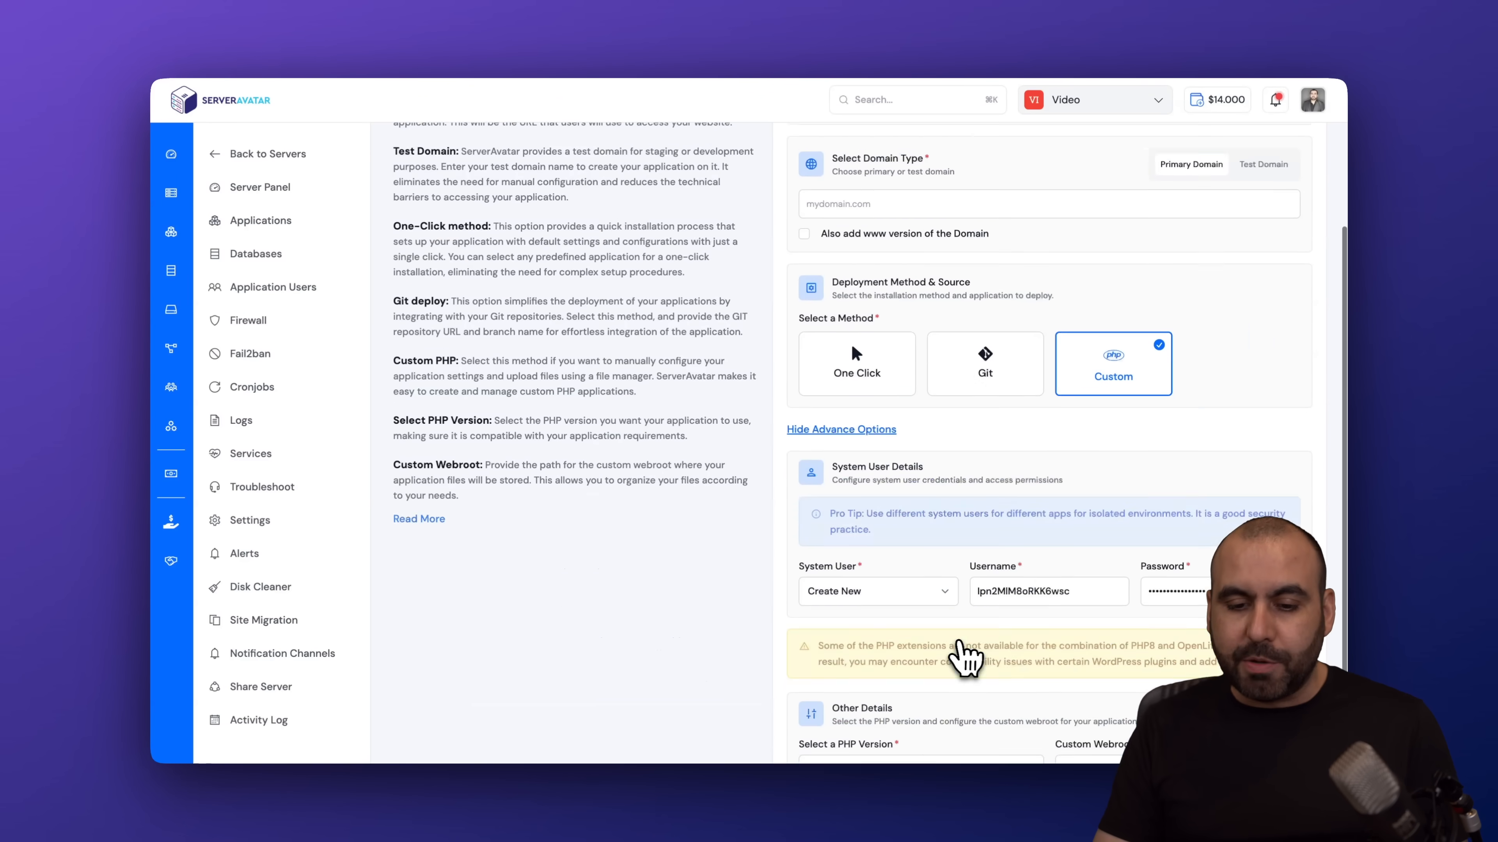
scroll(down, 3)
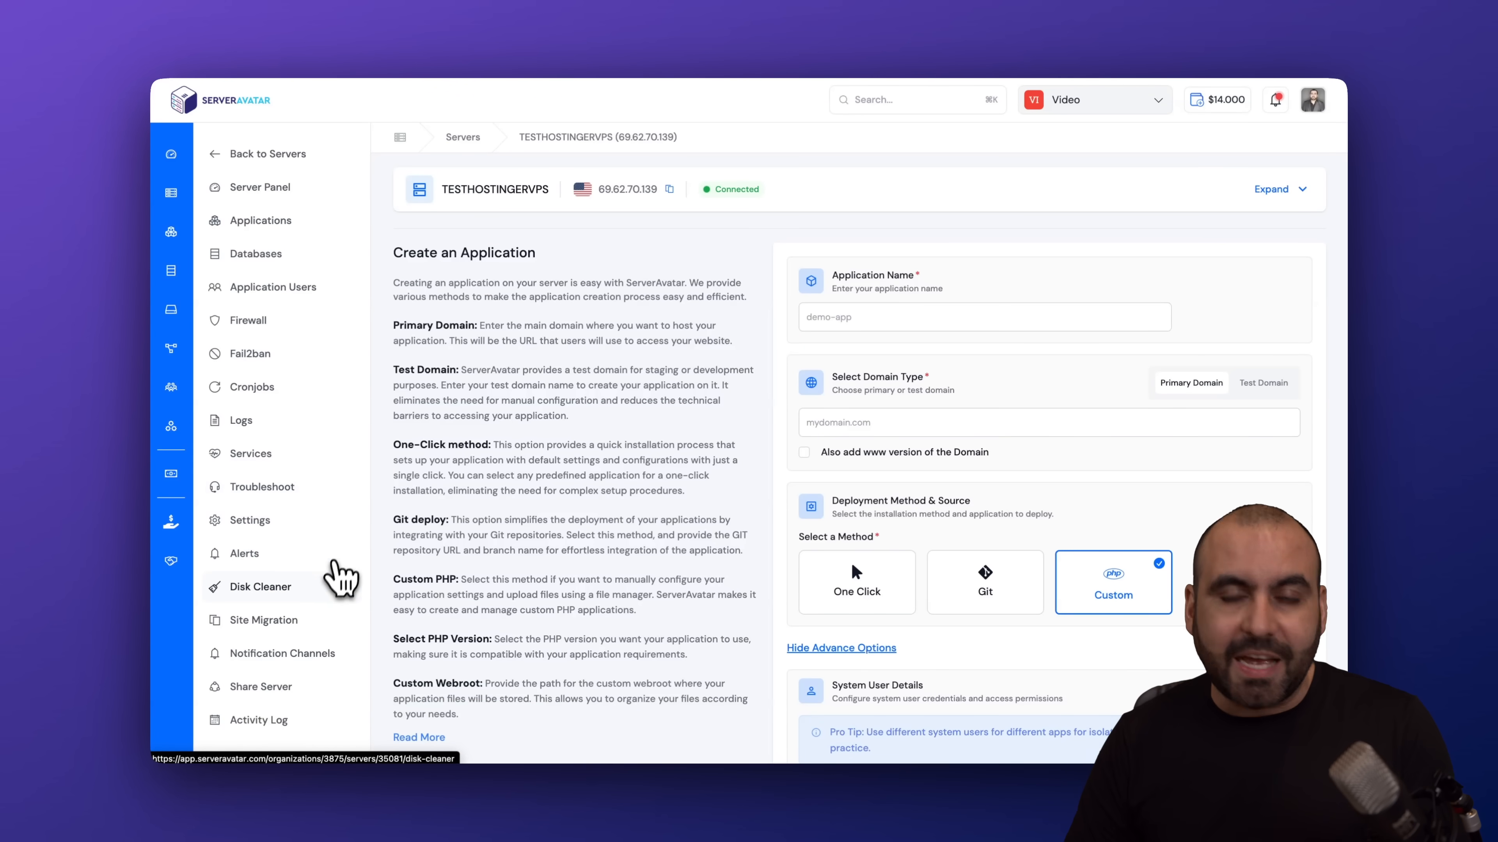
- Return to the Servers table listing TESTHOSTINGERVPS and hostinger8cpu
click(271, 154)
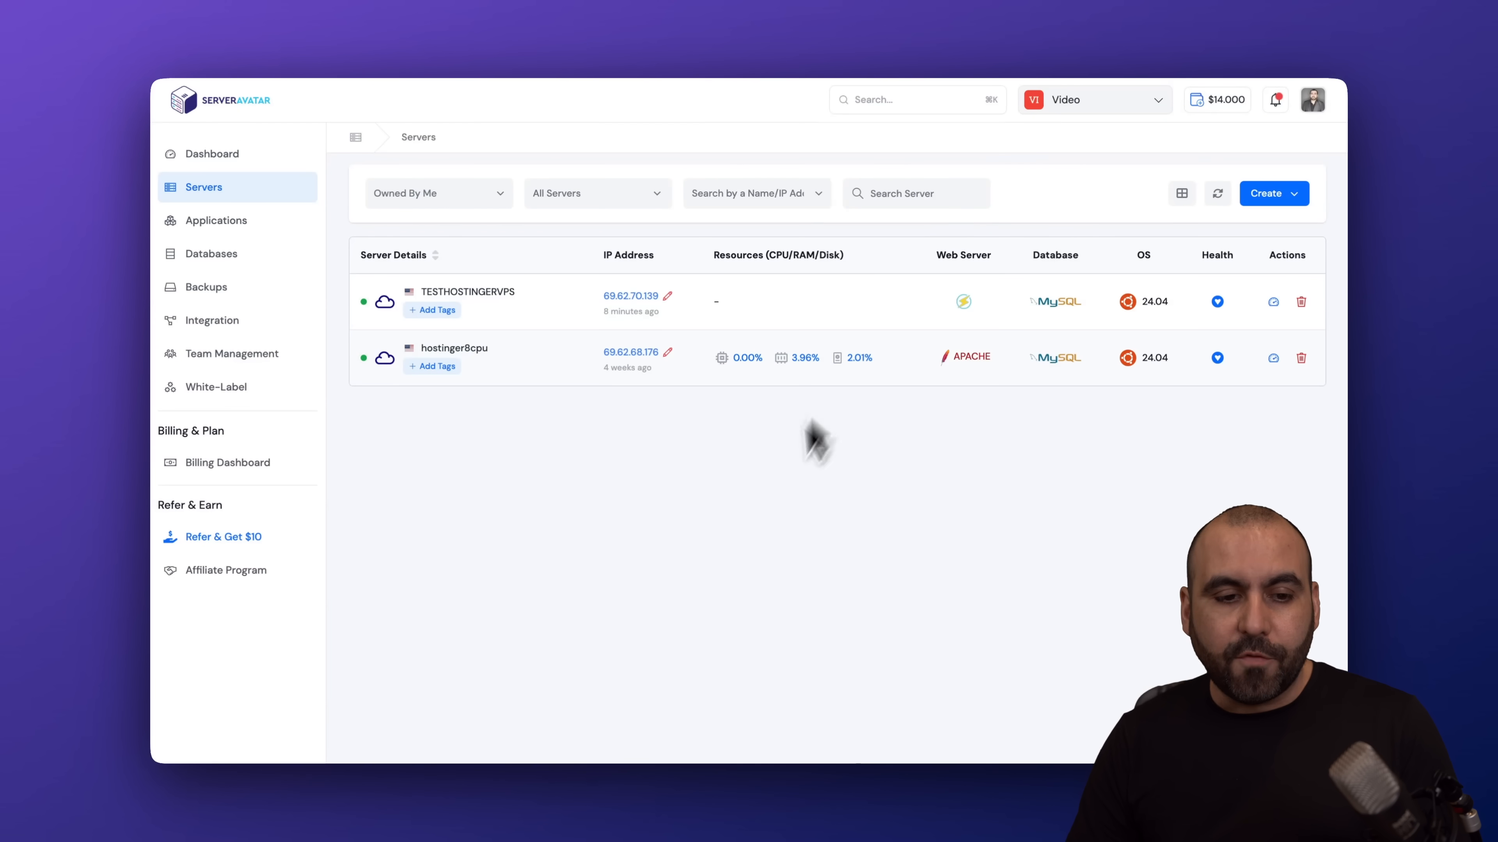
mouse_move(468, 291)
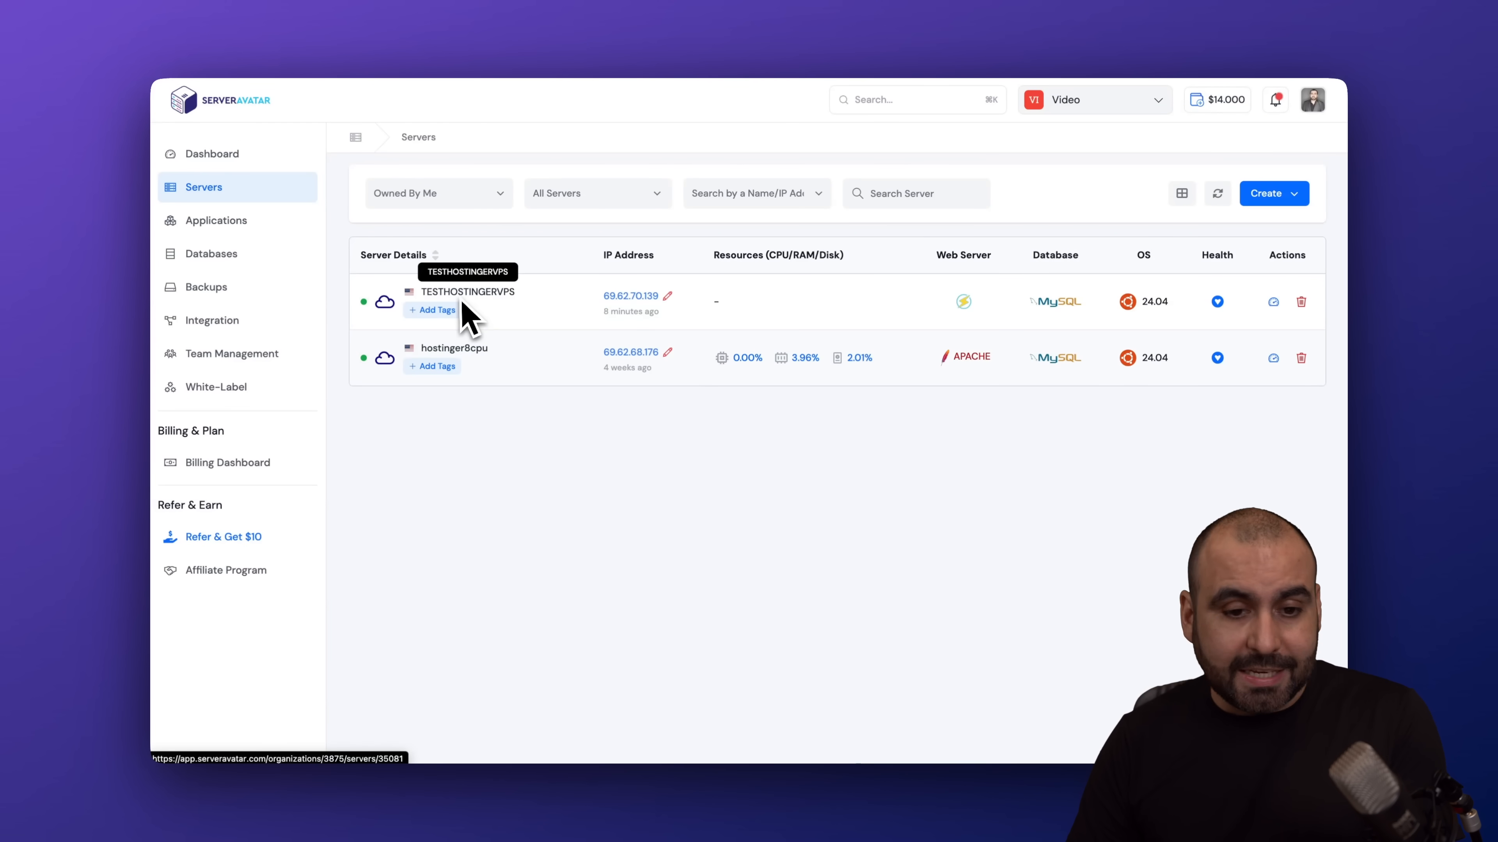
mouse_move(1054, 366)
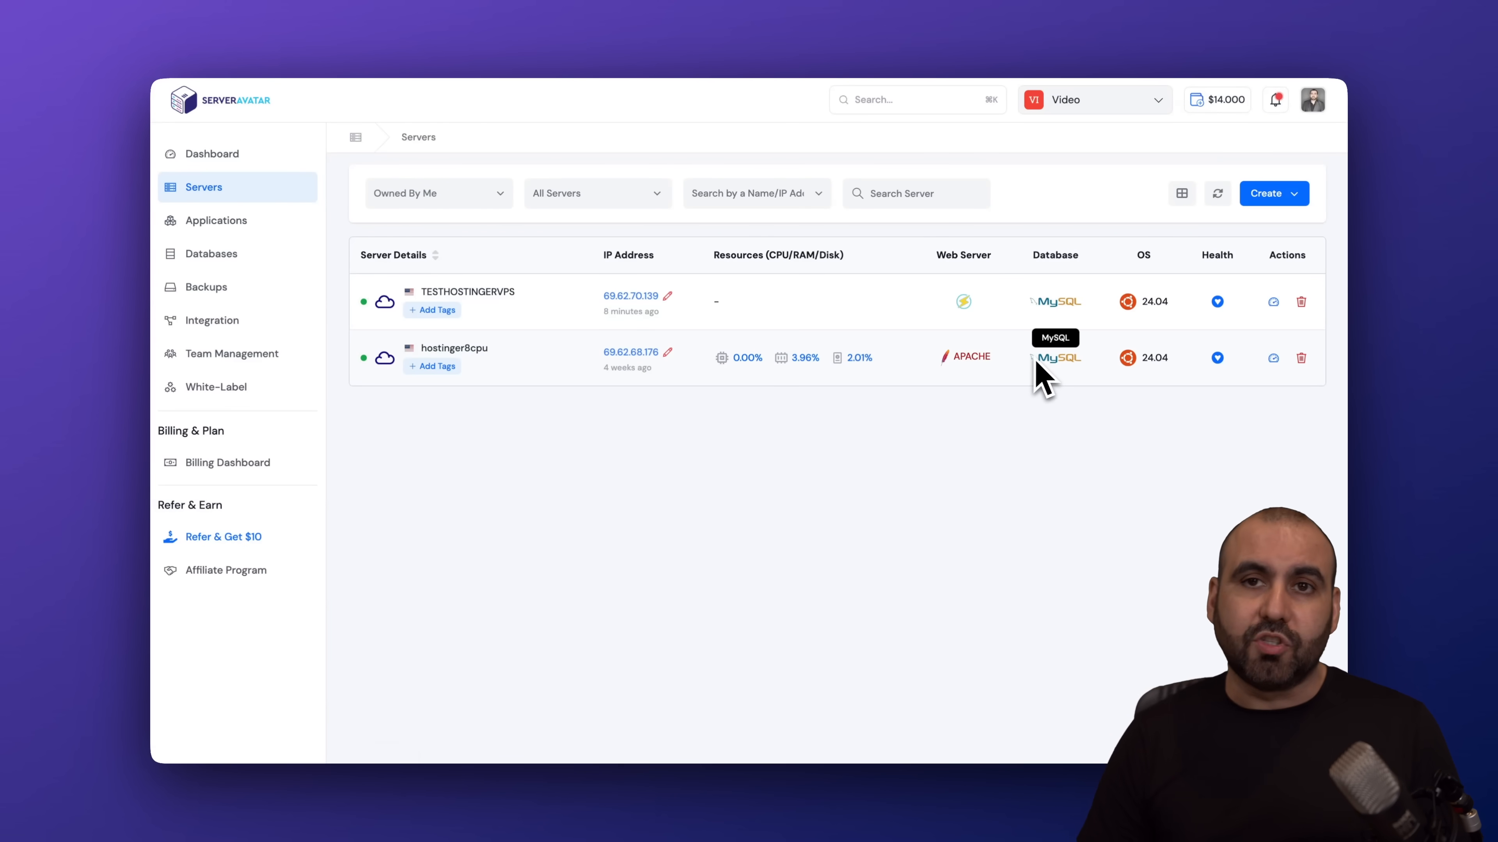
mouse_move(983, 558)
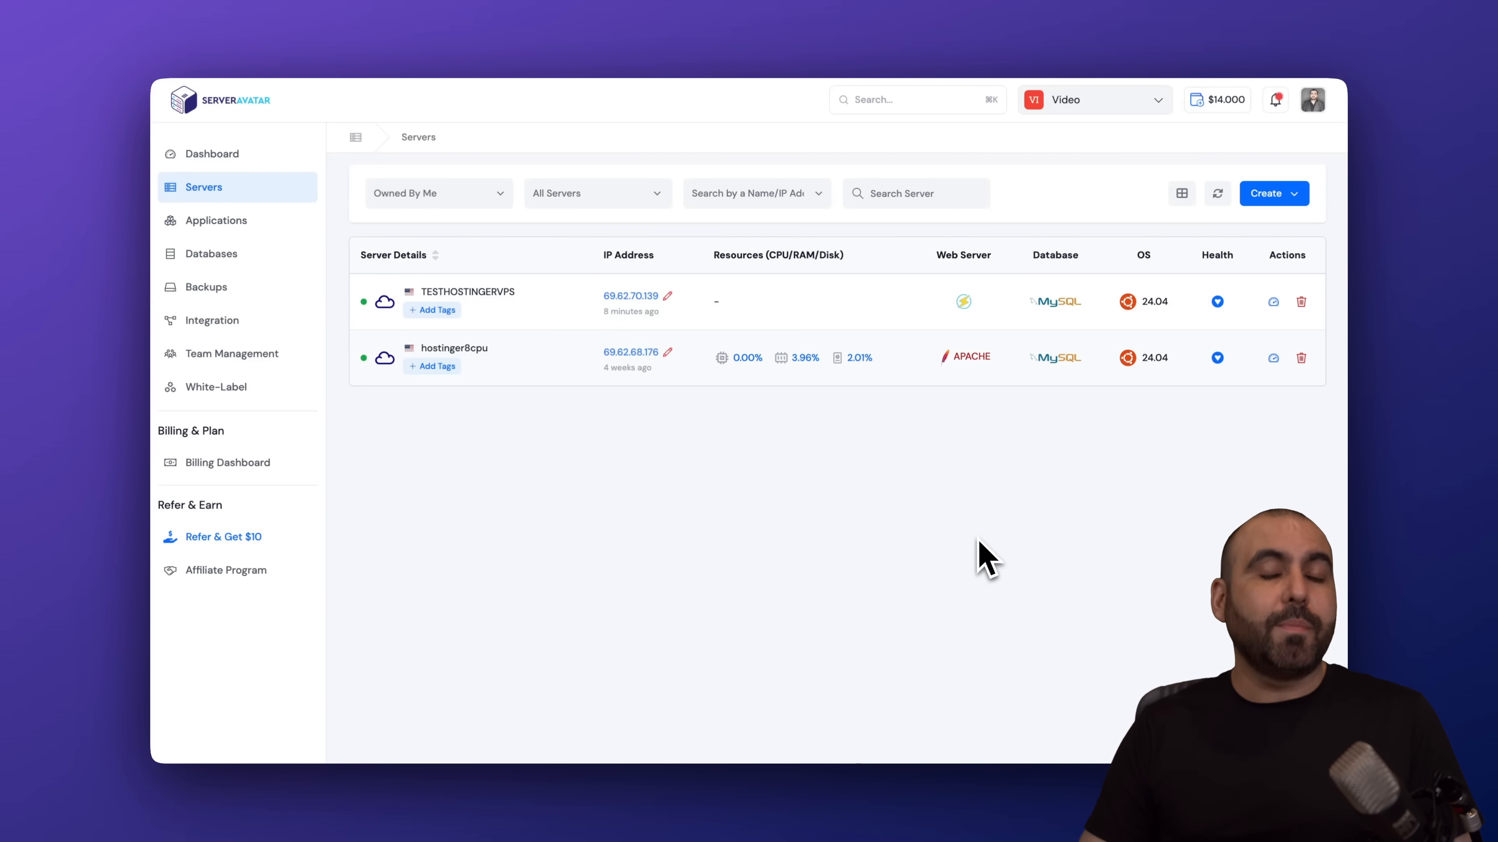